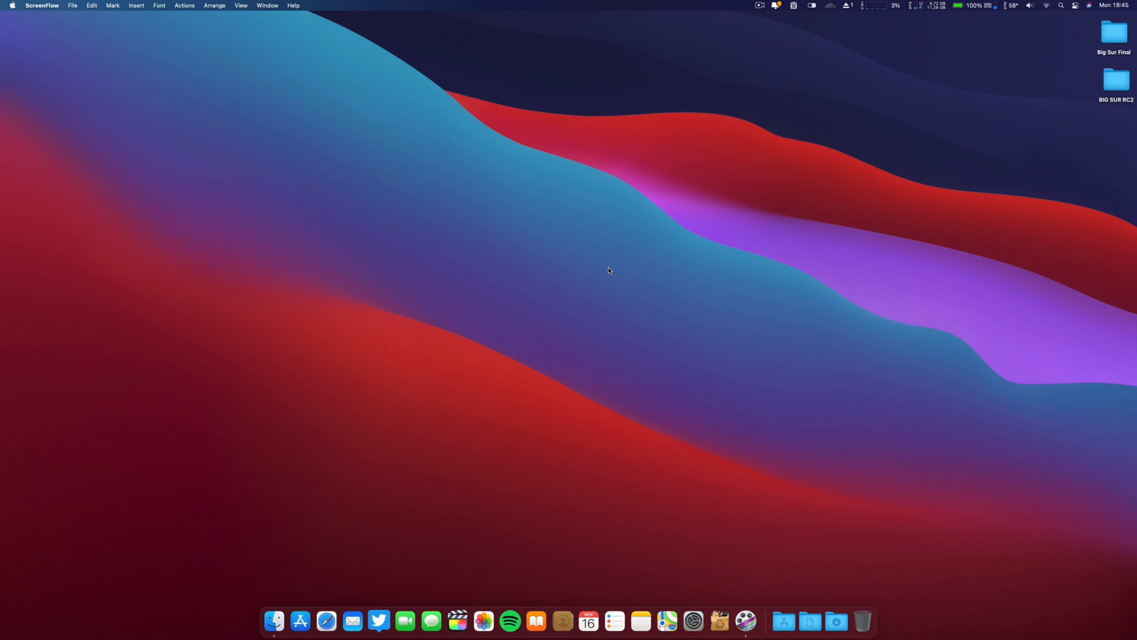
{"action": "mouse_move", "coordinate": [696, 618]}
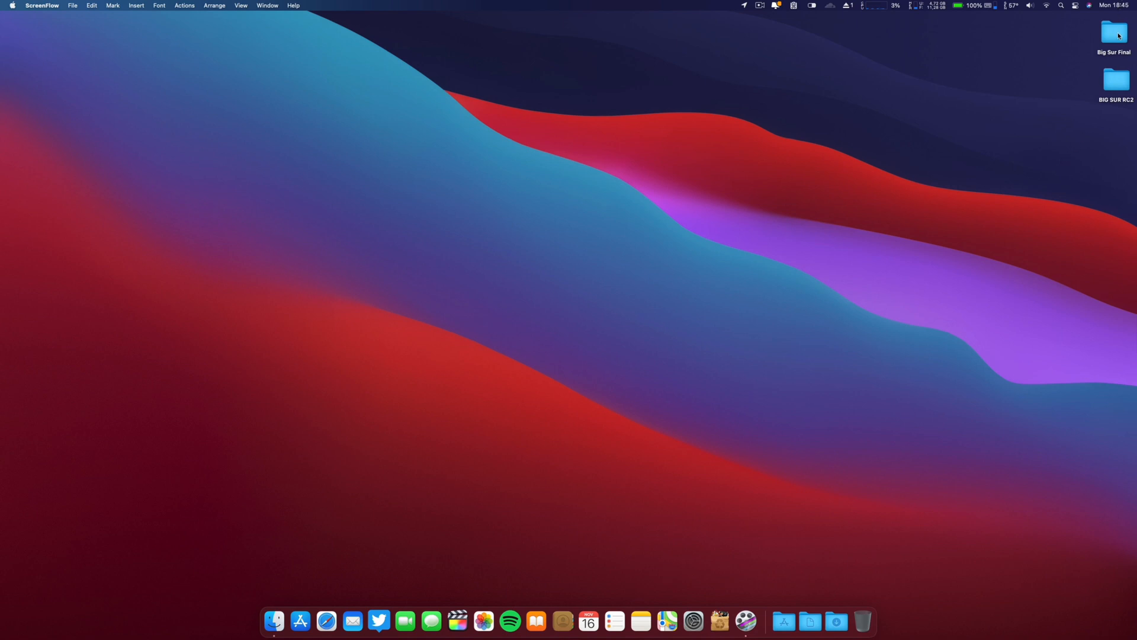
- Open the Big Sur Final folder, view its Software Update screenshot, then close it
{"action": "left_click", "coordinate": [1110, 31]}
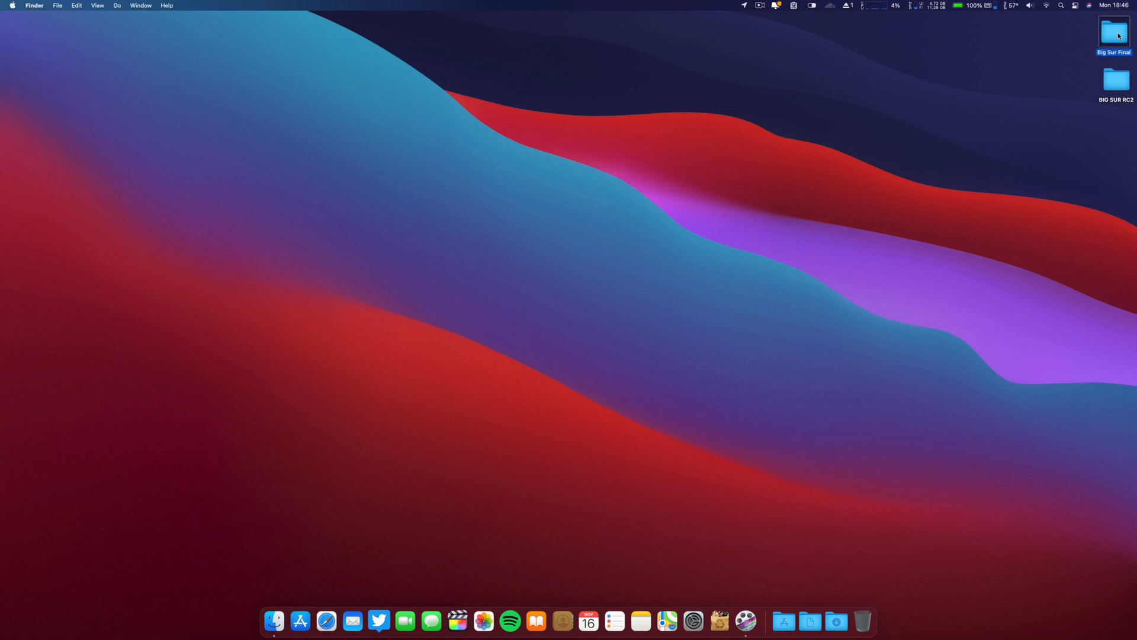
{"action": "double_click", "coordinate": [1110, 35]}
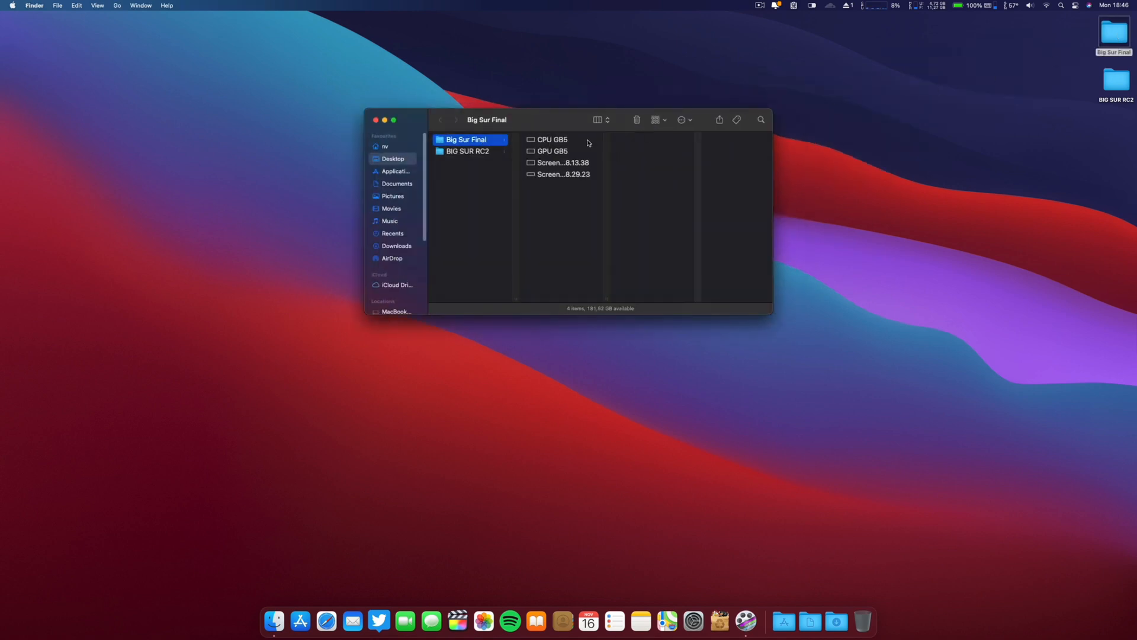
{"action": "left_click", "coordinate": [561, 162]}
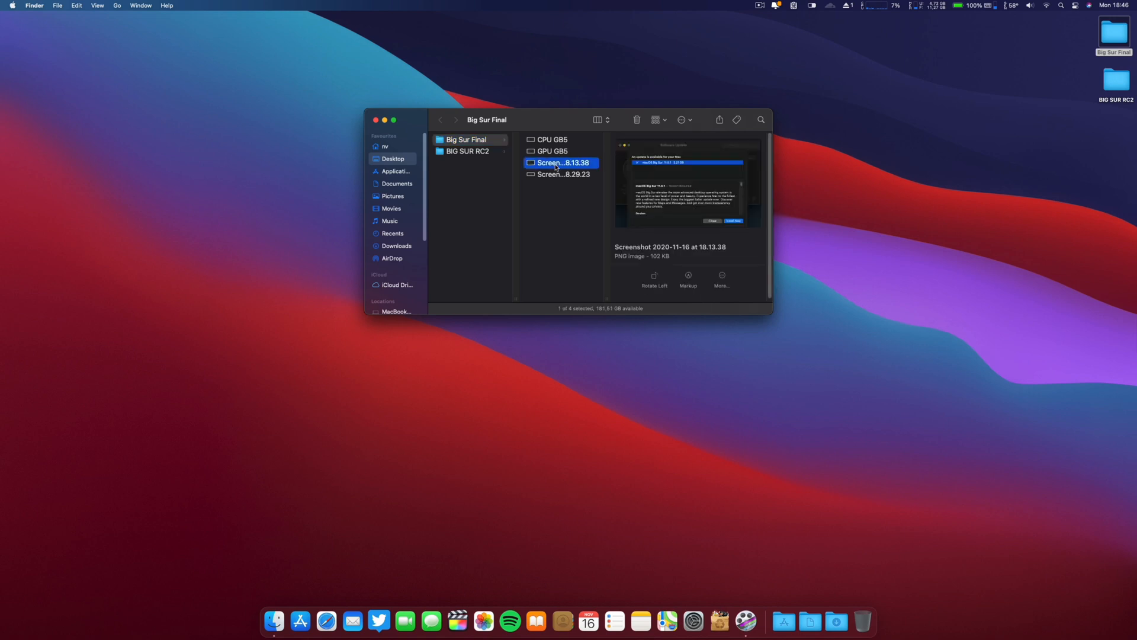
{"action": "double_click", "coordinate": [562, 162]}
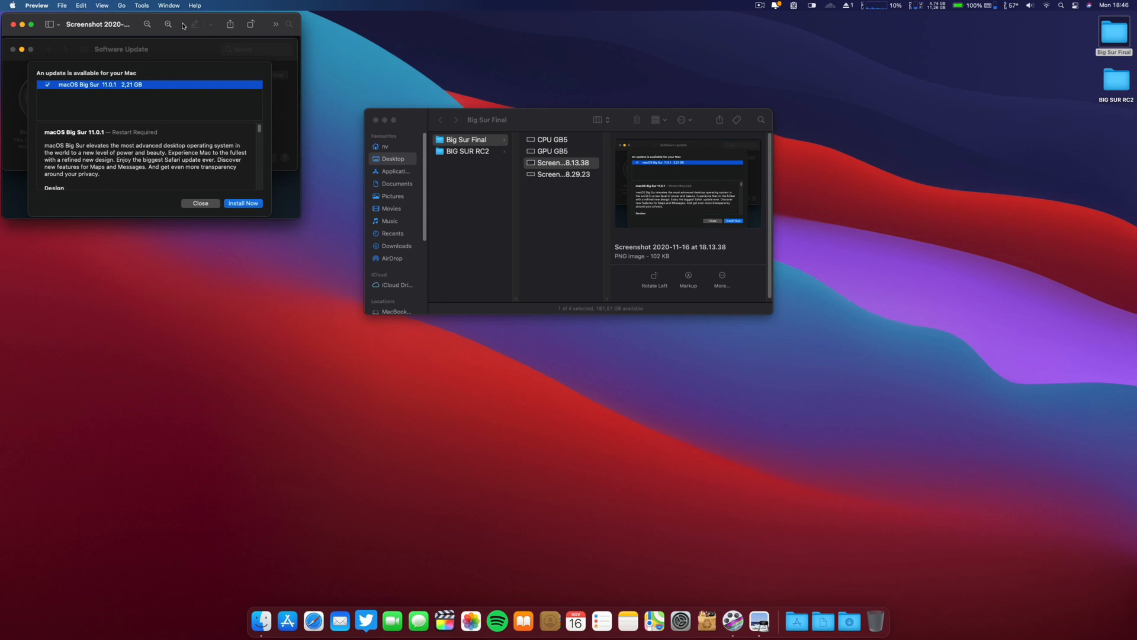
{"action": "mouse_move", "coordinate": [125, 15]}
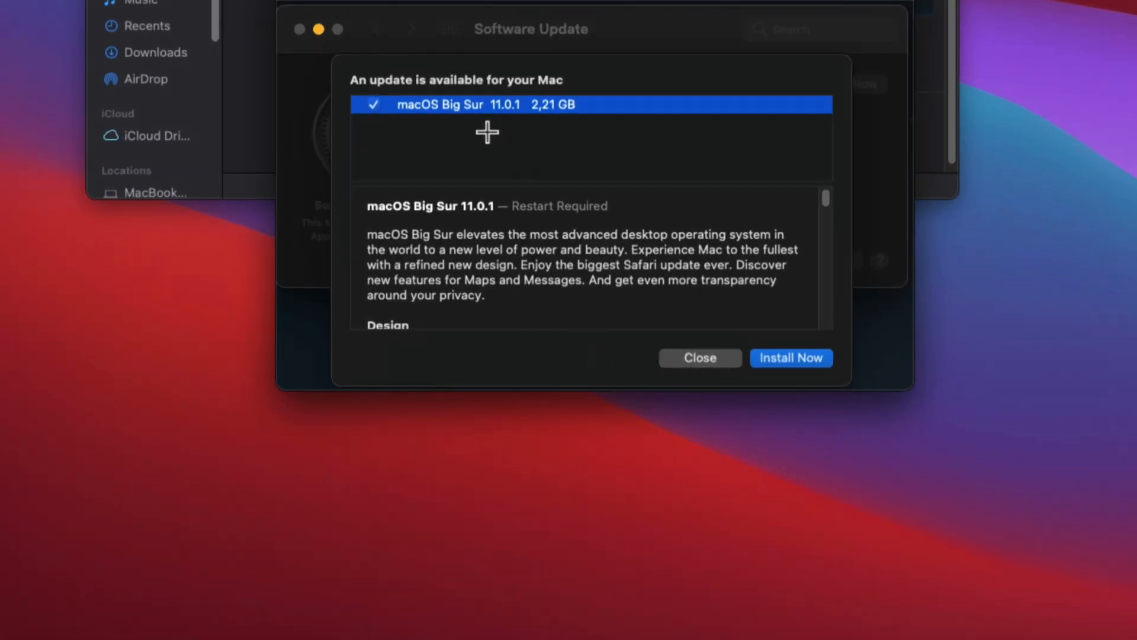
{"action": "mouse_move", "coordinate": [551, 117]}
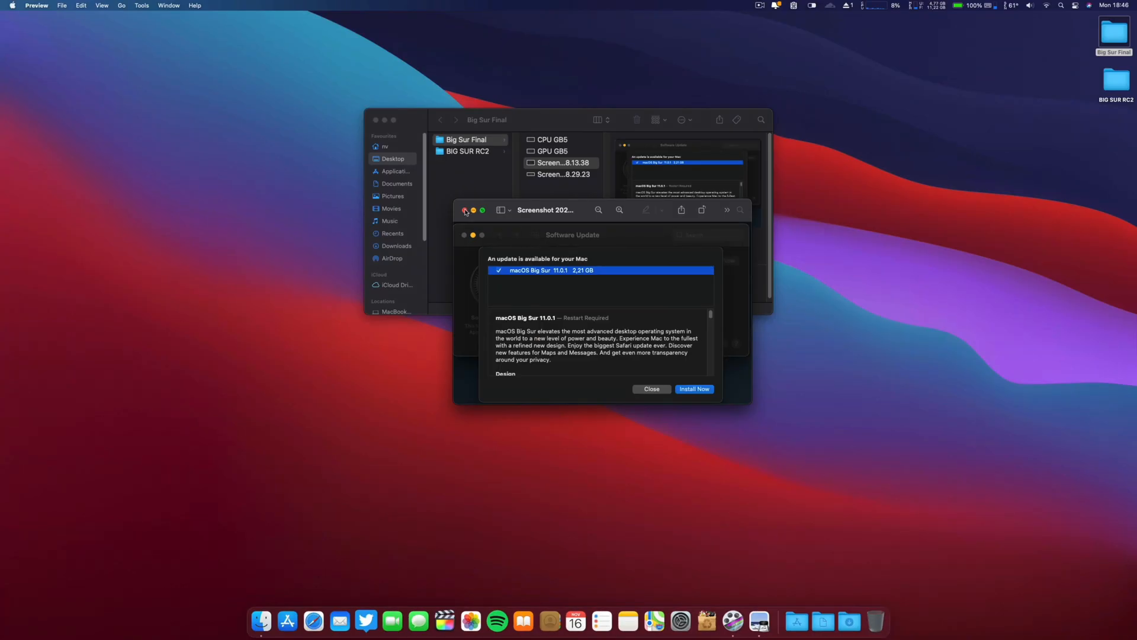
{"action": "left_click", "coordinate": [465, 210]}
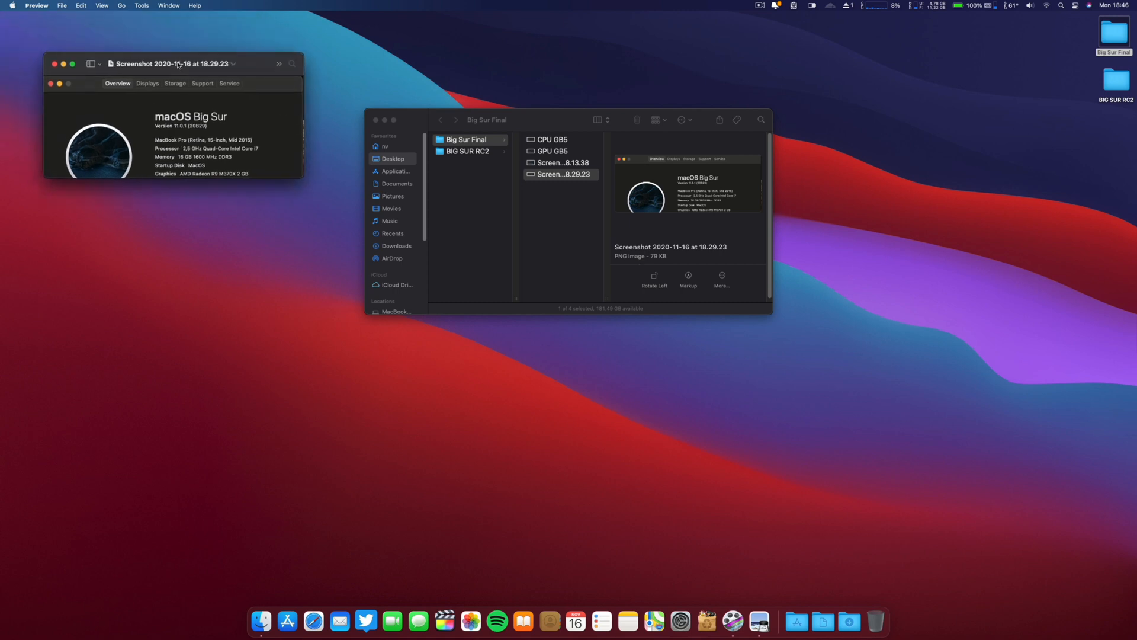
- Enlarge the build 20B29 About screenshot, open the BIG SUR RC2 folder, then close Finder
{"action": "left_click_drag", "start_coordinate": [175, 64], "coordinate": [240, 257]}
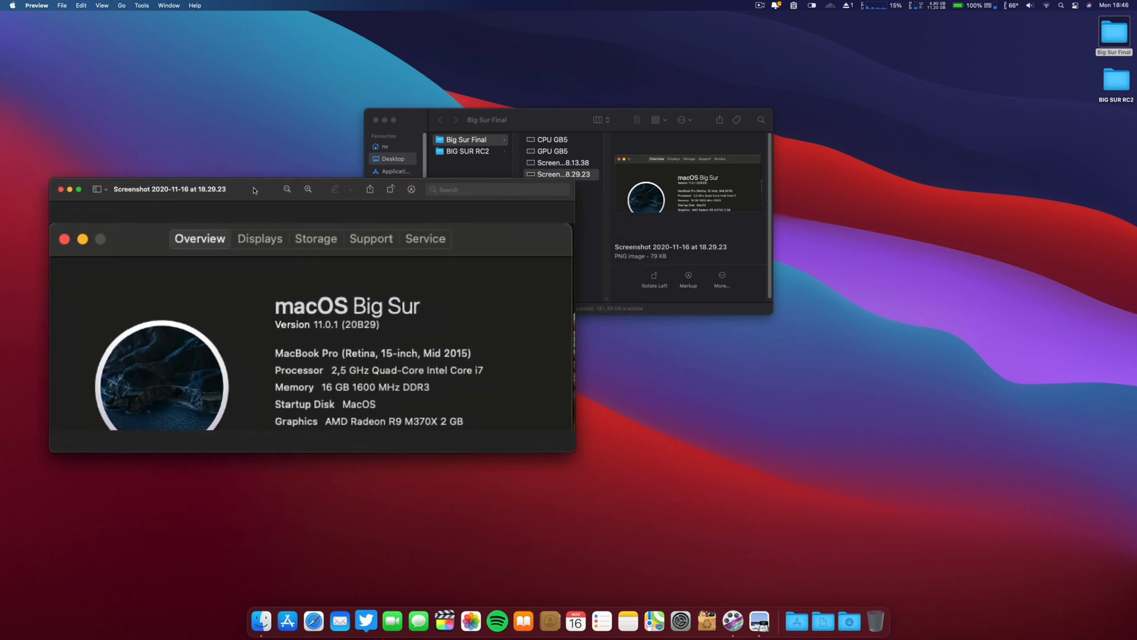
{"action": "left_click", "coordinate": [561, 174]}
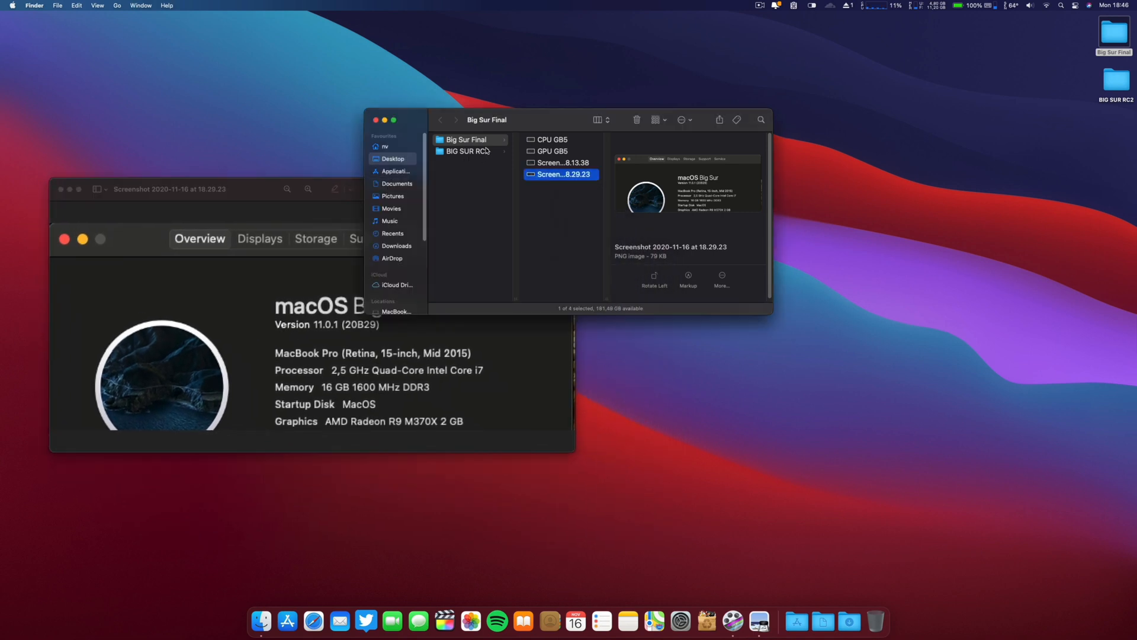
{"action": "left_click", "coordinate": [473, 151]}
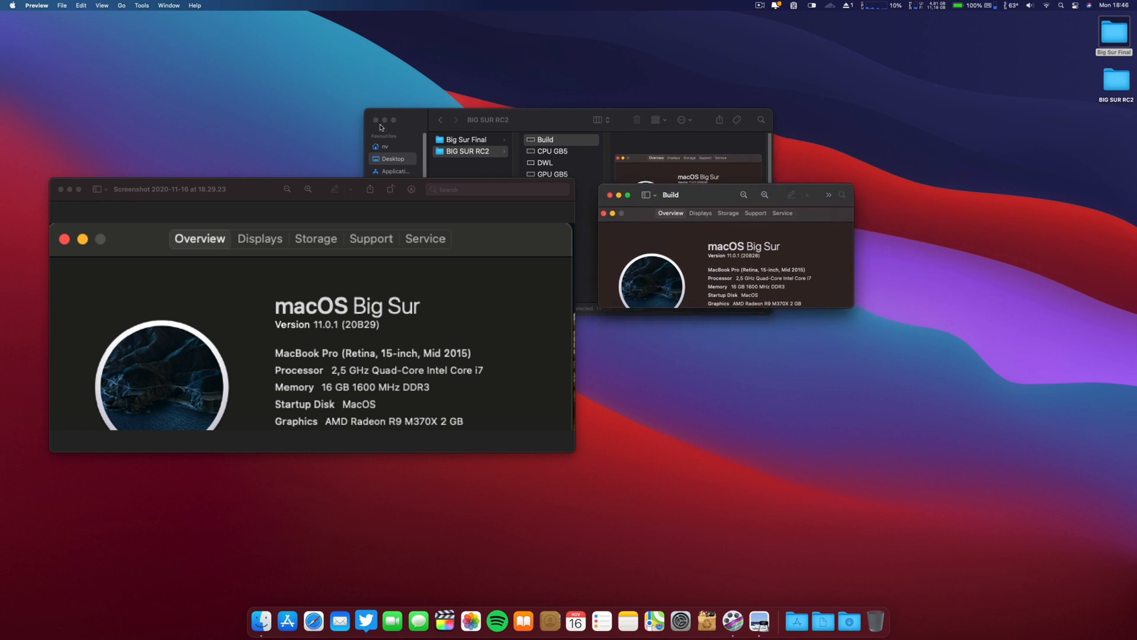
{"action": "left_click", "coordinate": [371, 119]}
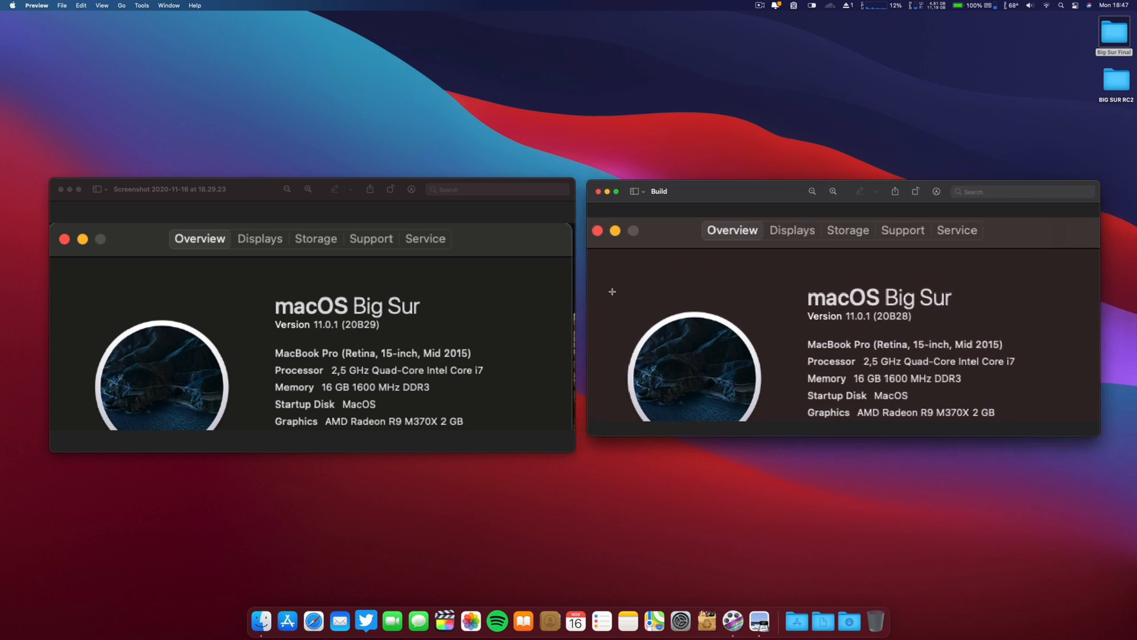
{"action": "mouse_move", "coordinate": [372, 334]}
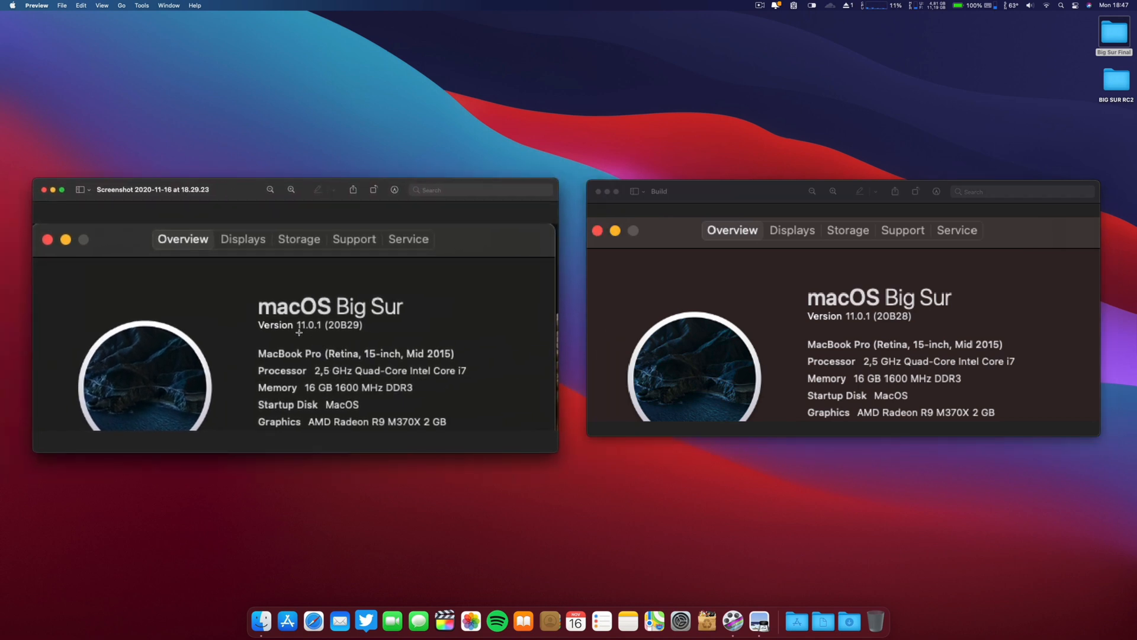
{"action": "mouse_move", "coordinate": [315, 337]}
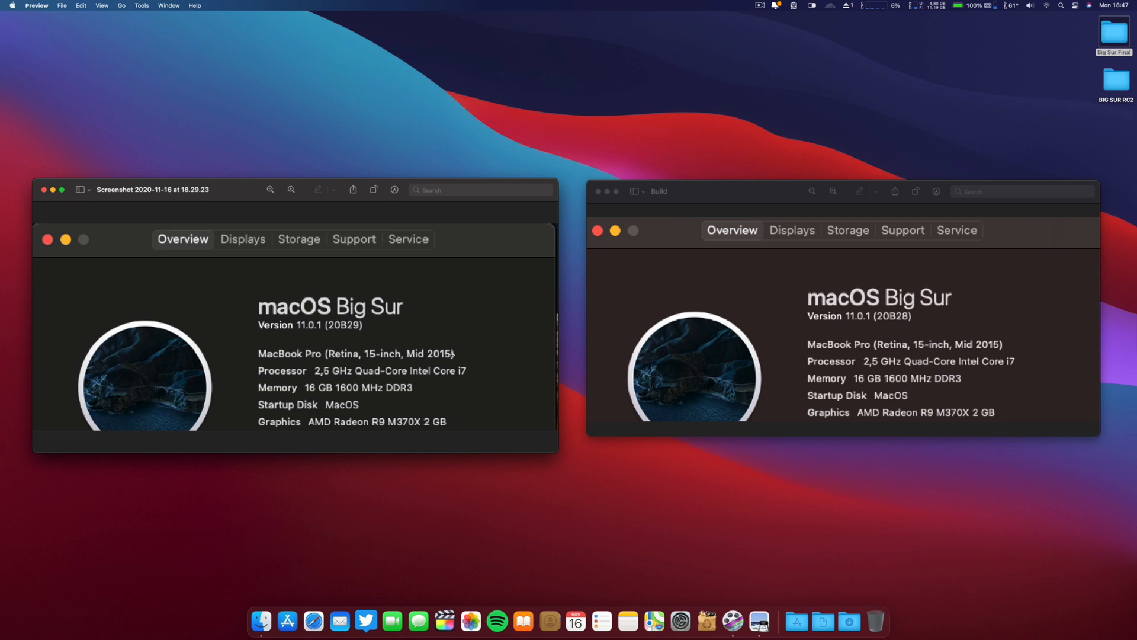
{"action": "mouse_move", "coordinate": [856, 325]}
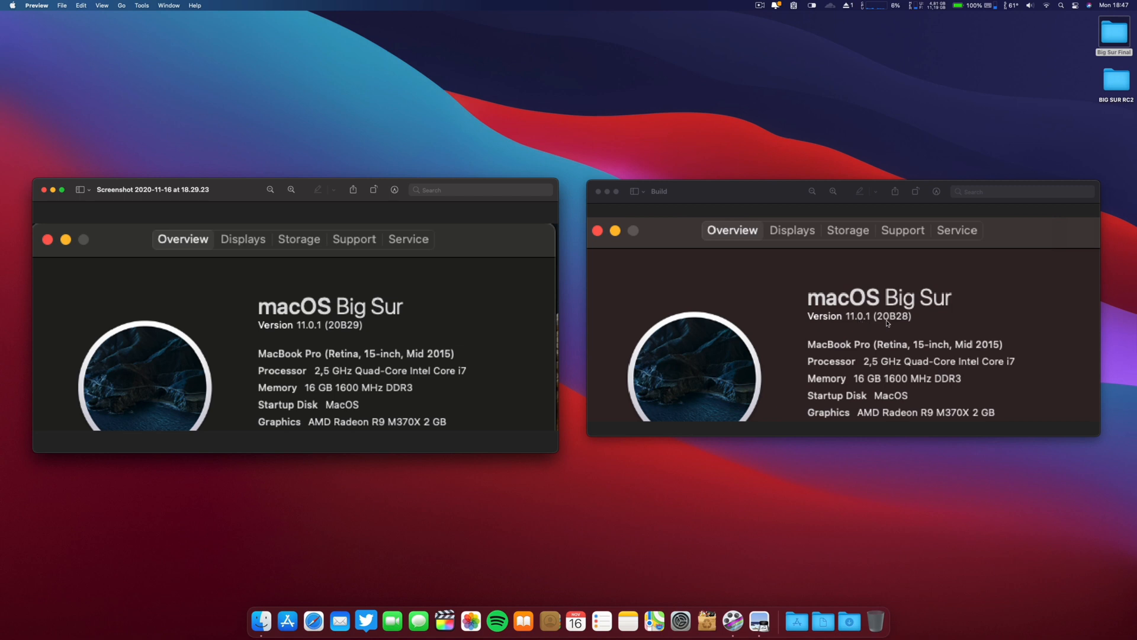
{"action": "mouse_move", "coordinate": [902, 324]}
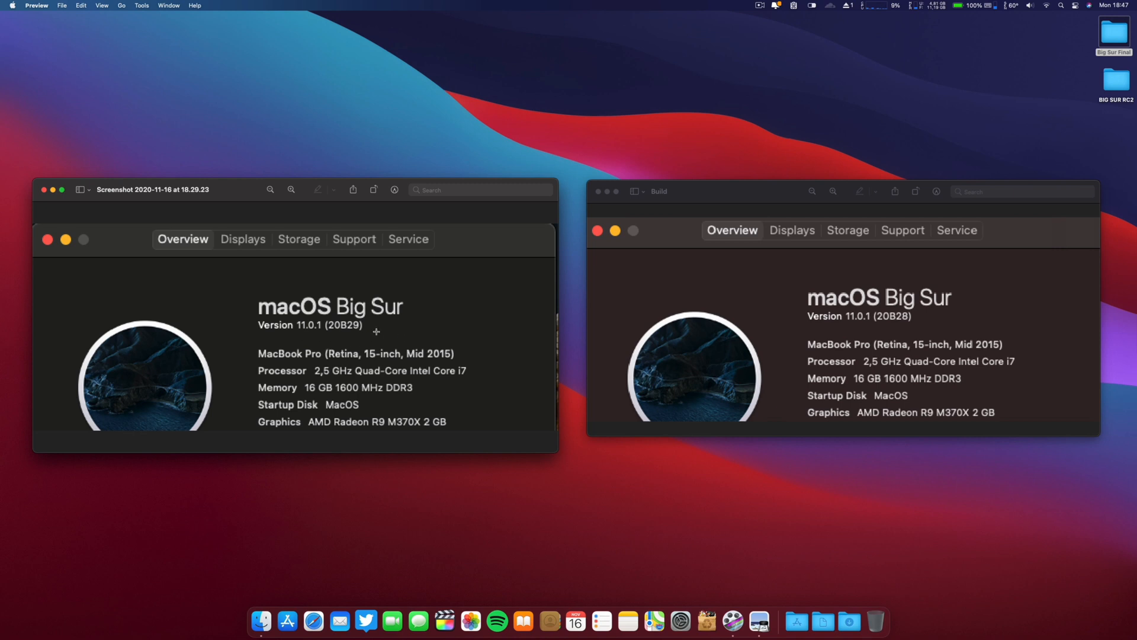
{"action": "mouse_move", "coordinate": [504, 351]}
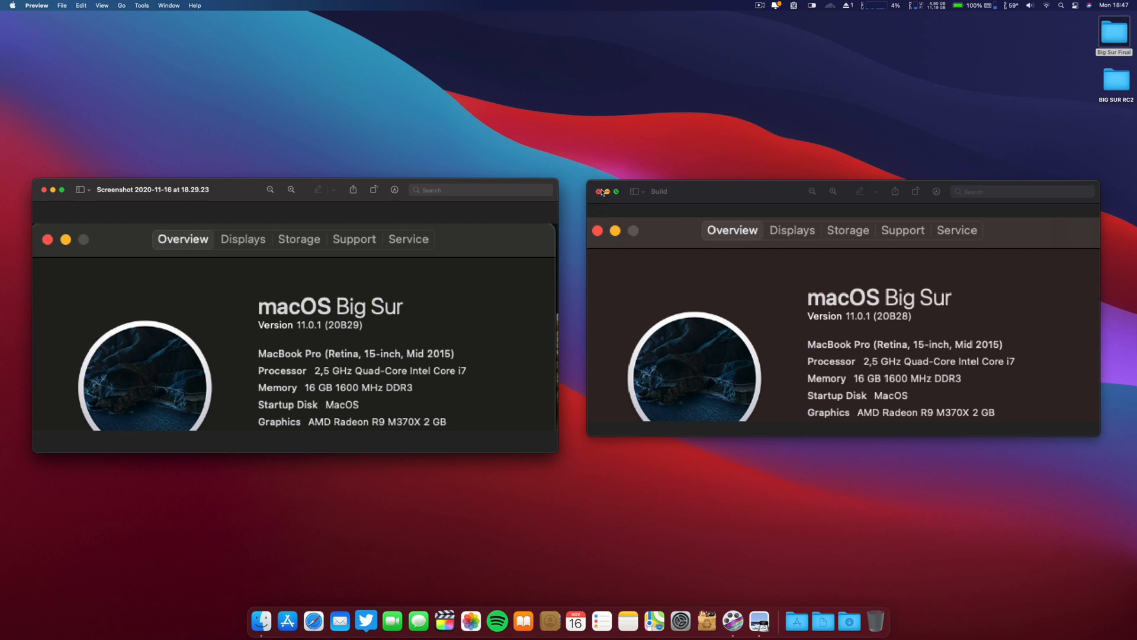
- Close the RC2 and Final About screenshots and open Software Update in System Preferences
{"action": "left_click", "coordinate": [597, 192]}
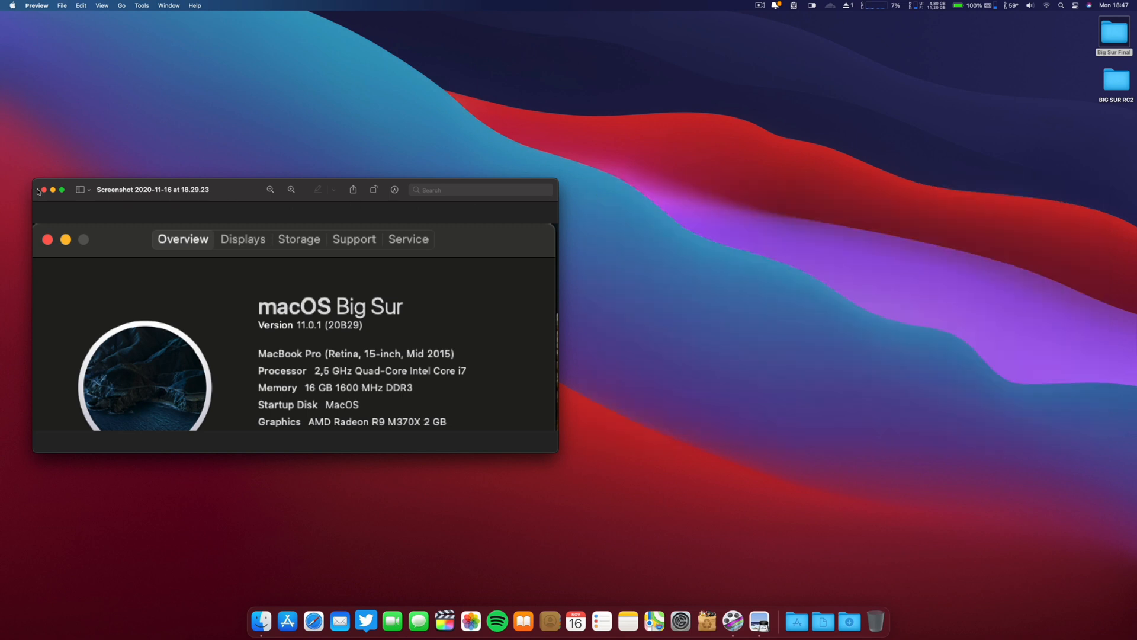
{"action": "left_click", "coordinate": [43, 190]}
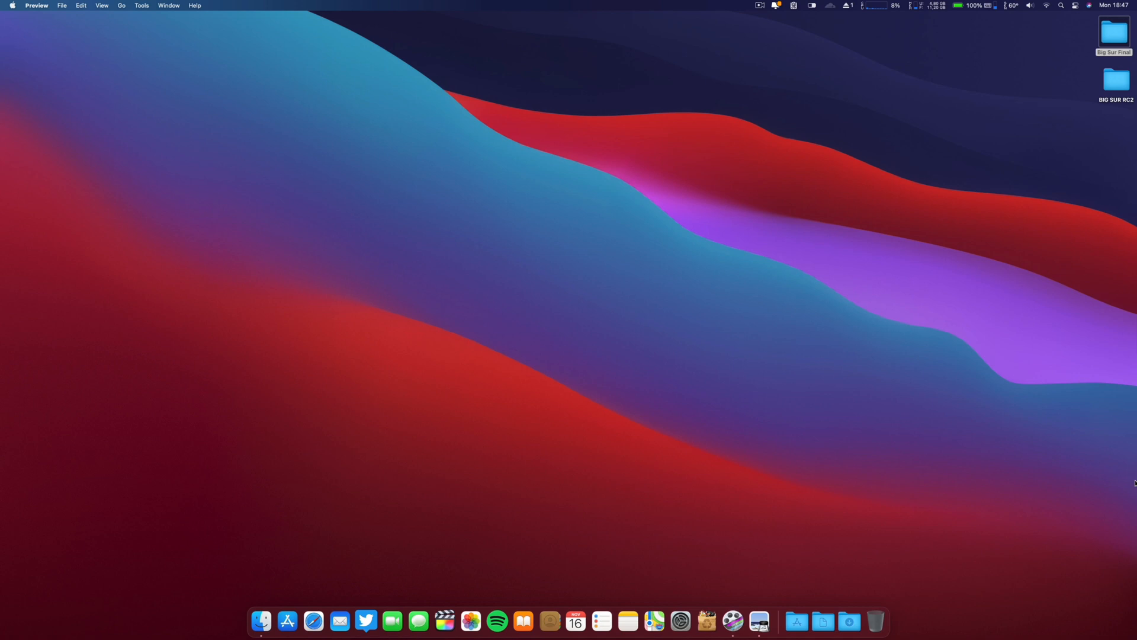
{"action": "mouse_move", "coordinate": [680, 624]}
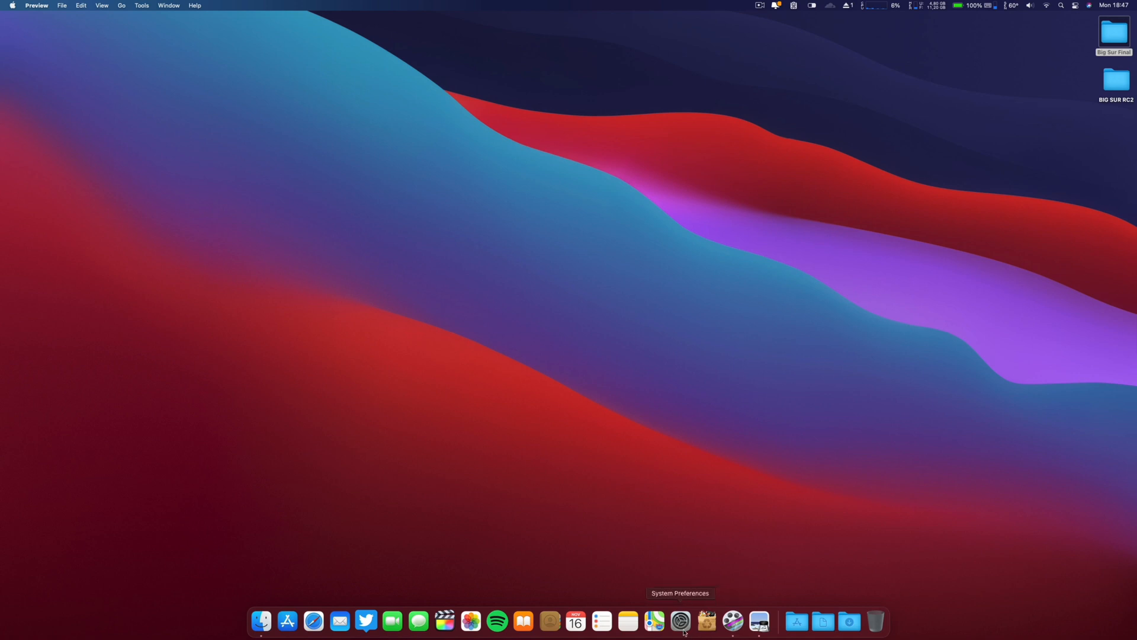
{"action": "left_click", "coordinate": [682, 618]}
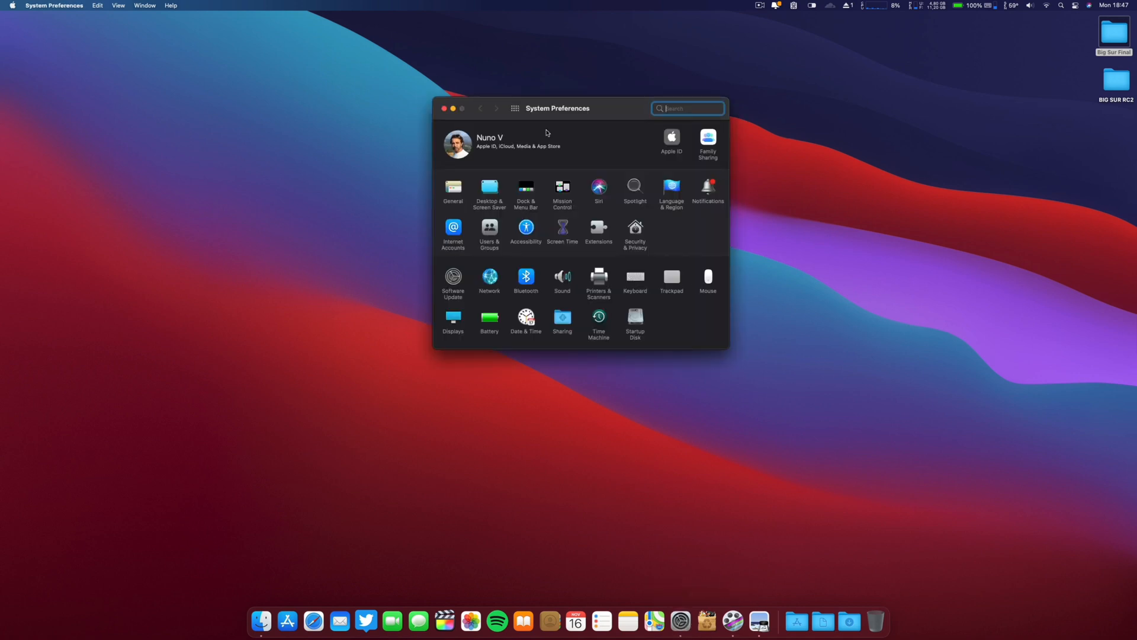
{"action": "left_click", "coordinate": [453, 277]}
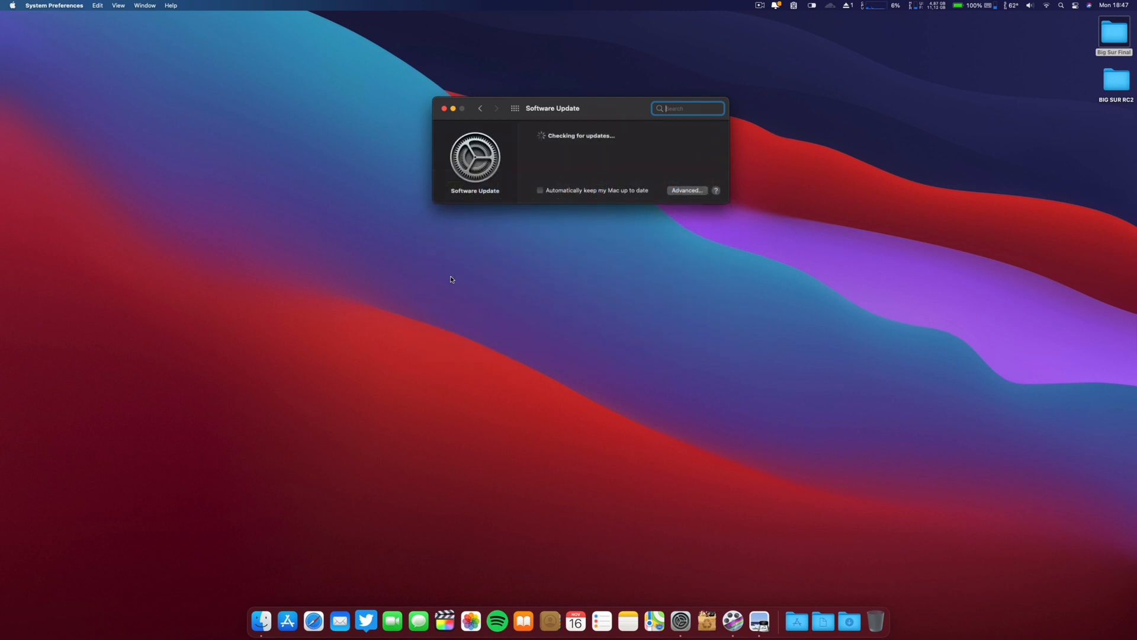
{"action": "mouse_move", "coordinate": [456, 219]}
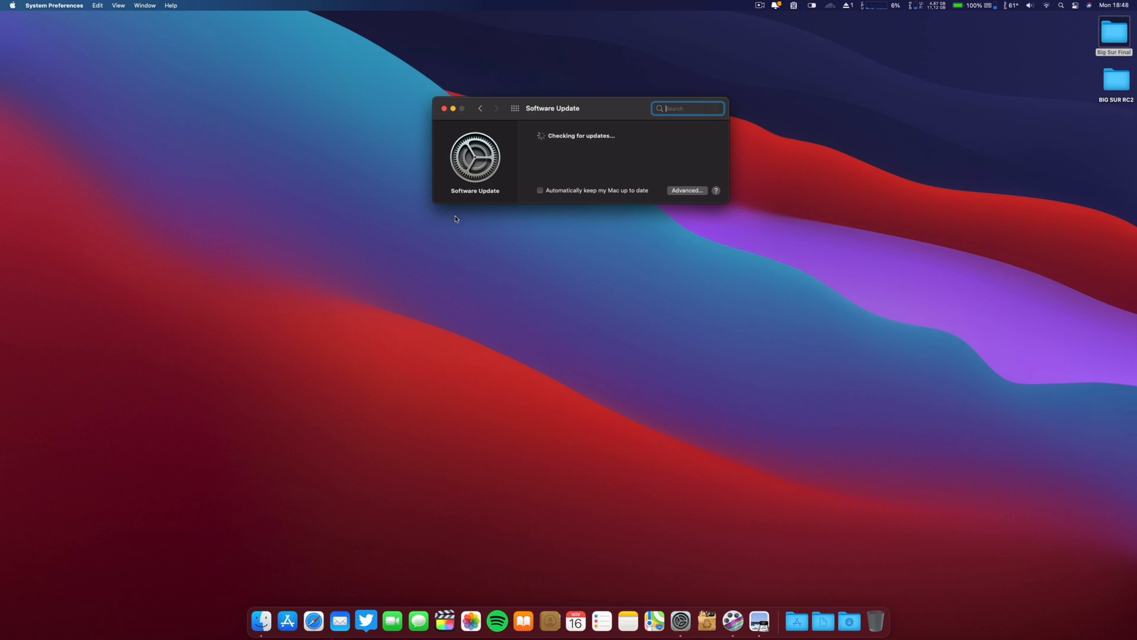
{"action": "mouse_move", "coordinate": [447, 209]}
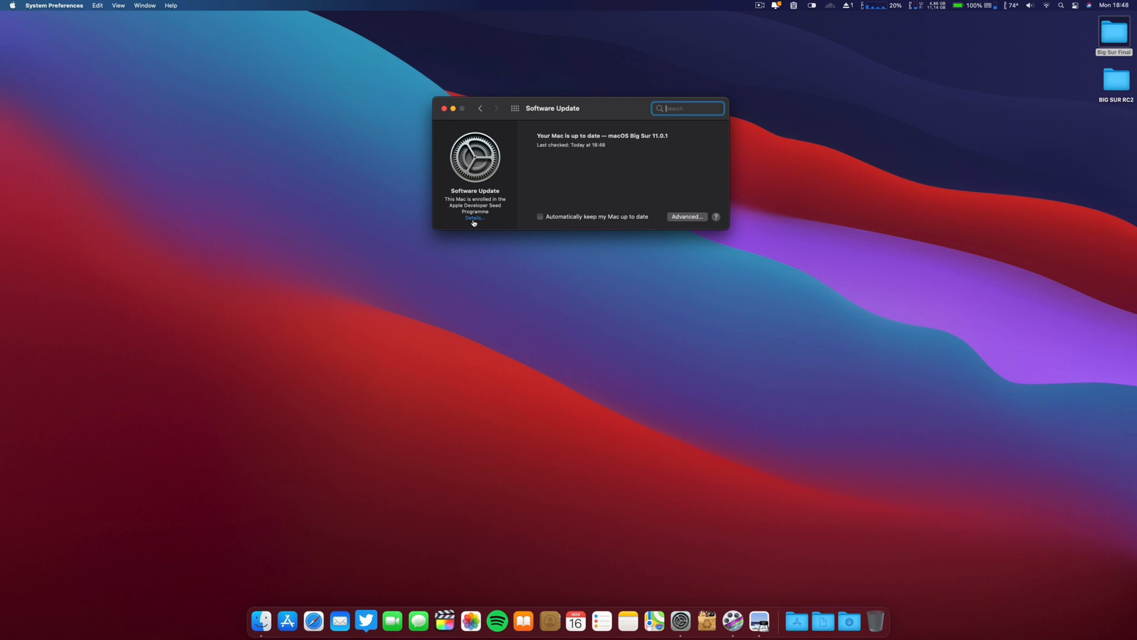
{"action": "mouse_move", "coordinate": [505, 203]}
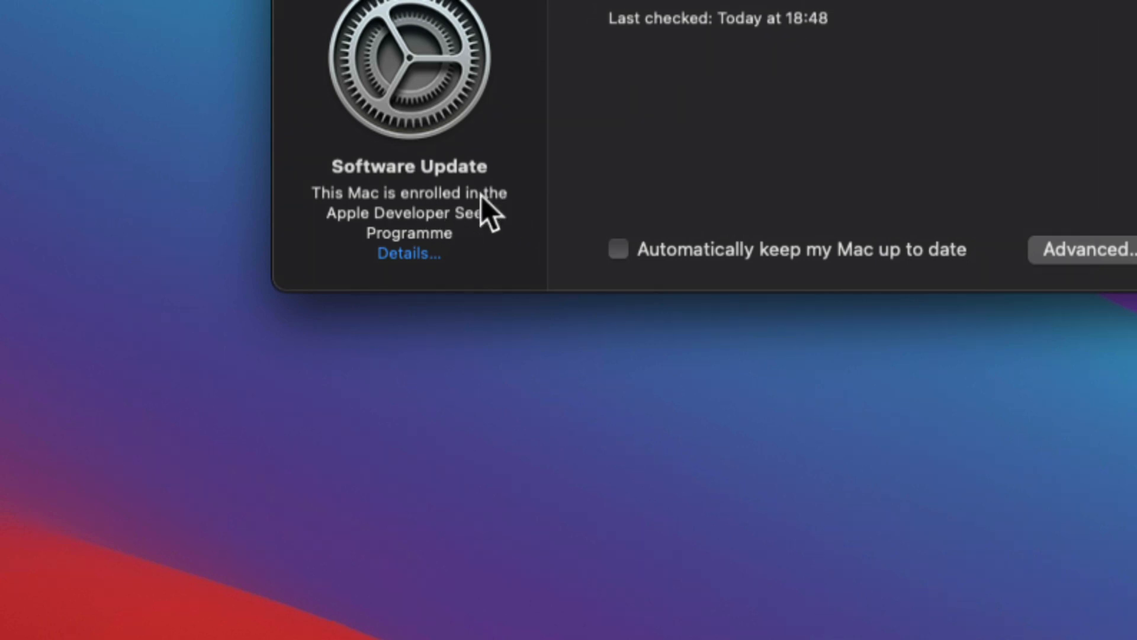
{"action": "mouse_move", "coordinate": [463, 231]}
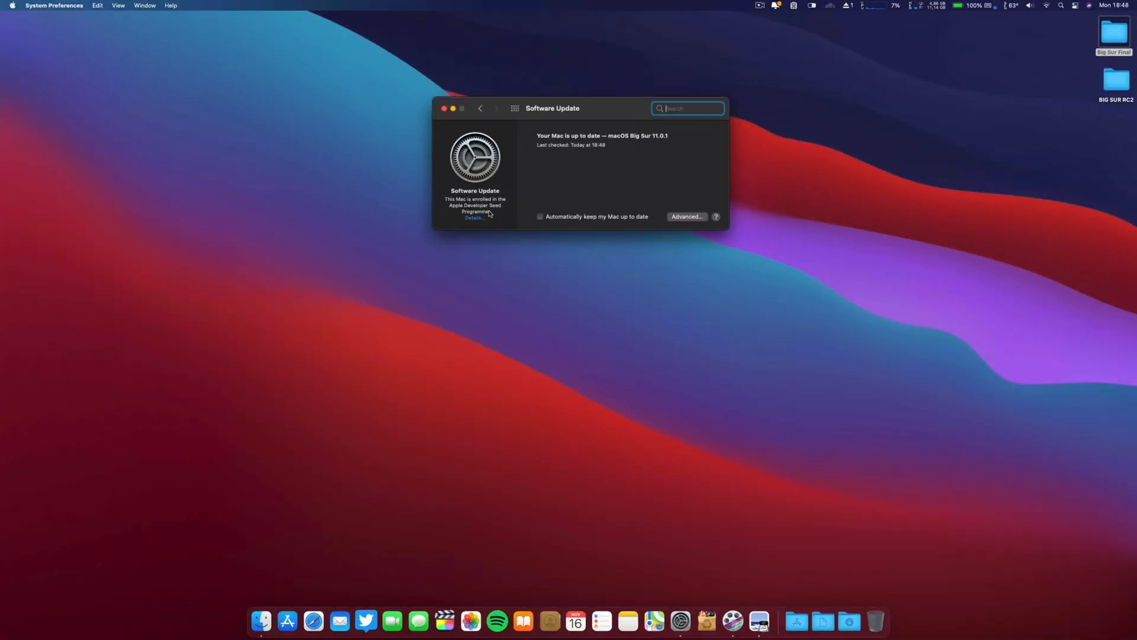
- Close Software Update, open RC2's CPU GB5 screenshot (818/3215), then open Big Sur Final
{"action": "left_click", "coordinate": [443, 109]}
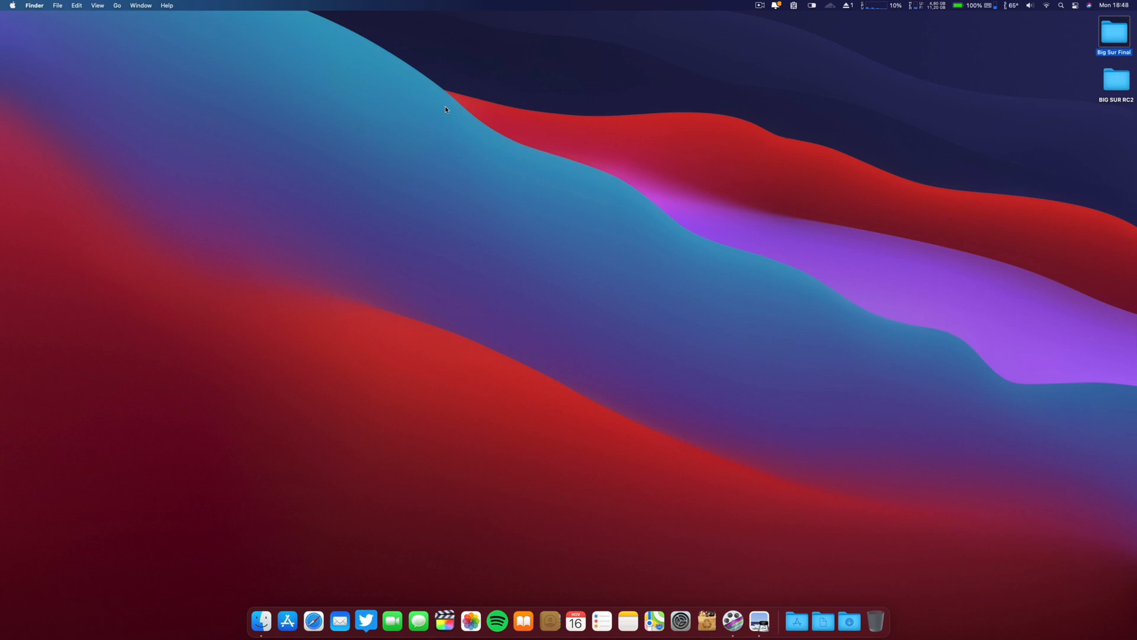
{"action": "mouse_move", "coordinate": [625, 183]}
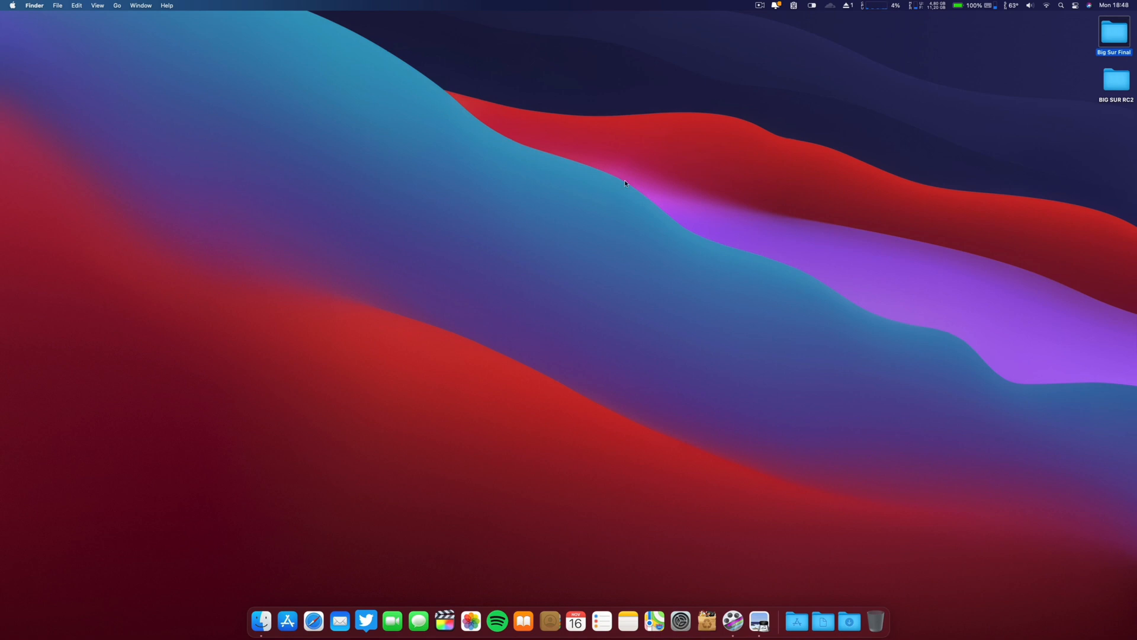
{"action": "mouse_move", "coordinate": [802, 497]}
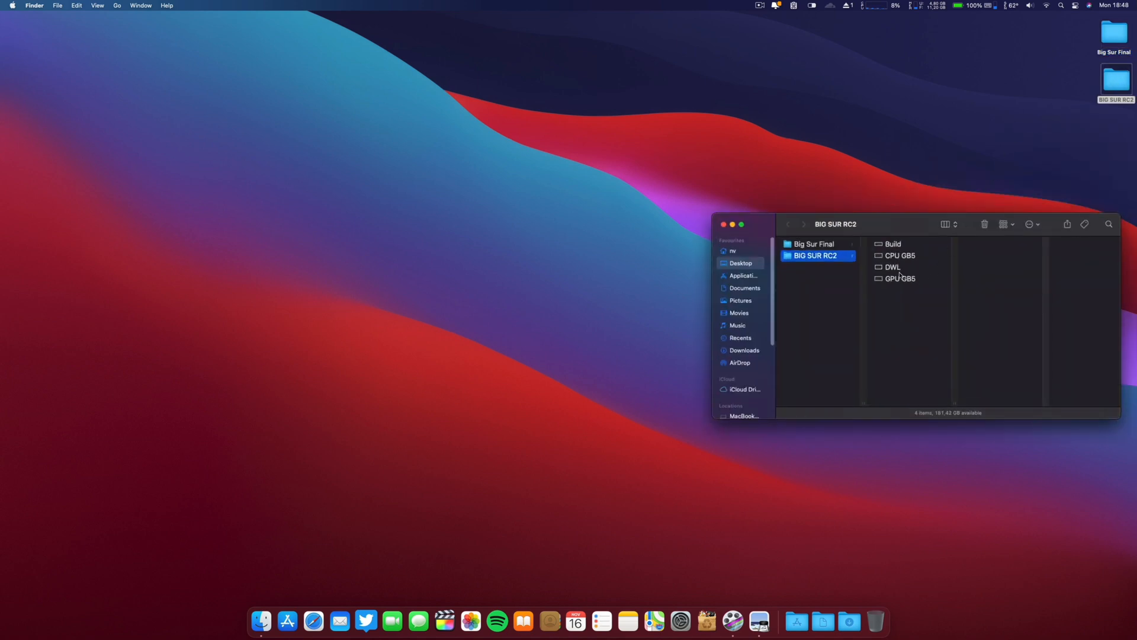
{"action": "left_click", "coordinate": [900, 255]}
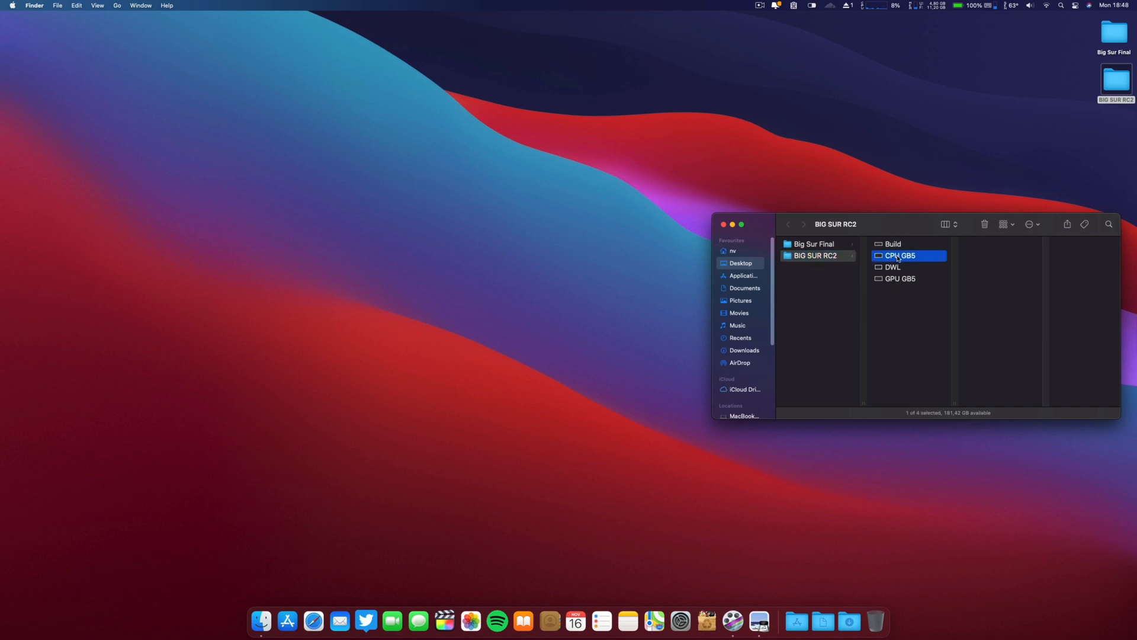
{"action": "double_click", "coordinate": [900, 255]}
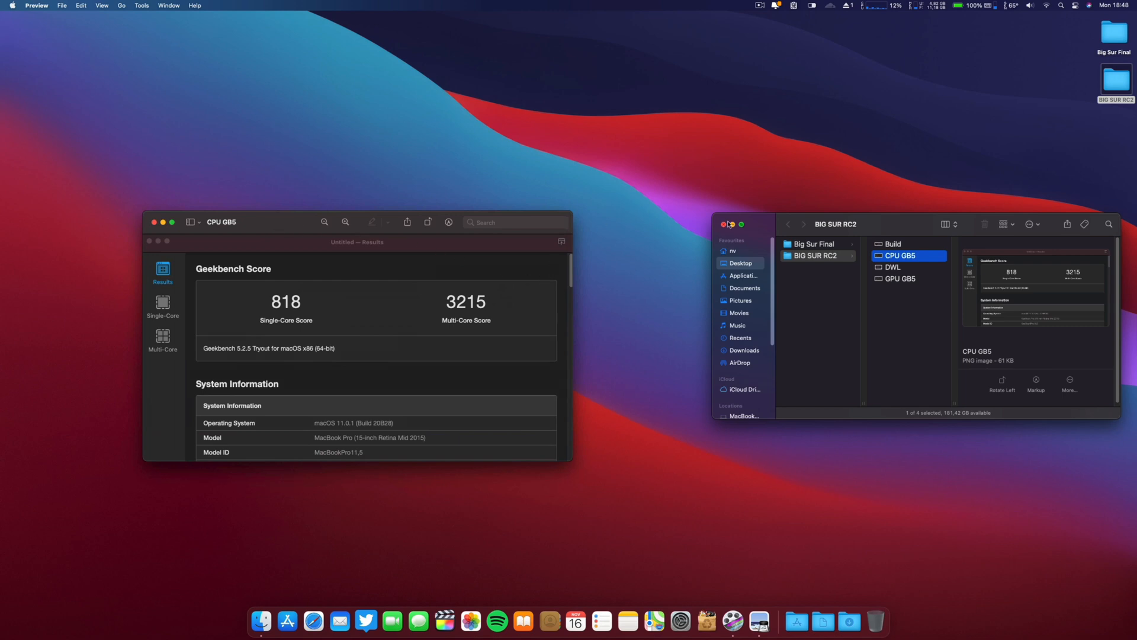
{"action": "left_click", "coordinate": [722, 224]}
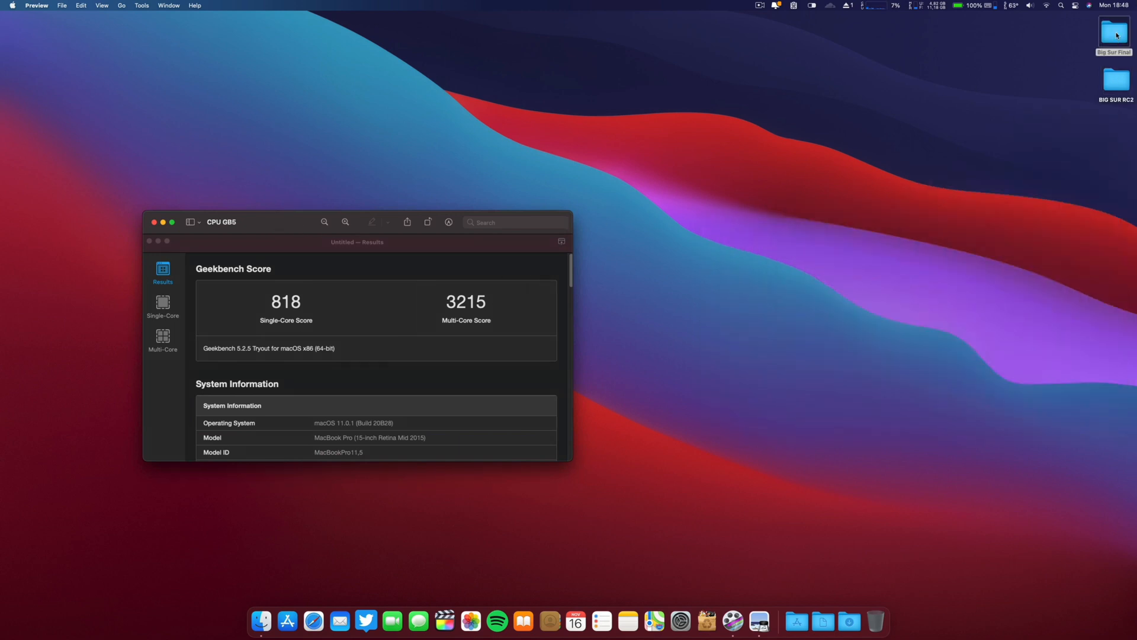
{"action": "double_click", "coordinate": [1107, 34]}
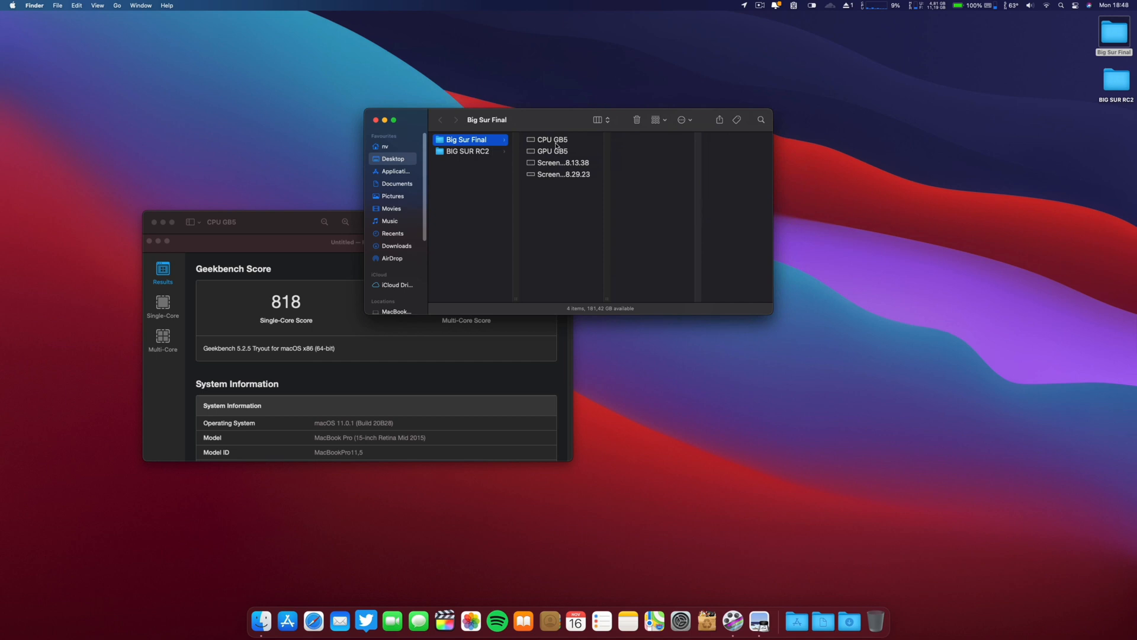
- Open the final build's CPU GB5 screenshot (909/3140) and close its folder window
{"action": "left_click", "coordinate": [552, 139]}
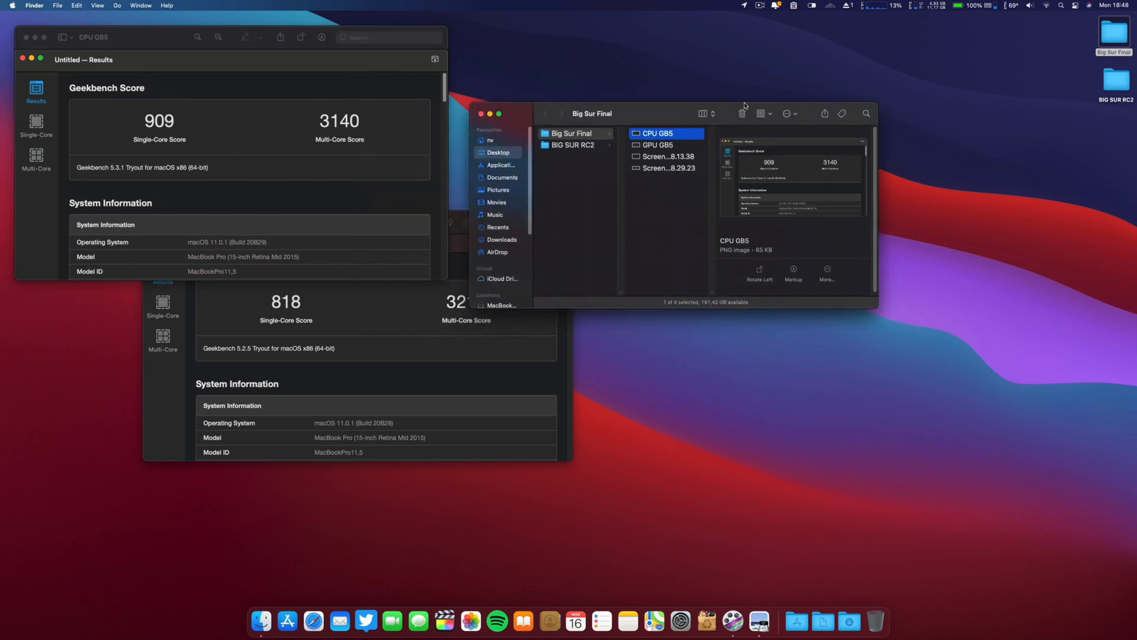
{"action": "left_click", "coordinate": [483, 113]}
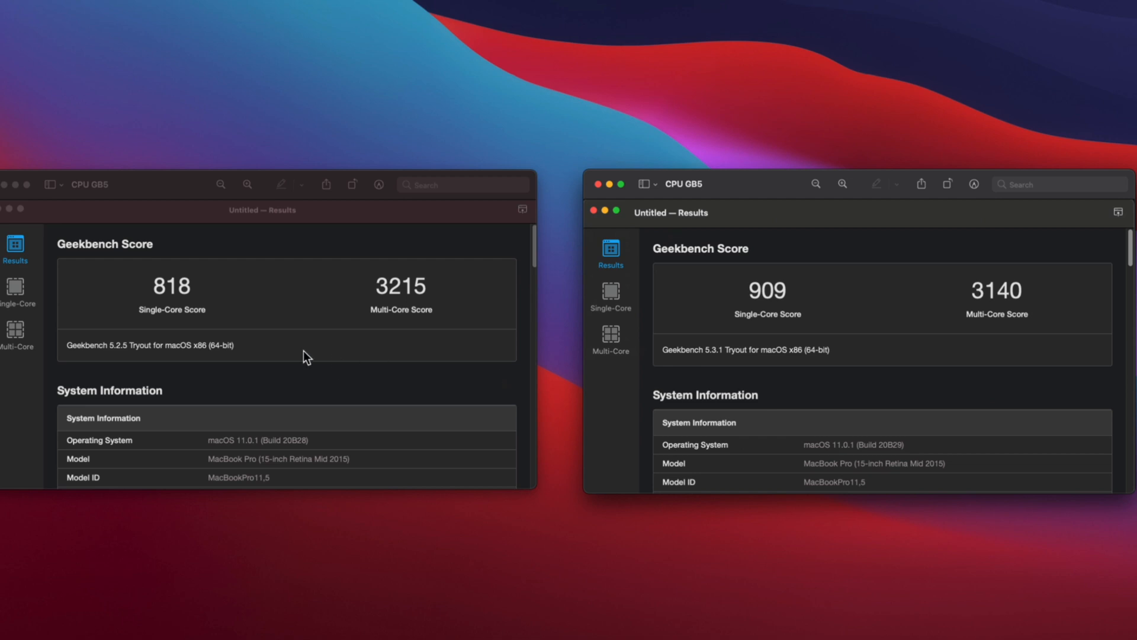
{"action": "mouse_move", "coordinate": [158, 304]}
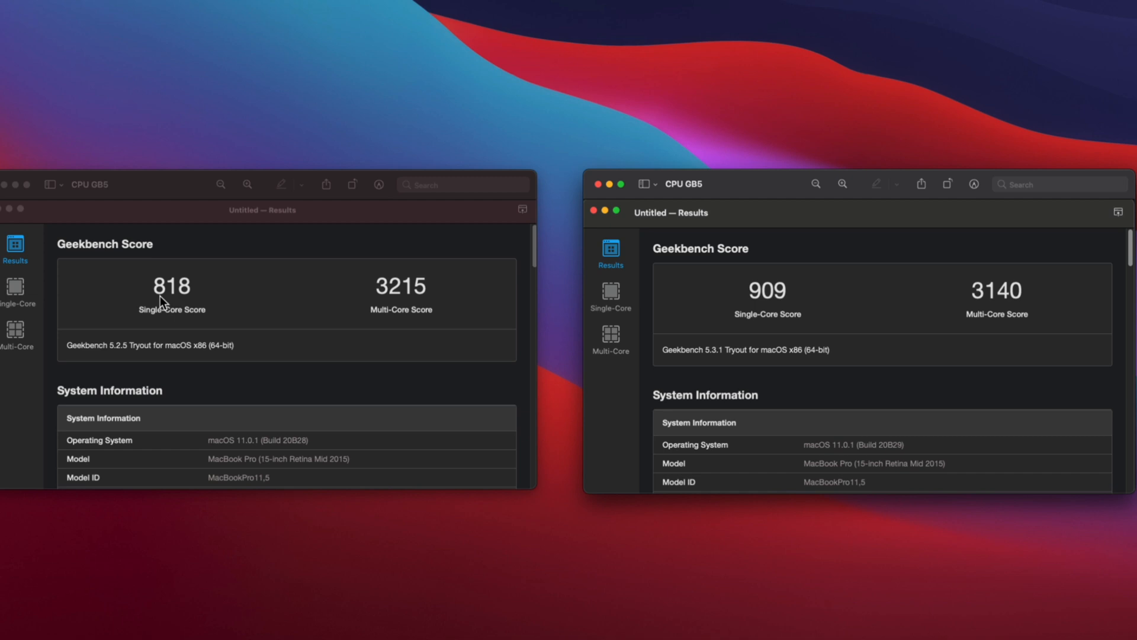
{"action": "mouse_move", "coordinate": [743, 318]}
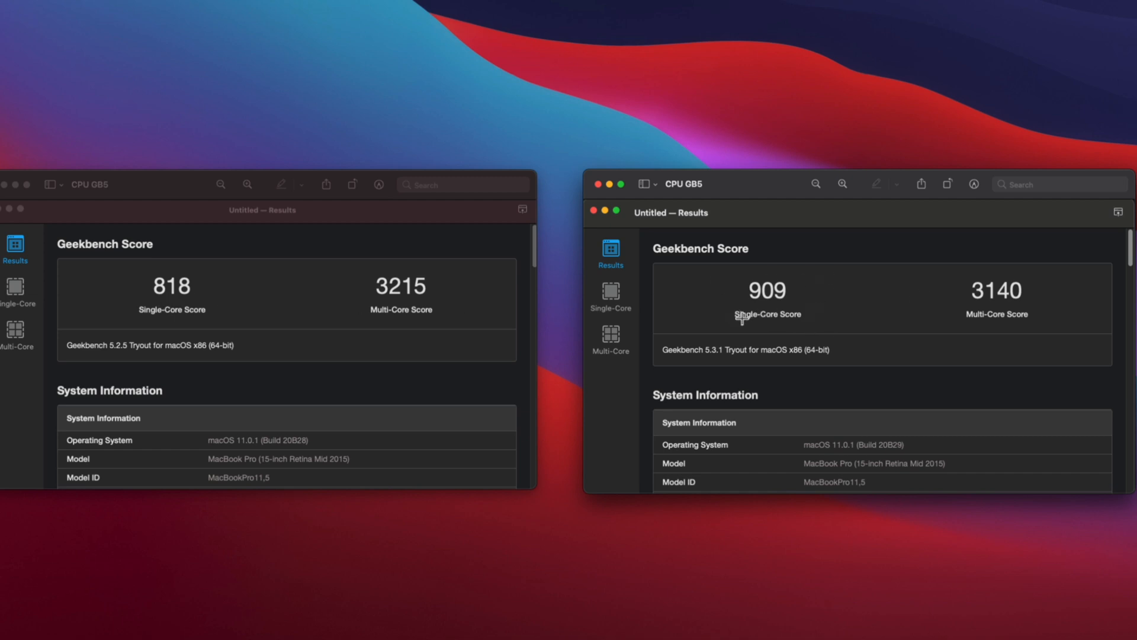
{"action": "mouse_move", "coordinate": [784, 297]}
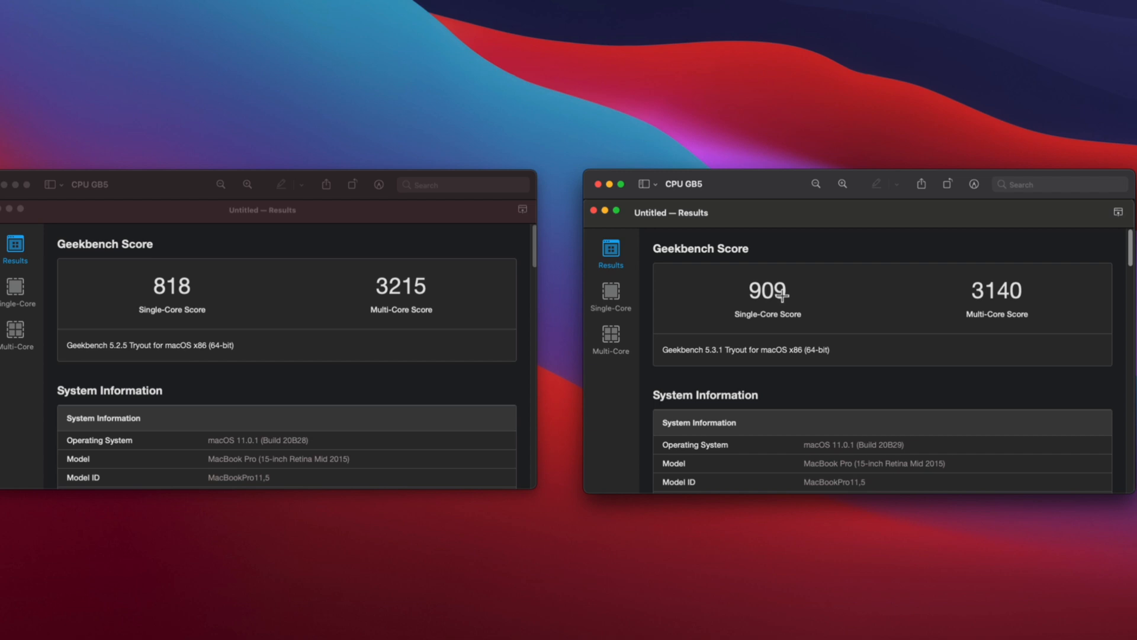
{"action": "mouse_move", "coordinate": [1007, 321]}
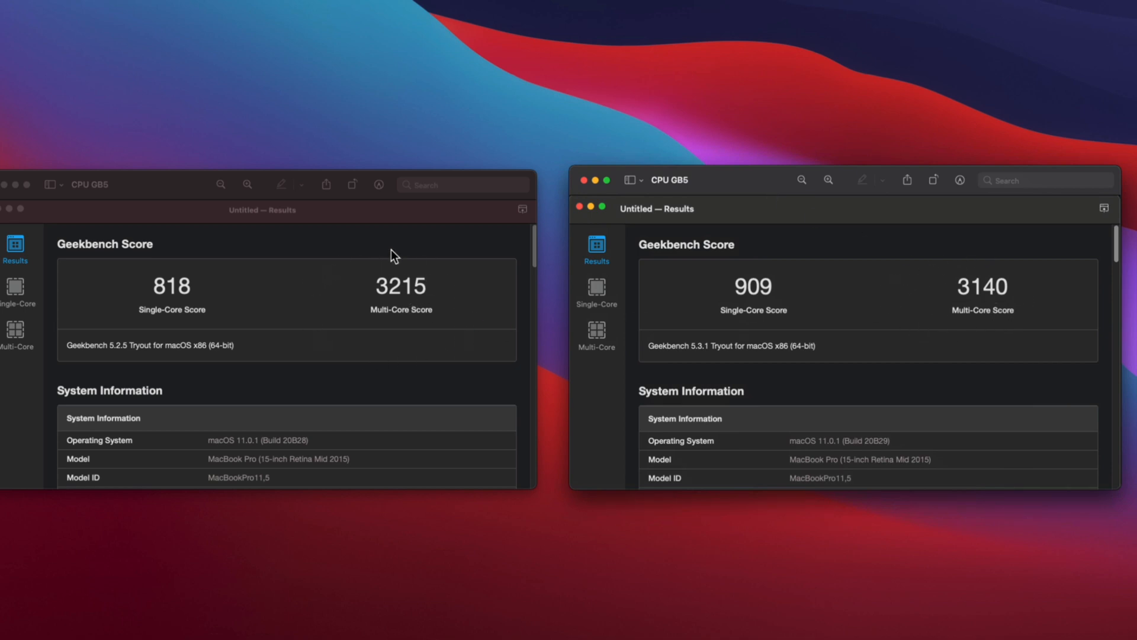
{"action": "mouse_move", "coordinate": [409, 324]}
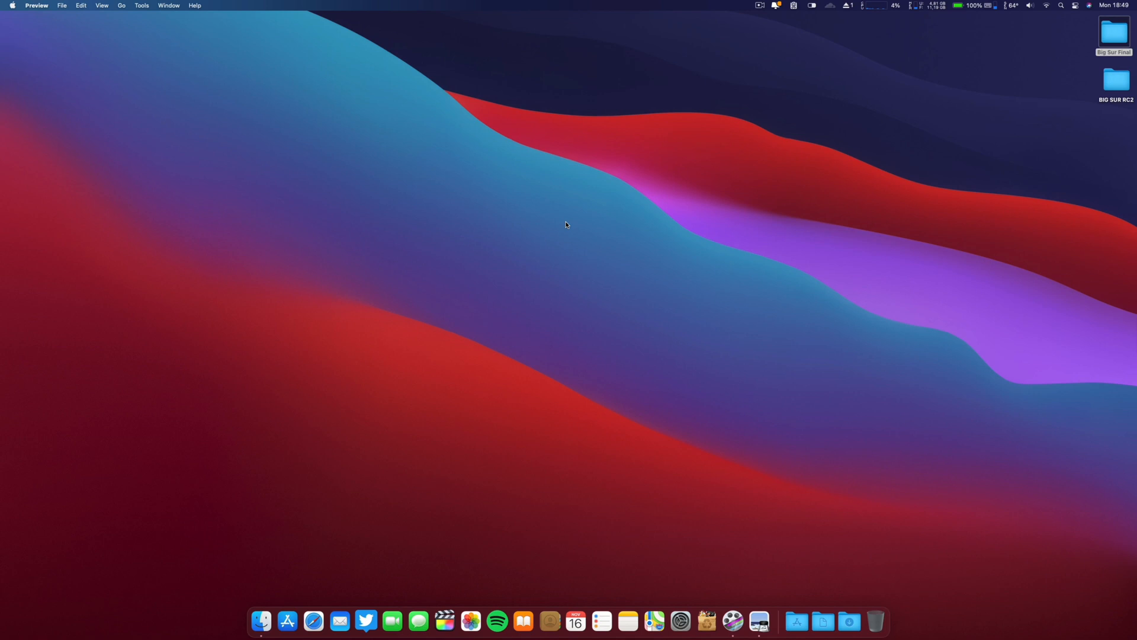
{"action": "mouse_move", "coordinate": [1116, 85]}
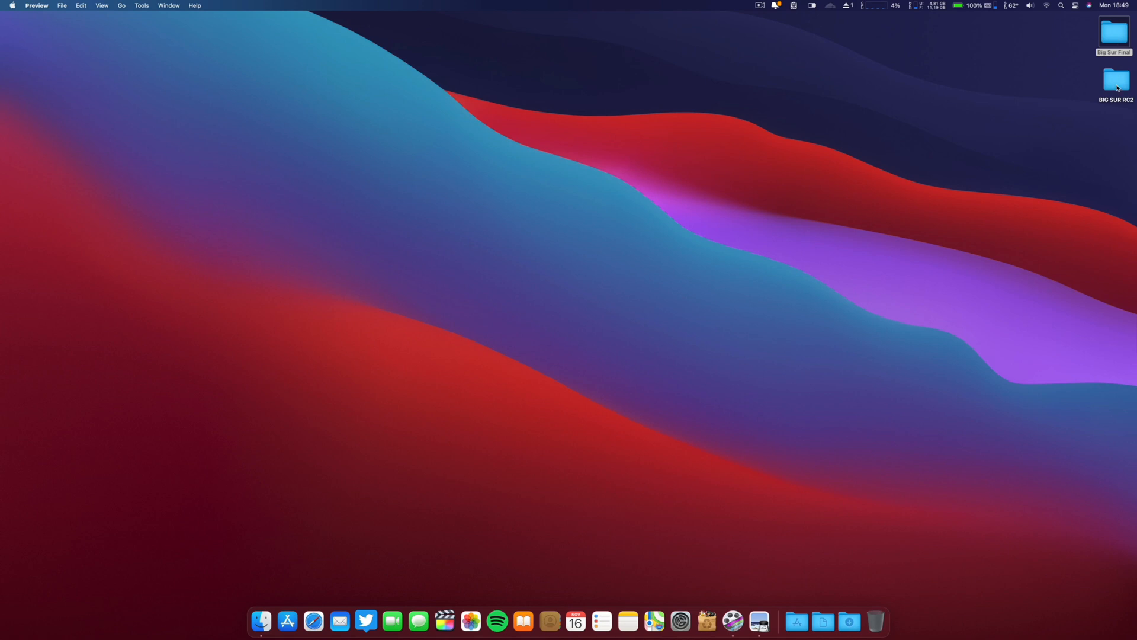
- Open RC2's GPU GB5 screenshot (Metal 11044), close Finder, and open Big Sur Final
{"action": "double_click", "coordinate": [1110, 81]}
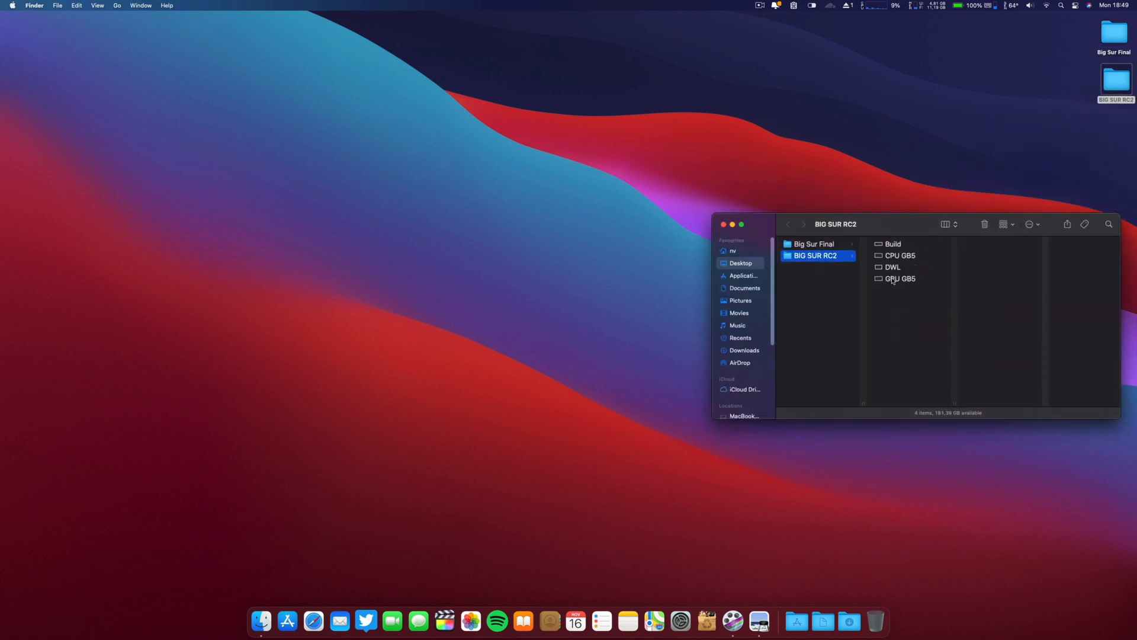
{"action": "double_click", "coordinate": [900, 279]}
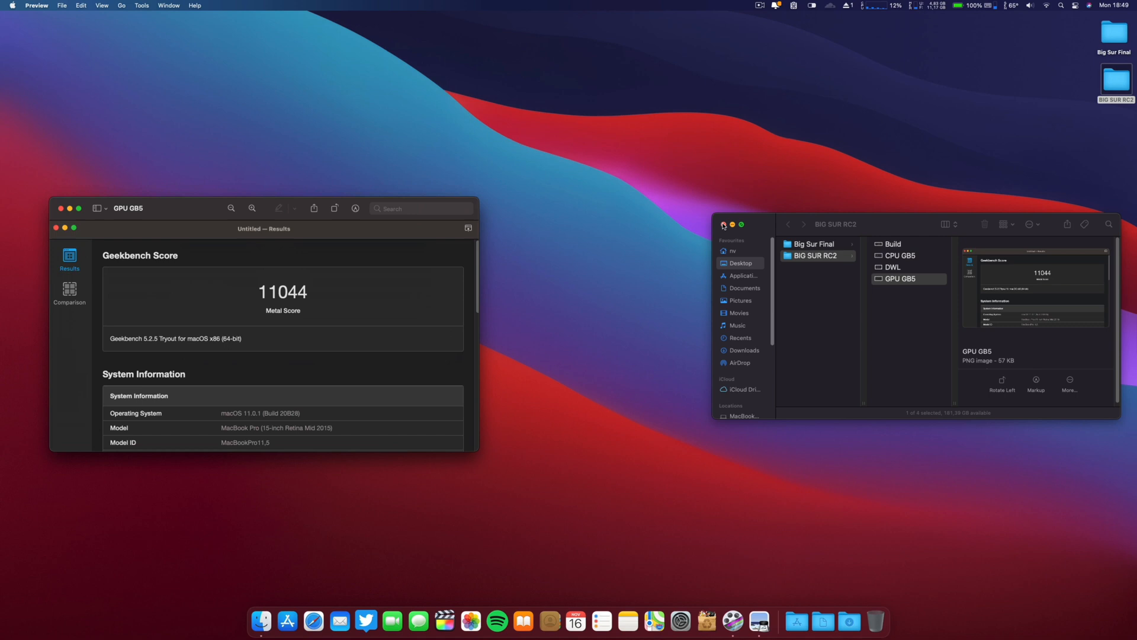
{"action": "left_click", "coordinate": [724, 225]}
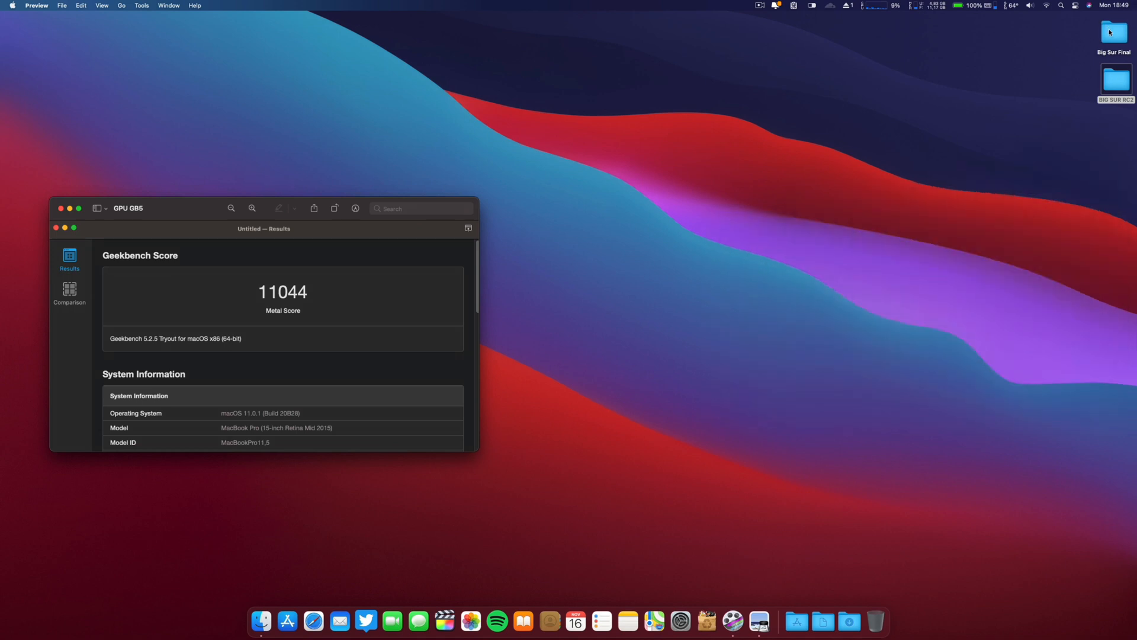
{"action": "double_click", "coordinate": [1111, 35]}
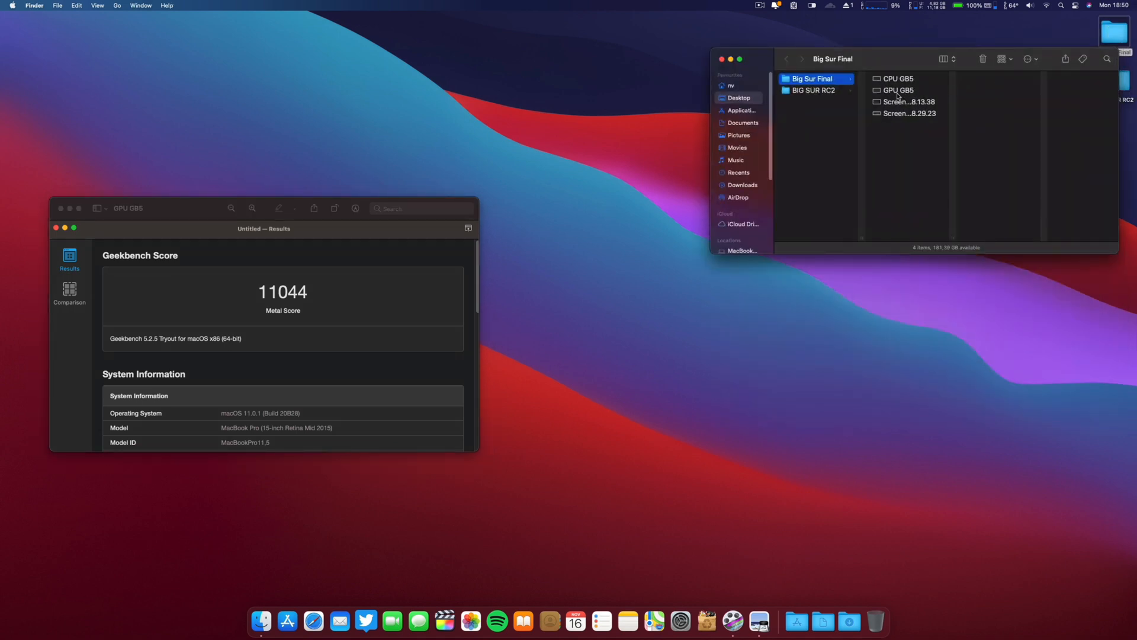
- Position the final GPU screenshot (Metal 11147) beside RC2's 11044, then close both
{"action": "double_click", "coordinate": [899, 90]}
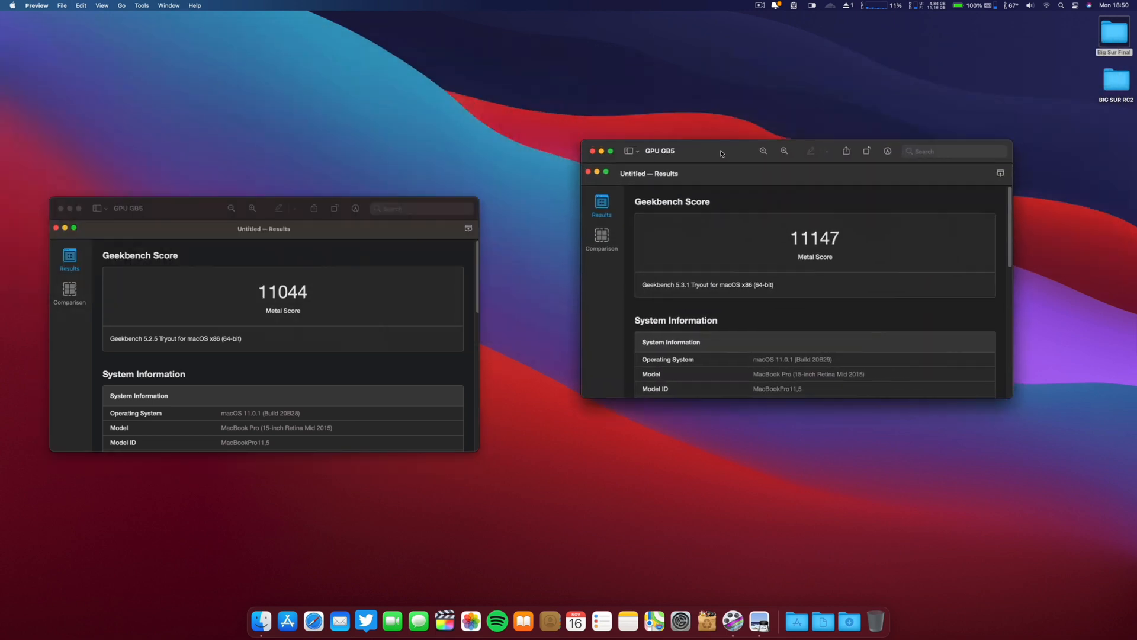
{"action": "left_click_drag", "start_coordinate": [720, 151], "coordinate": [666, 215]}
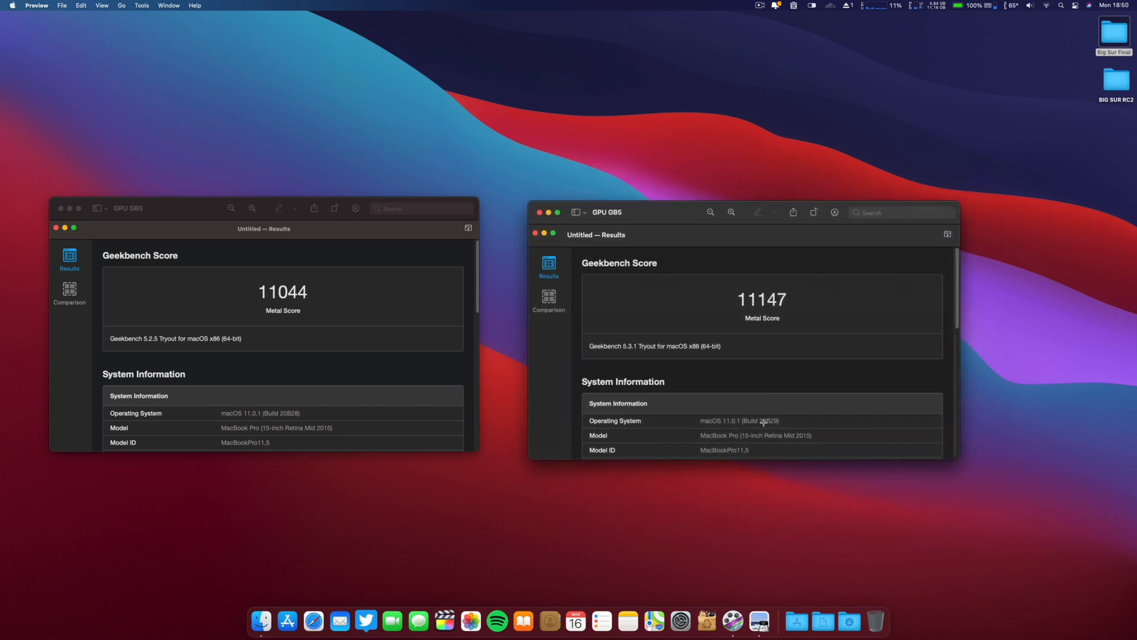
{"action": "mouse_move", "coordinate": [773, 326]}
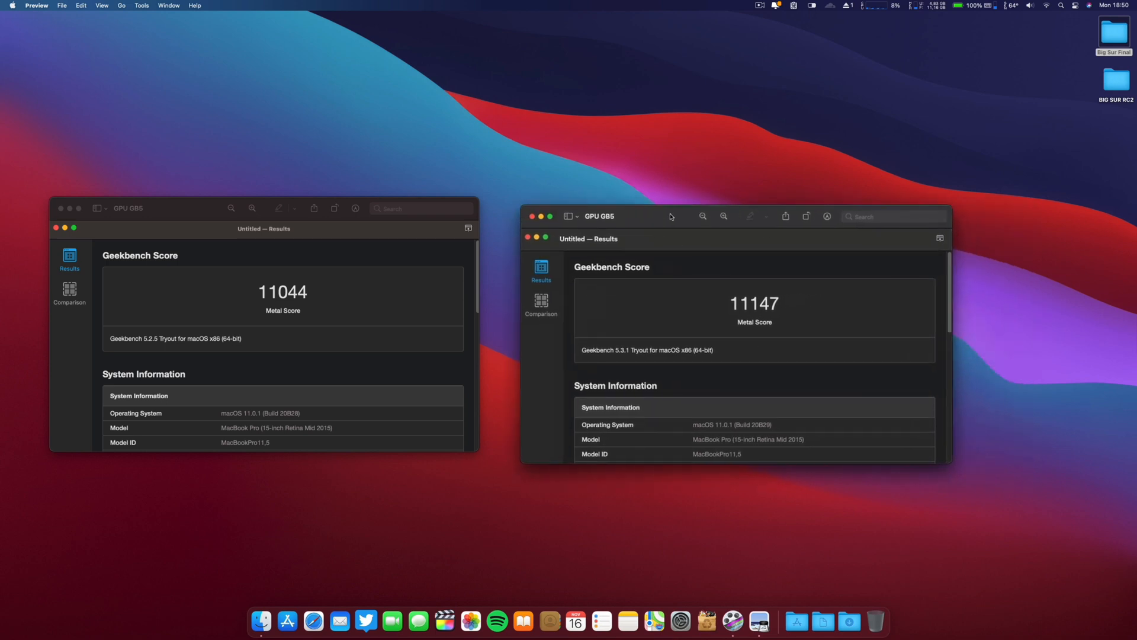
{"action": "left_click_drag", "start_coordinate": [669, 216], "coordinate": [684, 214]}
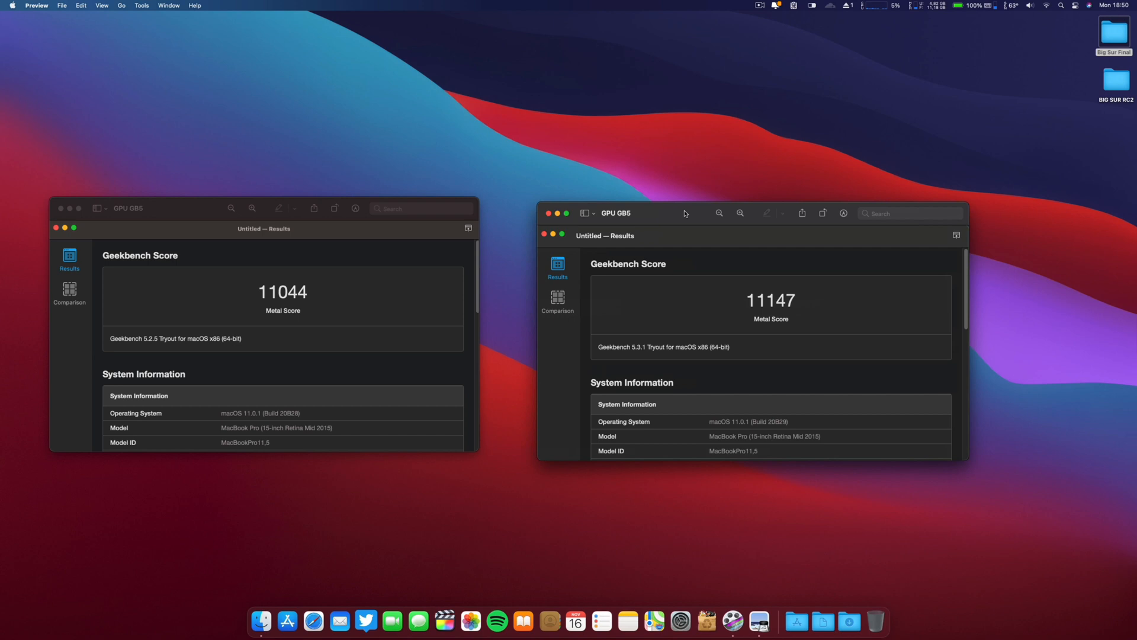
{"action": "mouse_move", "coordinate": [835, 318]}
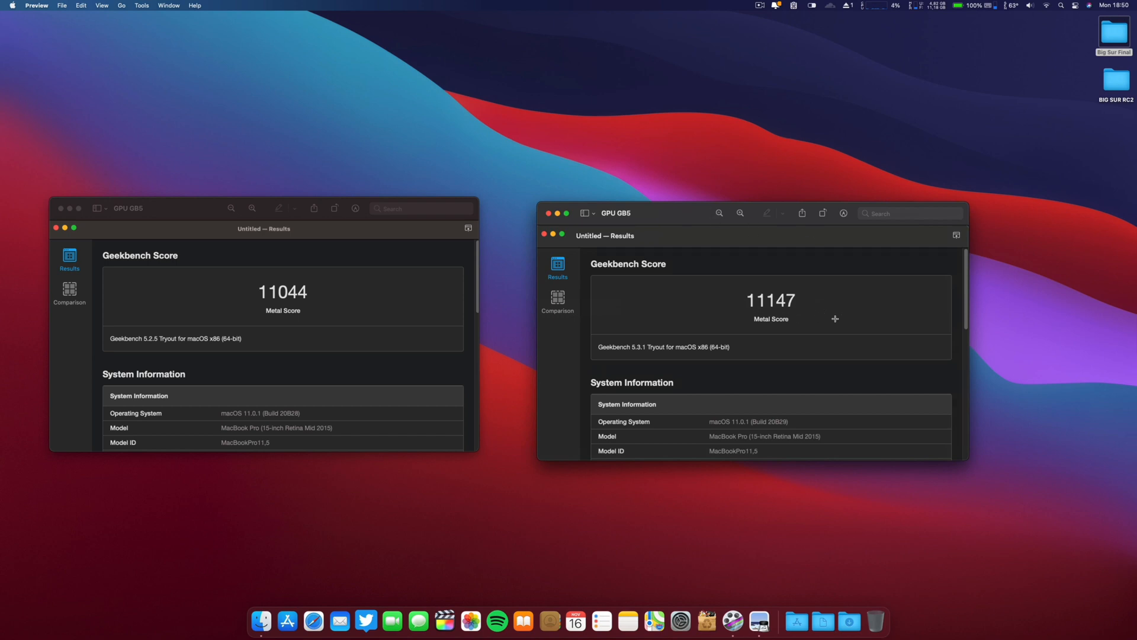
{"action": "mouse_move", "coordinate": [685, 228]}
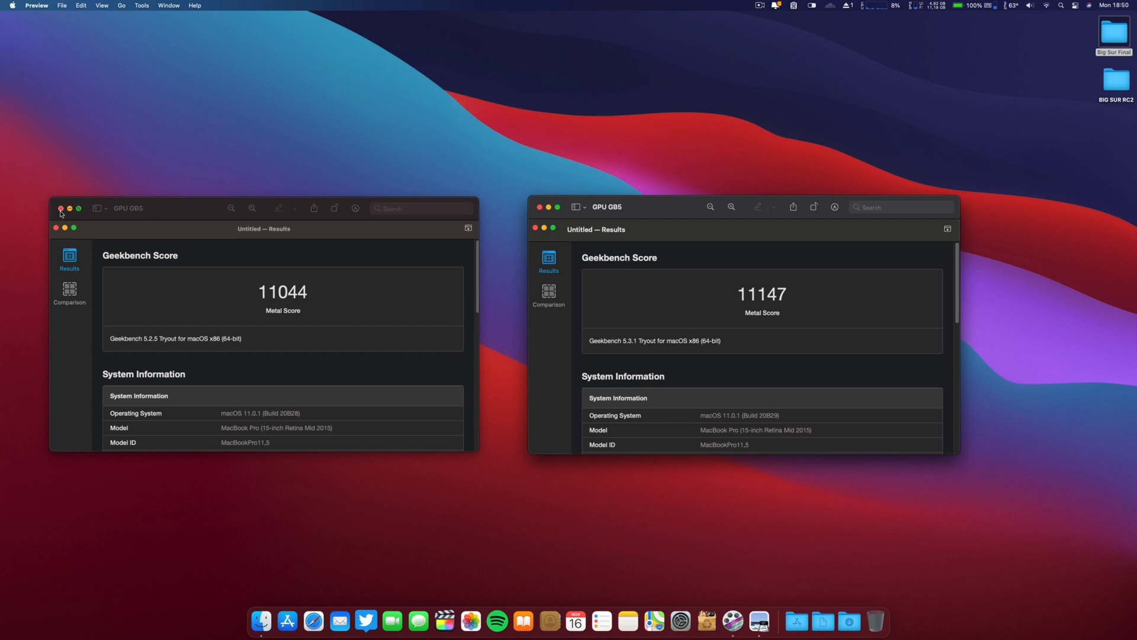
{"action": "left_click", "coordinate": [60, 208]}
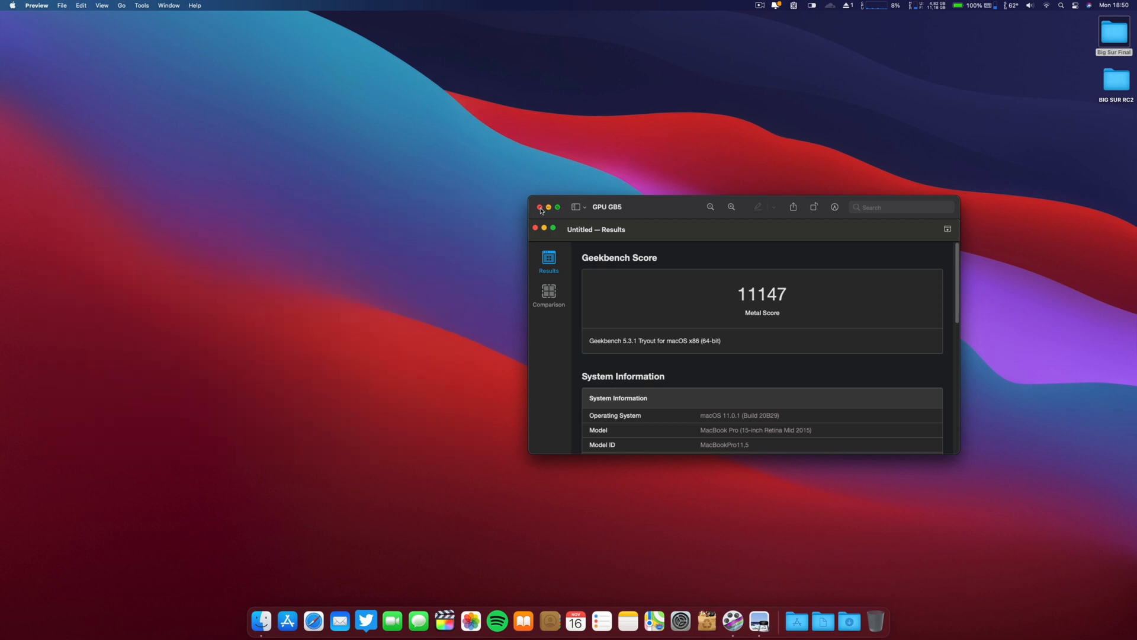
{"action": "left_click", "coordinate": [537, 206]}
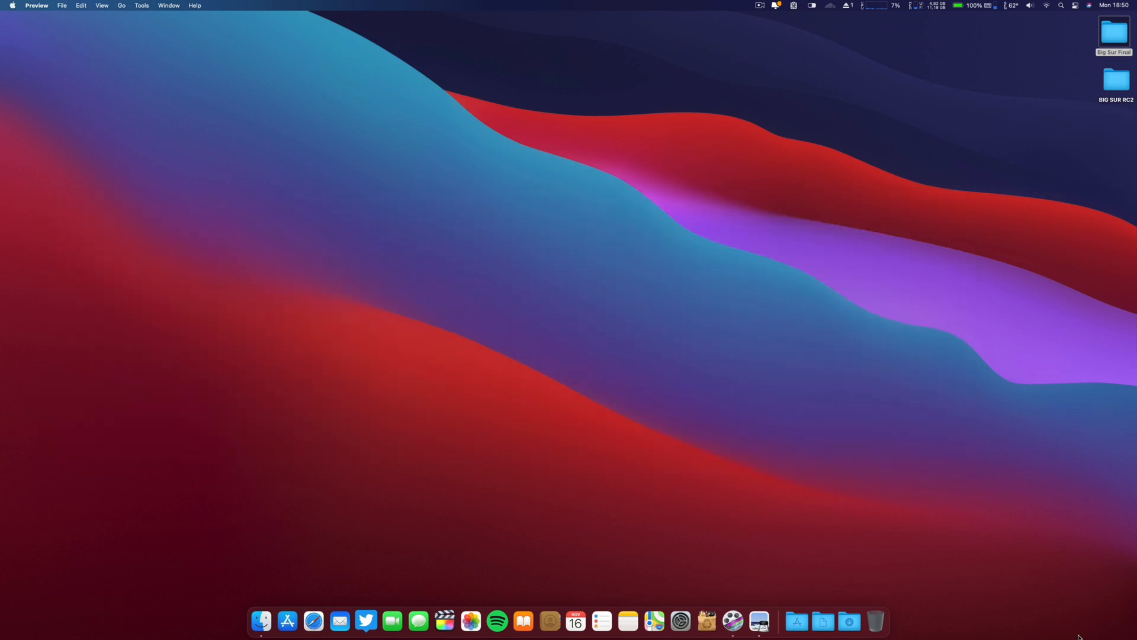
- Open System Preferences and navigate from the overview to Security & Privacy
{"action": "left_click", "coordinate": [680, 620]}
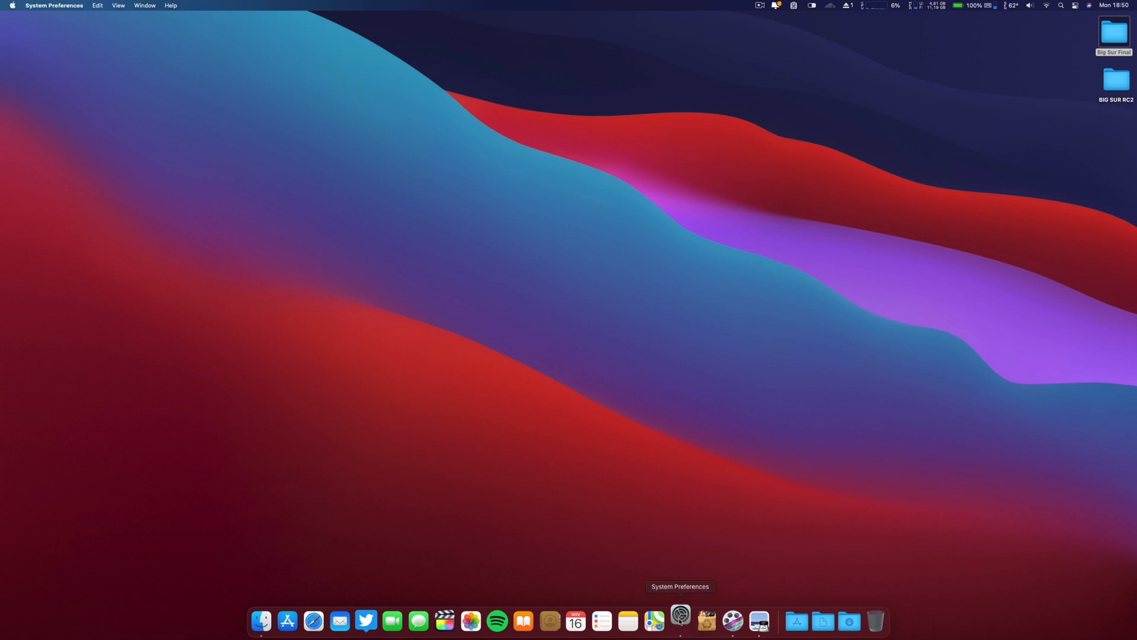
{"action": "left_click", "coordinate": [681, 630]}
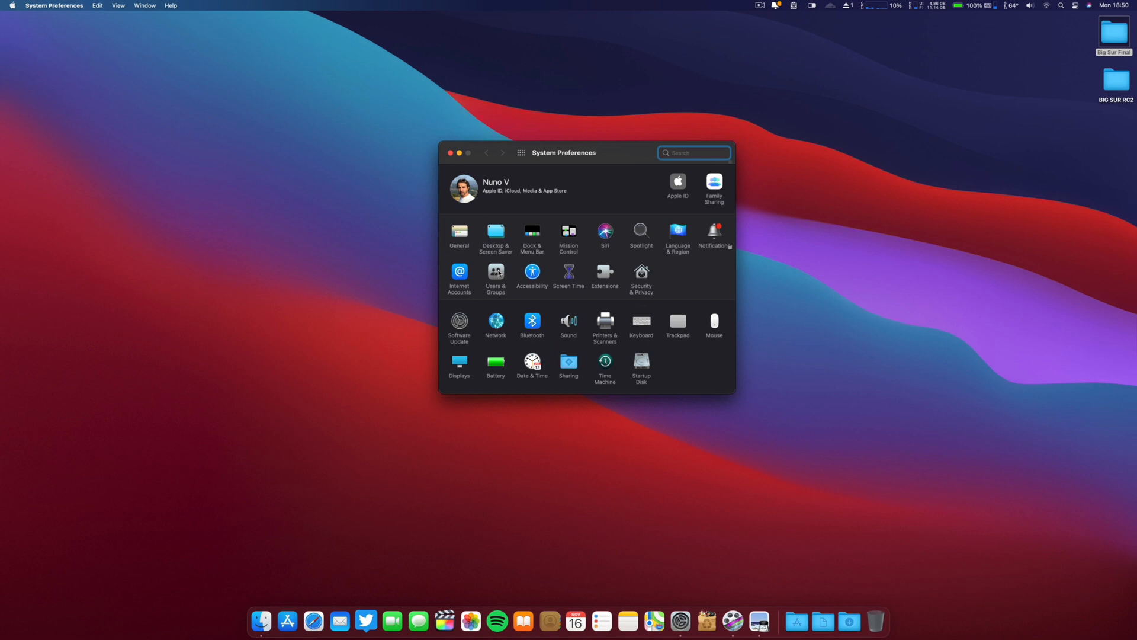
{"action": "left_click", "coordinate": [495, 274]}
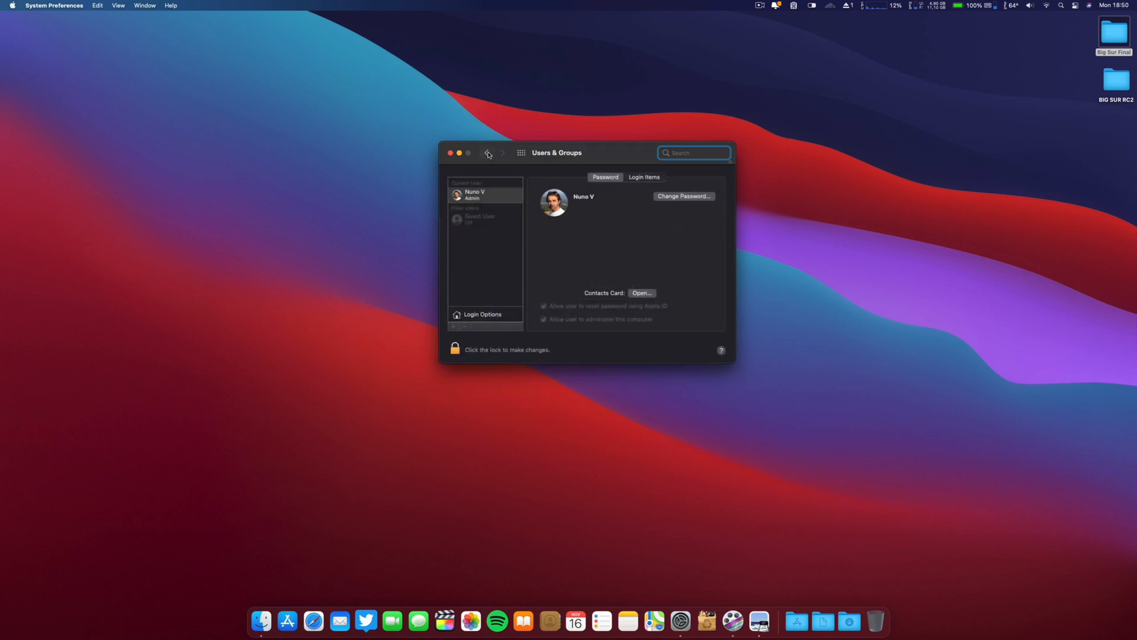
{"action": "left_click", "coordinate": [488, 153]}
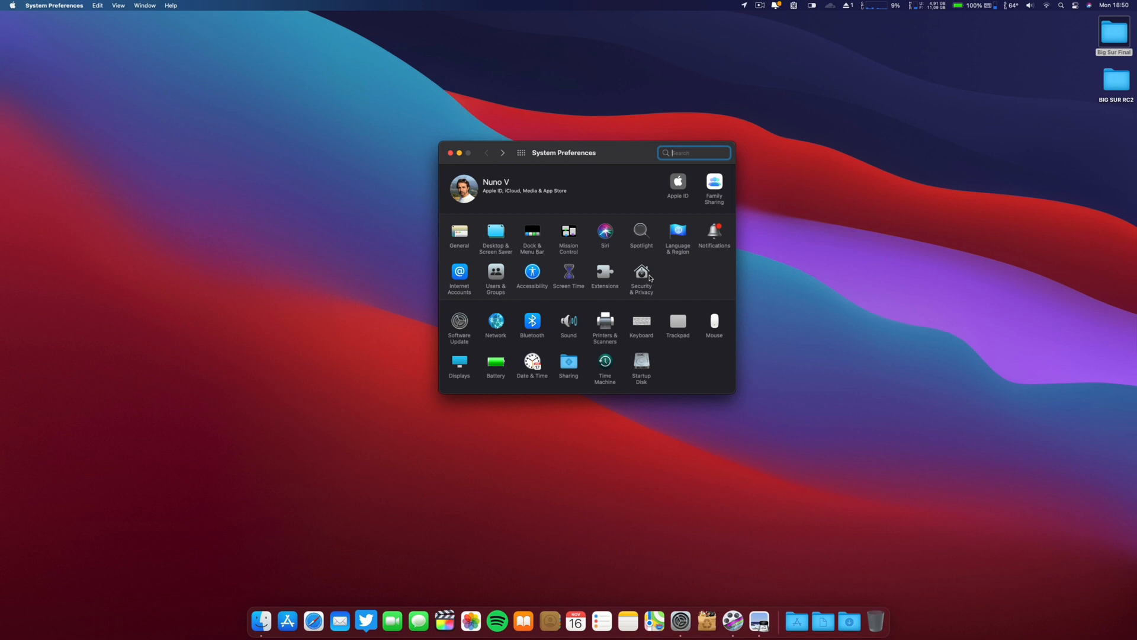
{"action": "left_click", "coordinate": [642, 272]}
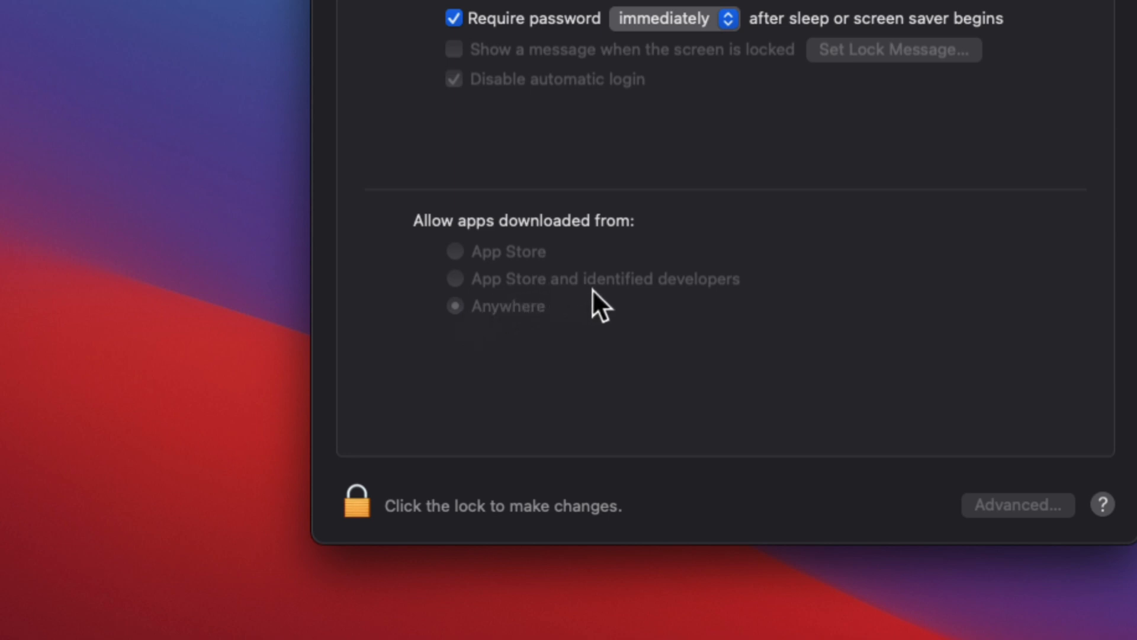
{"action": "mouse_move", "coordinate": [676, 320]}
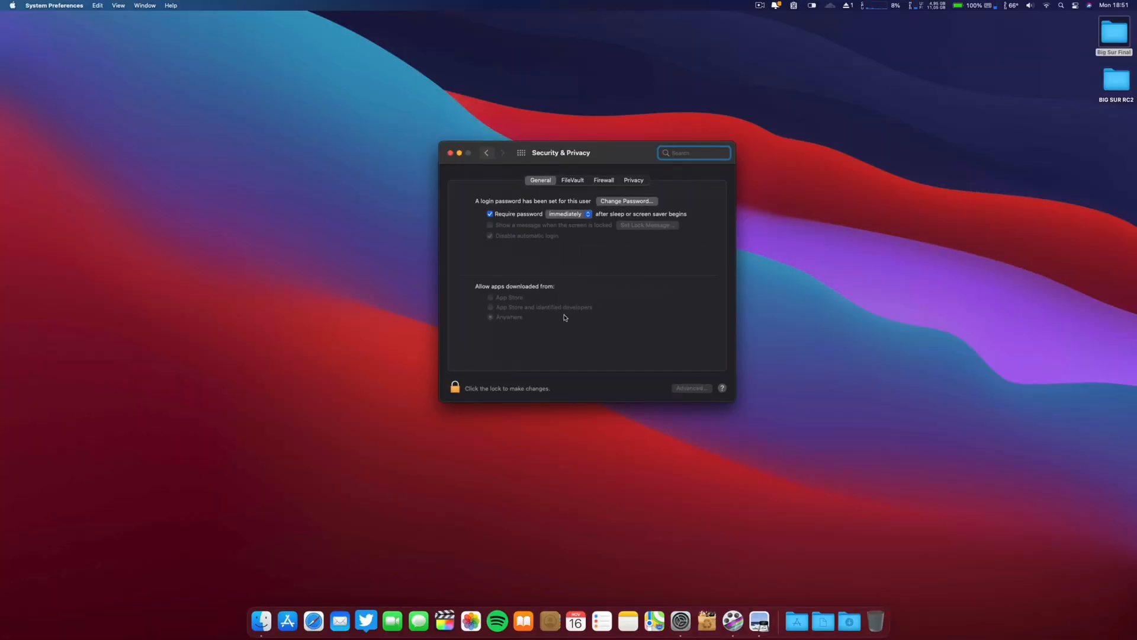
{"action": "mouse_move", "coordinate": [498, 183]}
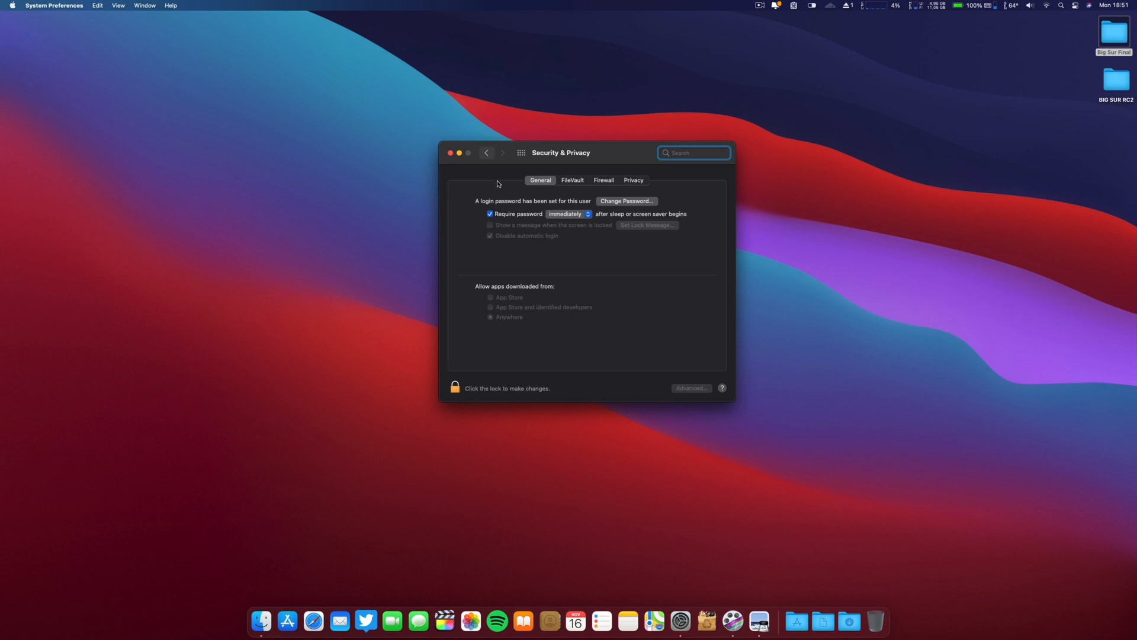
- Close Security & Privacy, browse Desktop & Screen Saver wallpapers, then close System Preferences
{"action": "left_click", "coordinate": [453, 153]}
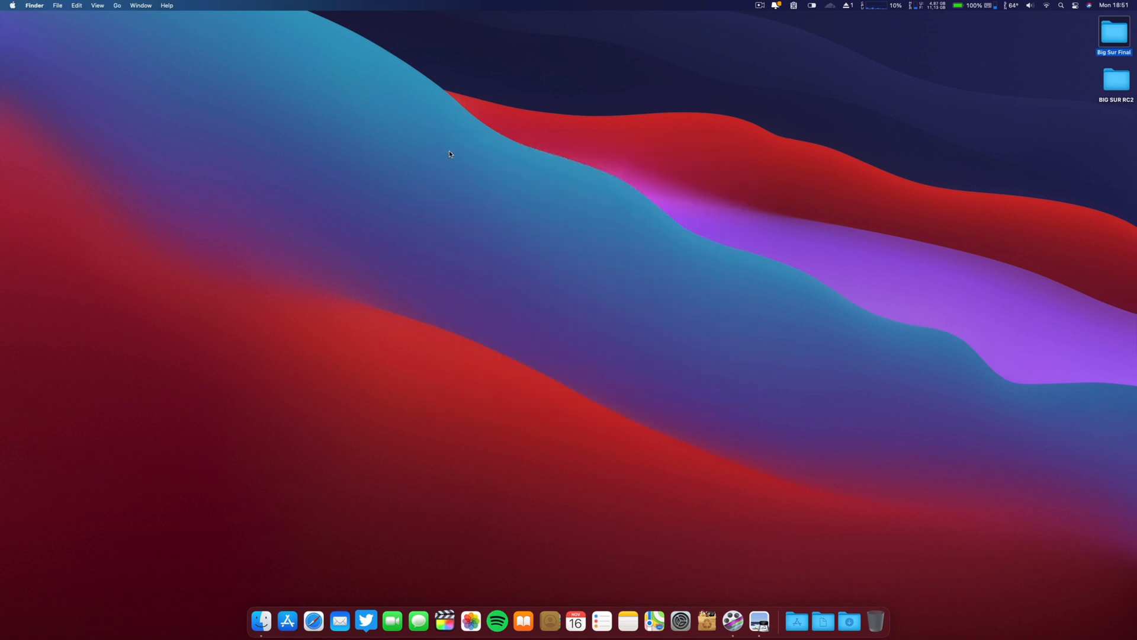
{"action": "mouse_move", "coordinate": [693, 616]}
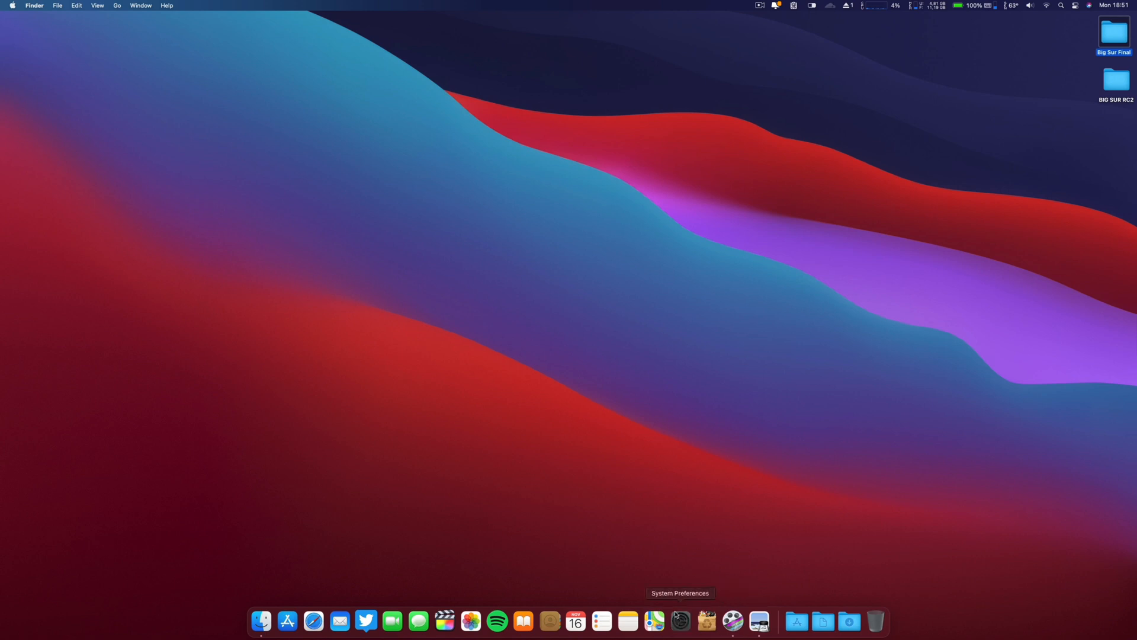
{"action": "left_click", "coordinate": [682, 619]}
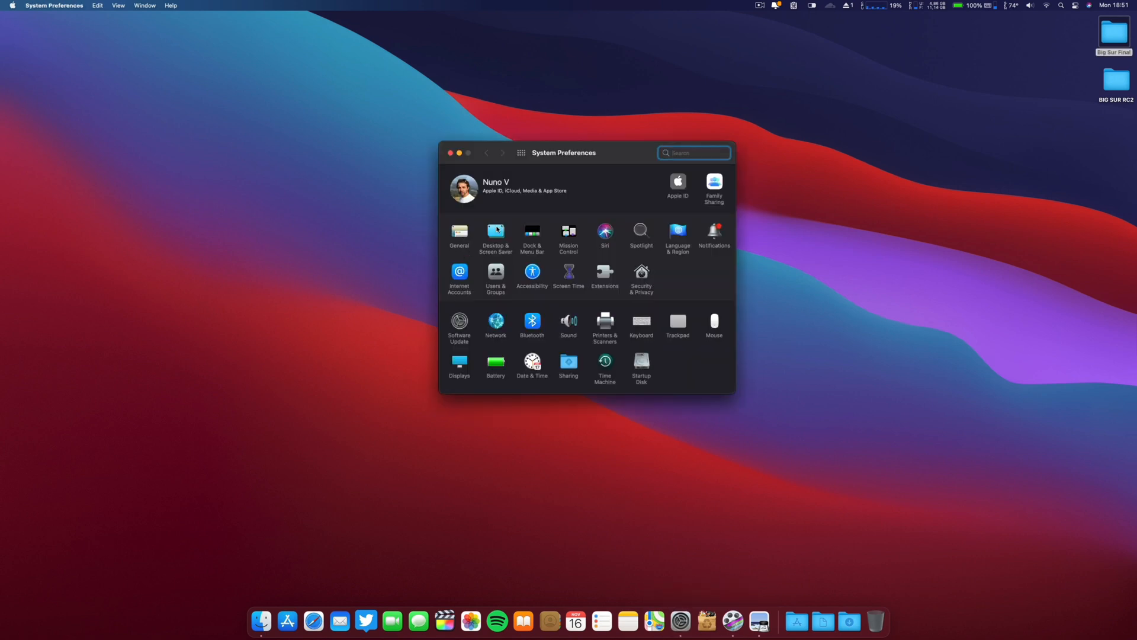
{"action": "left_click", "coordinate": [695, 153]}
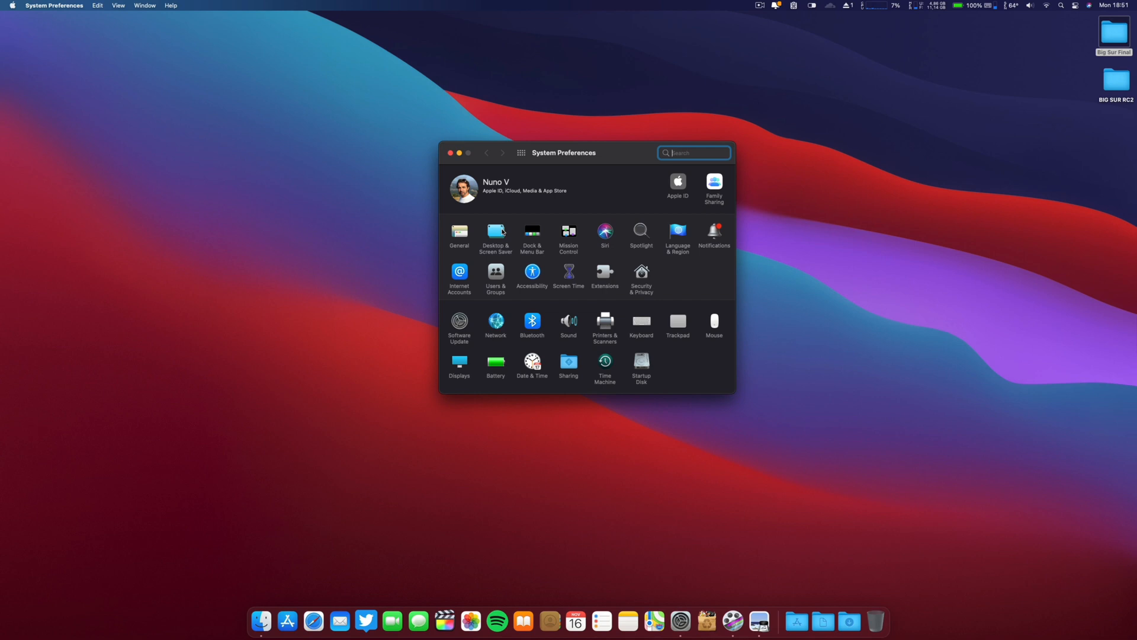
{"action": "left_click", "coordinate": [495, 231]}
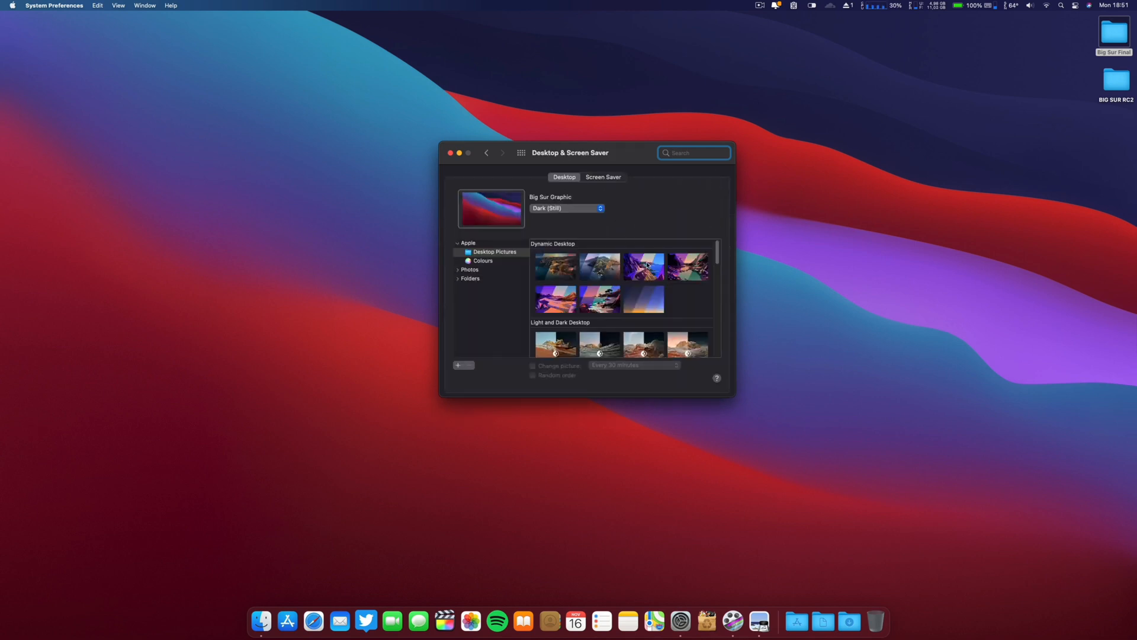
{"action": "mouse_move", "coordinate": [691, 301]}
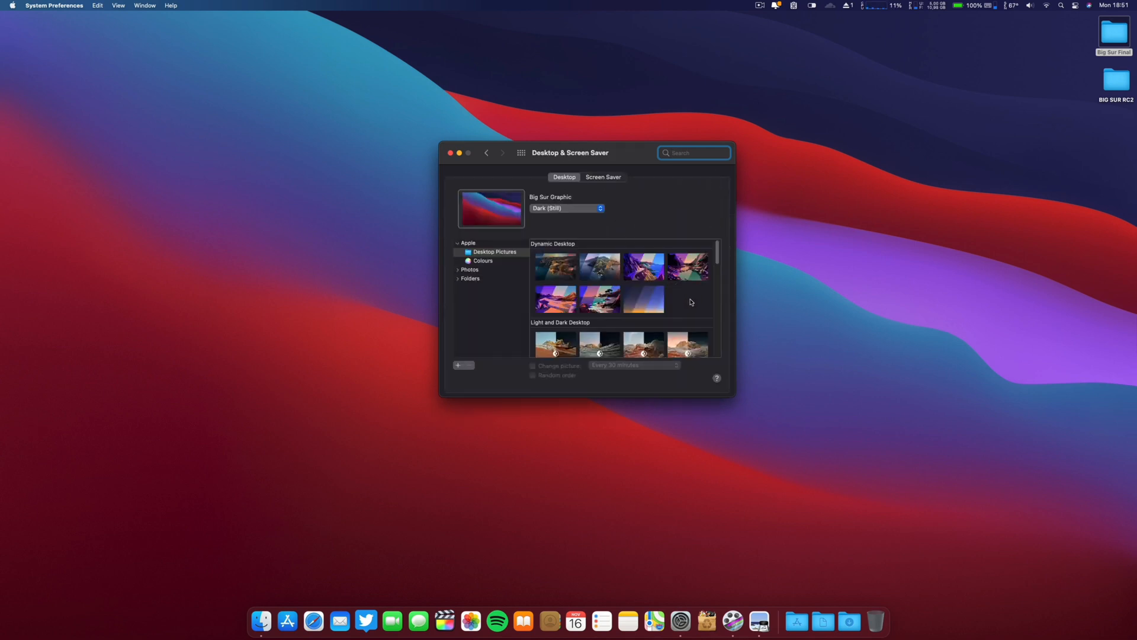
{"action": "scroll", "scroll_direction": "down", "scroll_amount": 3}
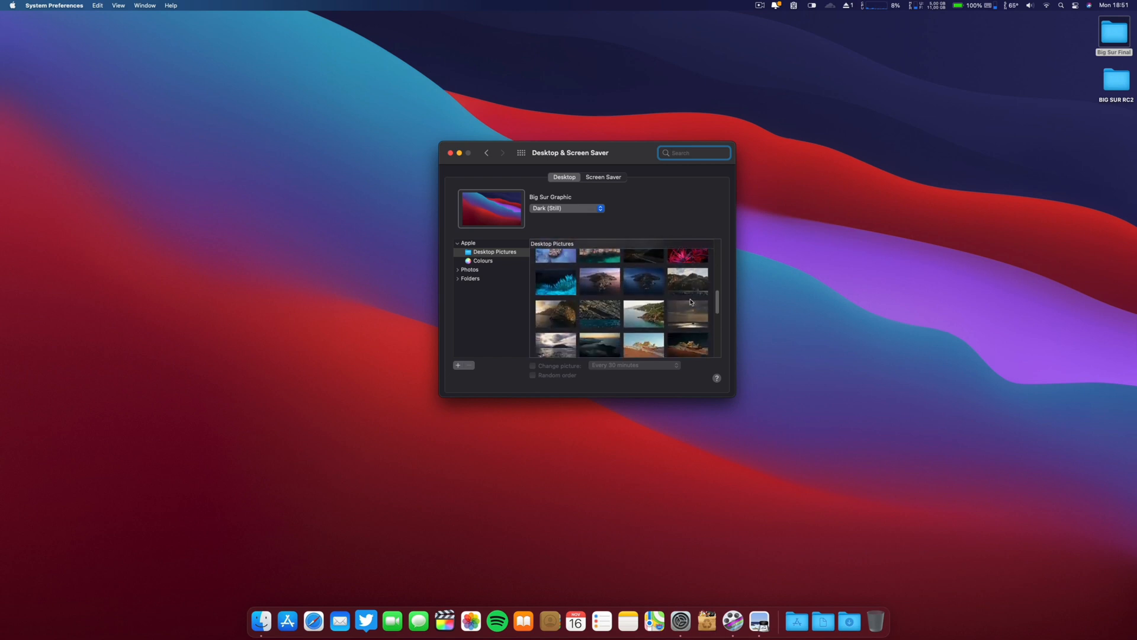
{"action": "scroll", "scroll_direction": "down", "scroll_amount": 3}
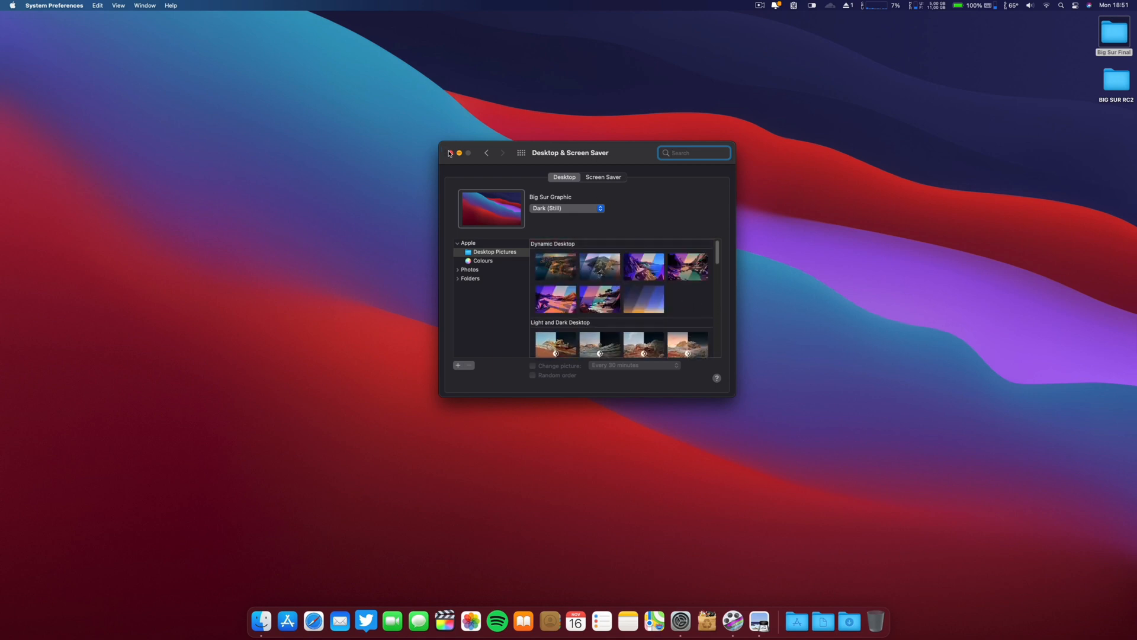
{"action": "left_click", "coordinate": [451, 153]}
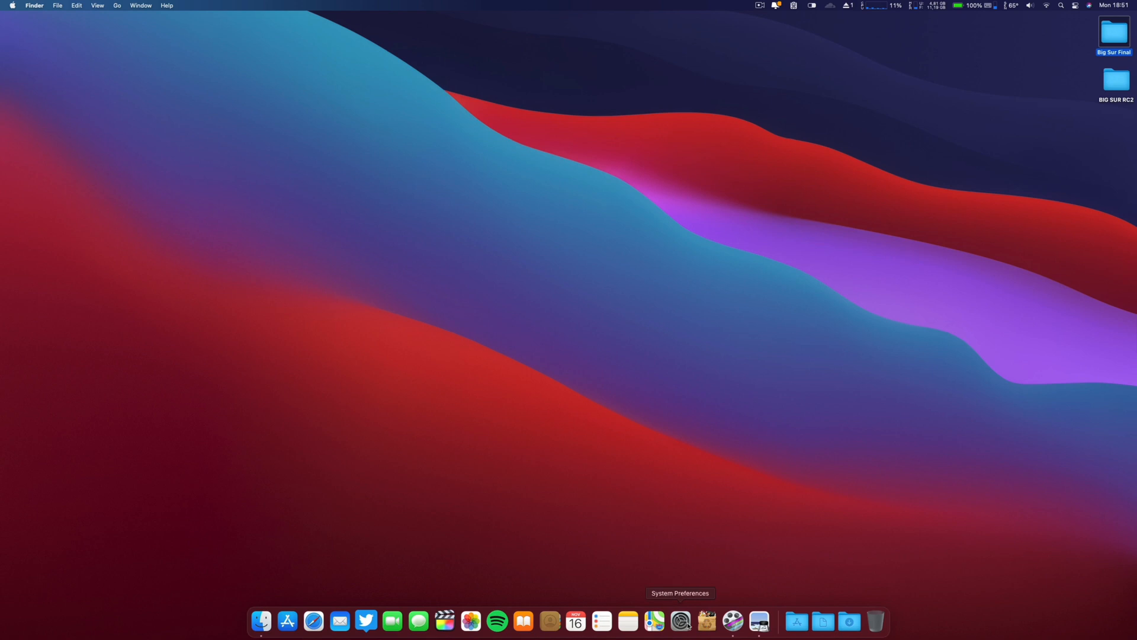
{"action": "left_click", "coordinate": [682, 626]}
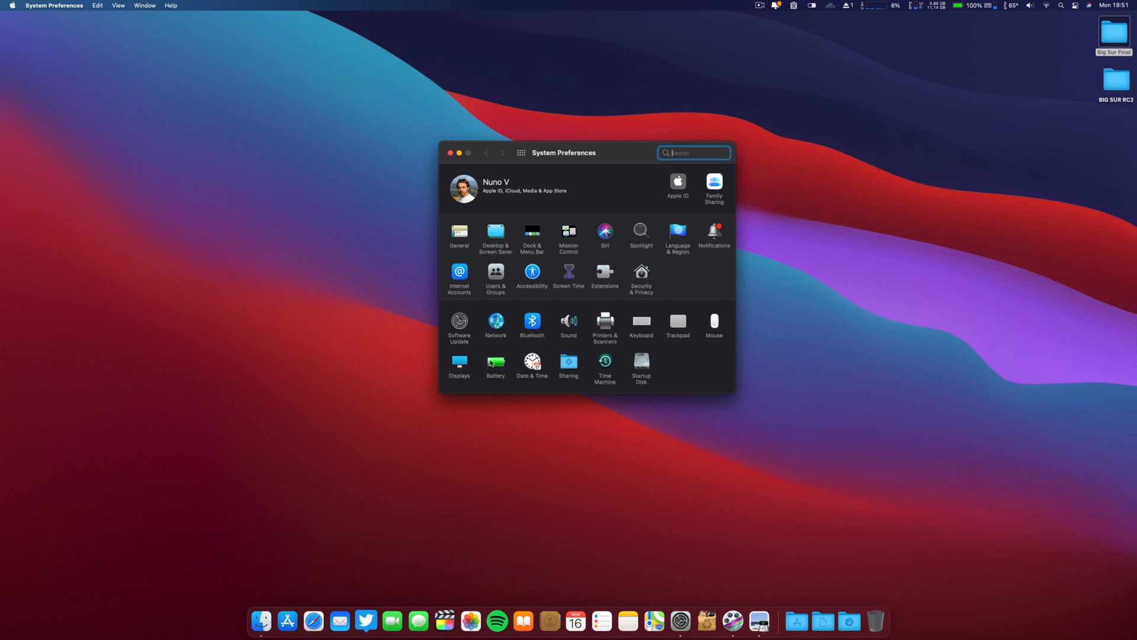
{"action": "left_click", "coordinate": [495, 359]}
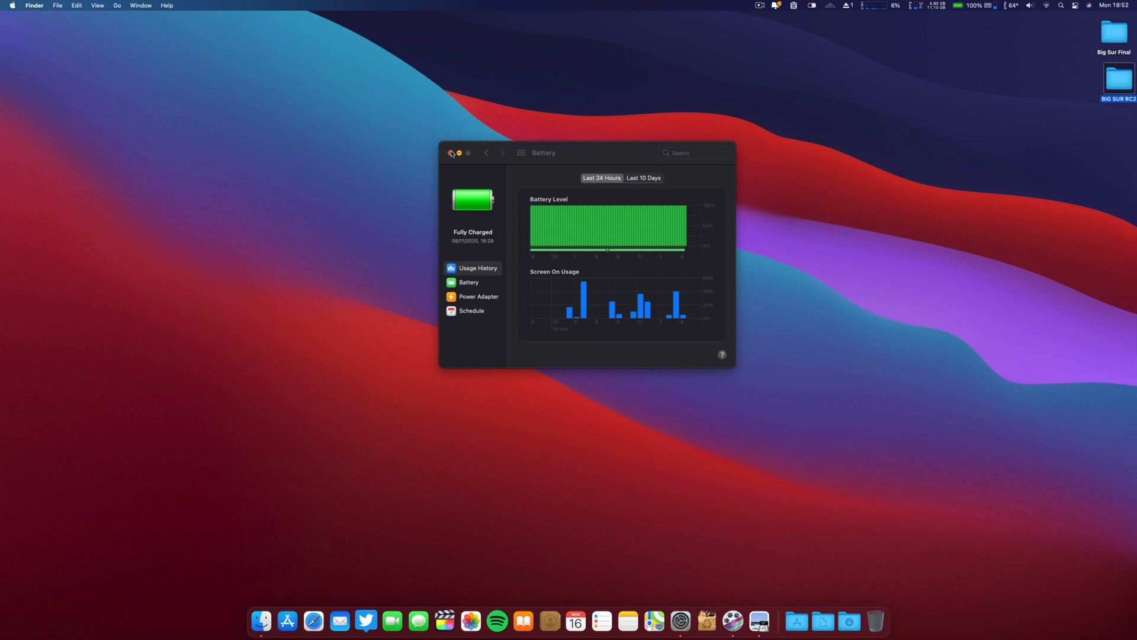
{"action": "left_click", "coordinate": [452, 153]}
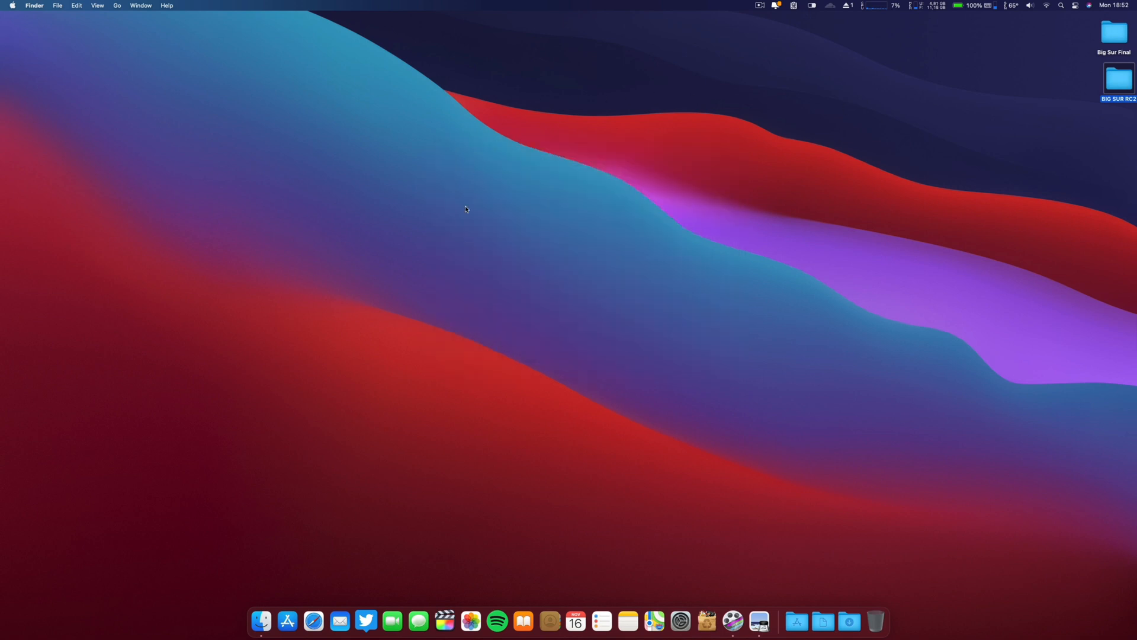
{"action": "mouse_move", "coordinate": [804, 625]}
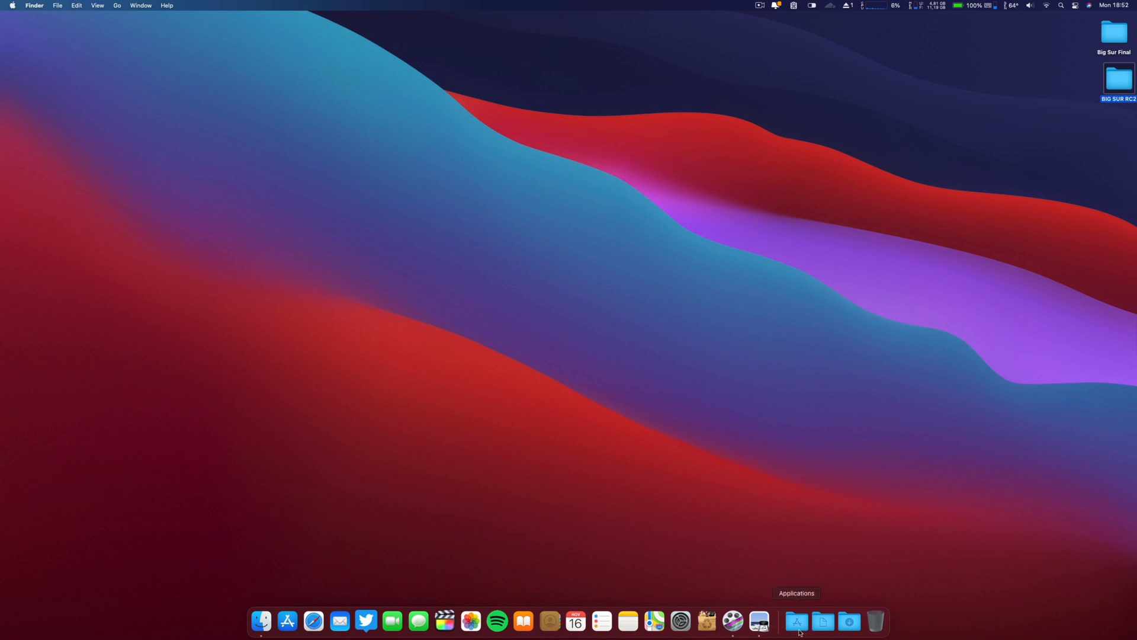
{"action": "left_click", "coordinate": [796, 622]}
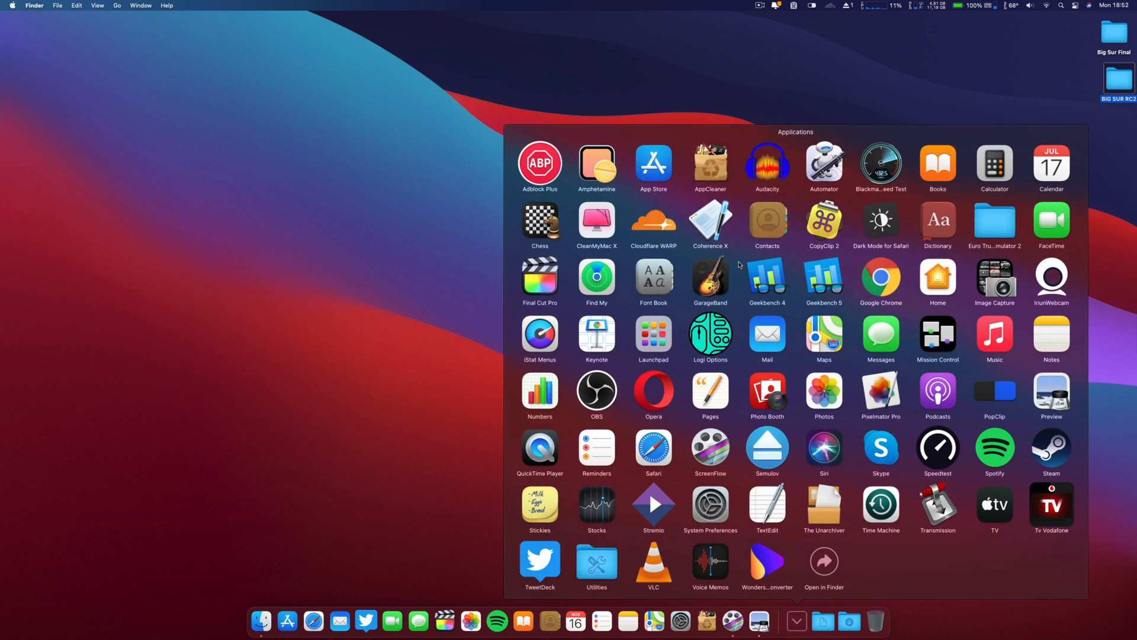
{"action": "mouse_move", "coordinate": [579, 350]}
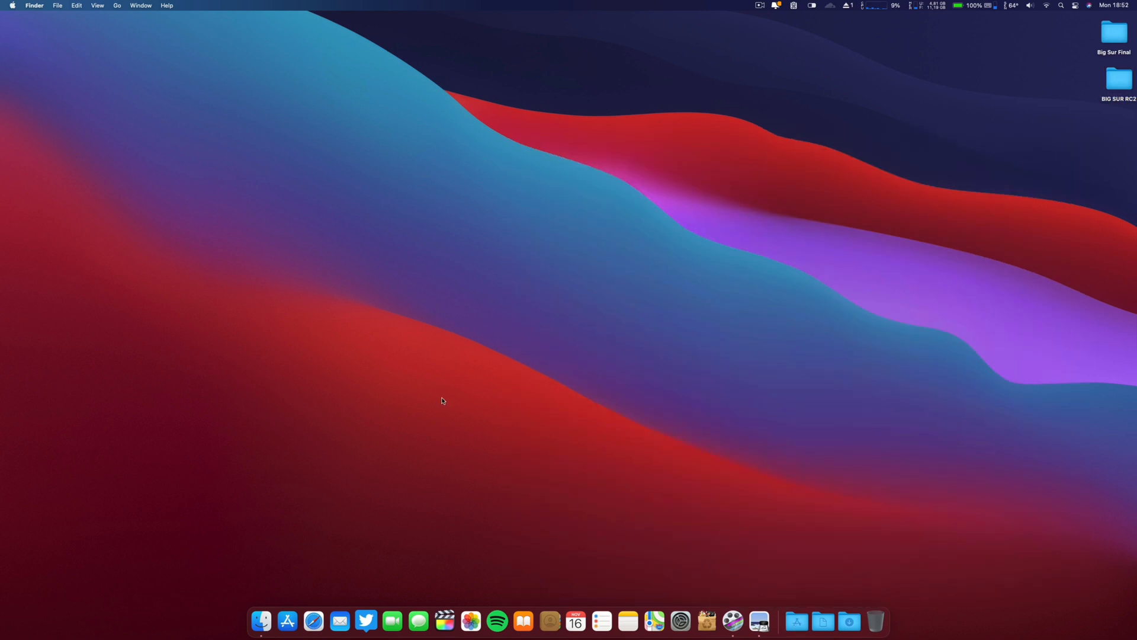
{"action": "mouse_move", "coordinate": [447, 618]}
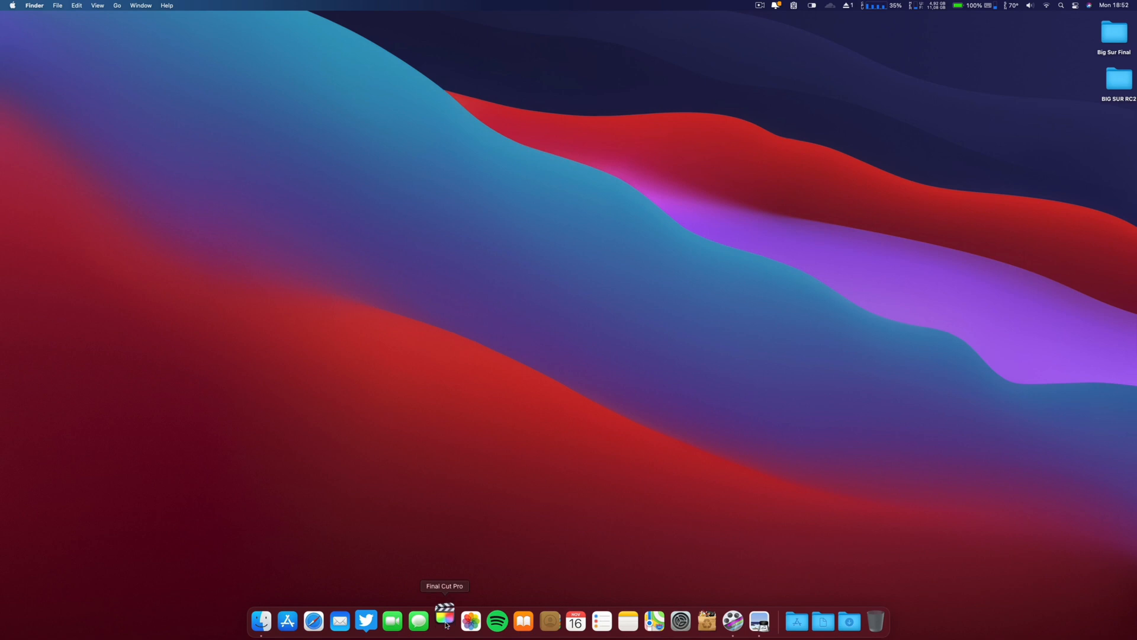
{"action": "left_click", "coordinate": [445, 619]}
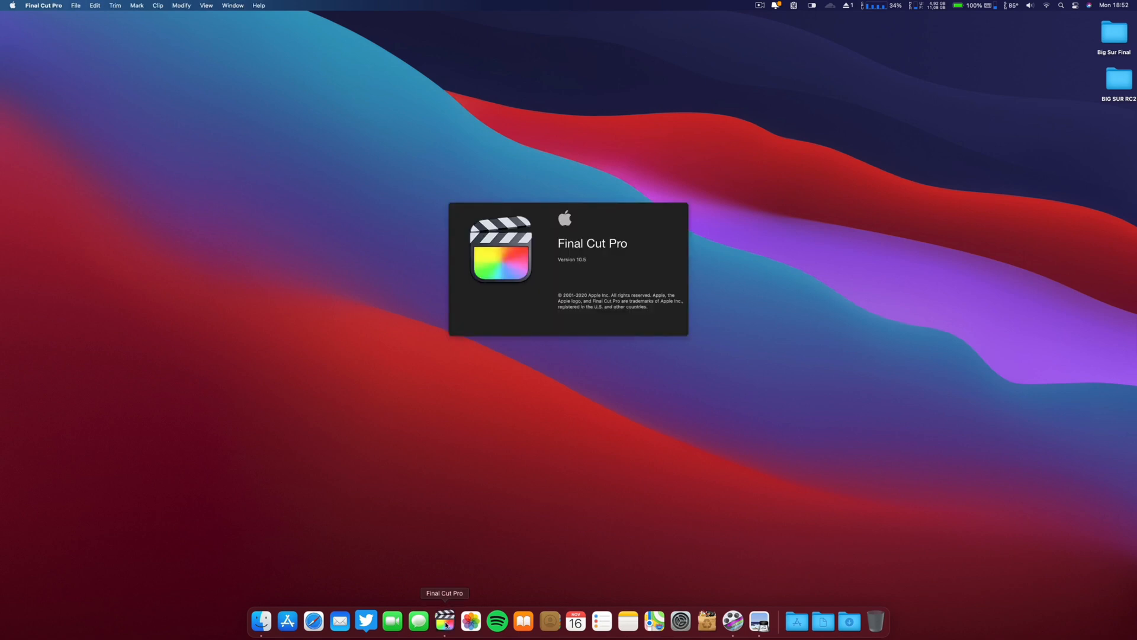
{"action": "left_click", "coordinate": [445, 618]}
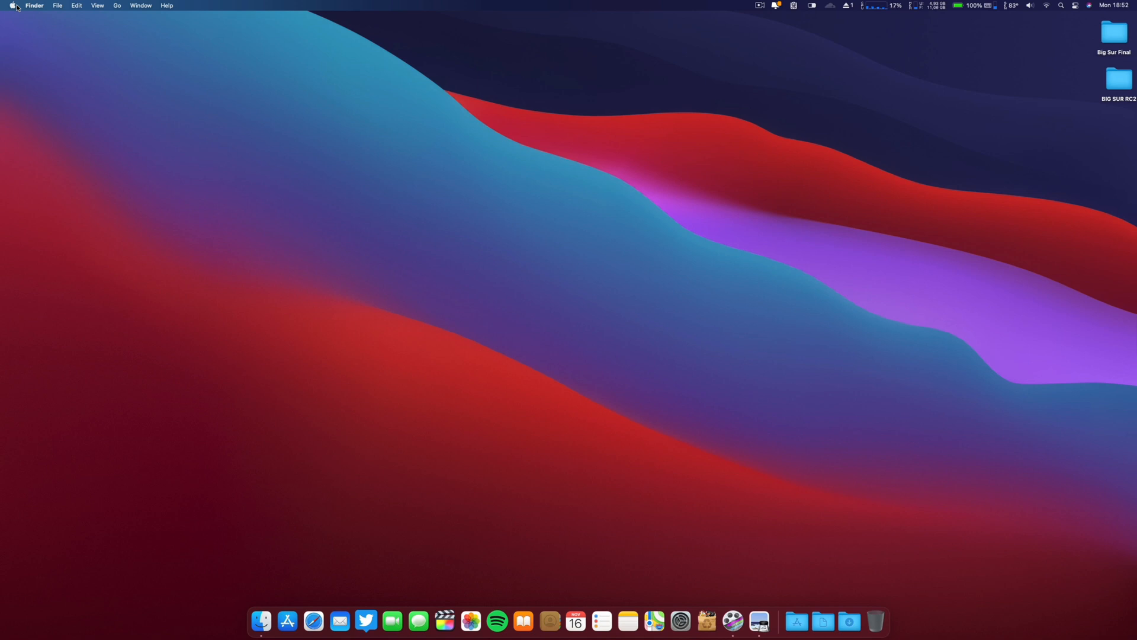
{"action": "mouse_move", "coordinate": [313, 619]}
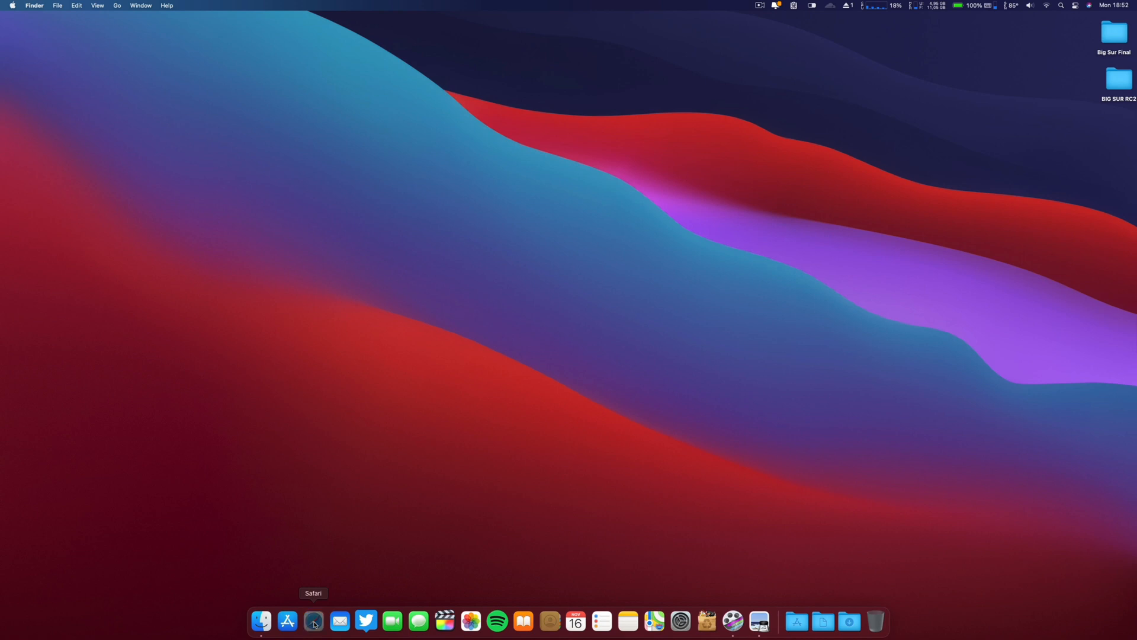
- Launch Safari, go to YouTube, search 'nu' and open the Nuno V channel
{"action": "left_click", "coordinate": [314, 626]}
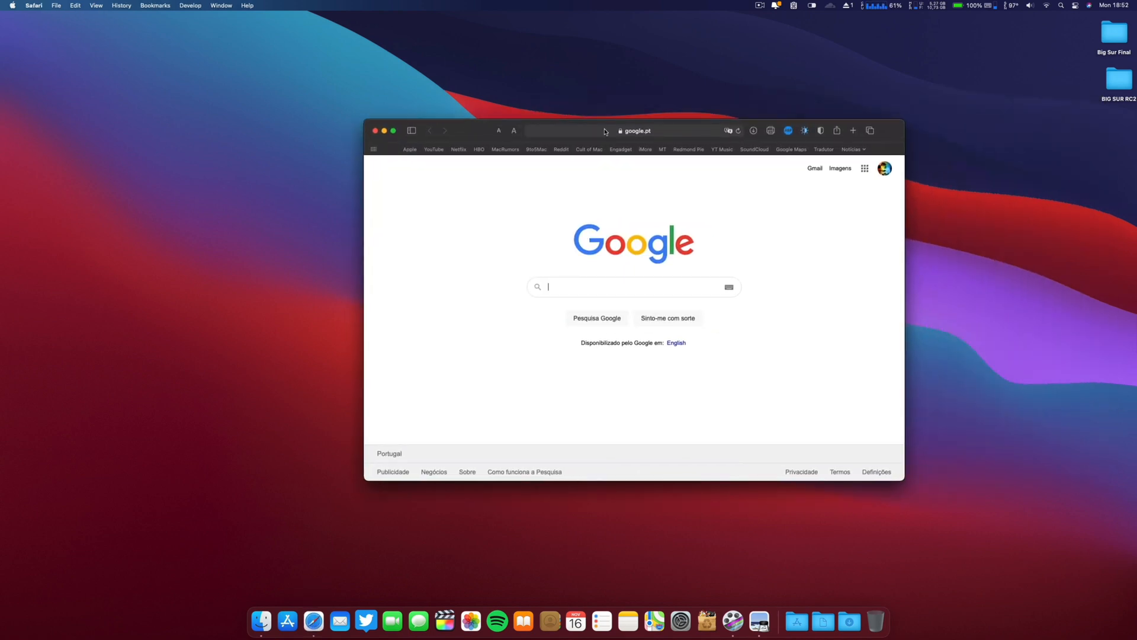
{"action": "left_click", "coordinate": [433, 149]}
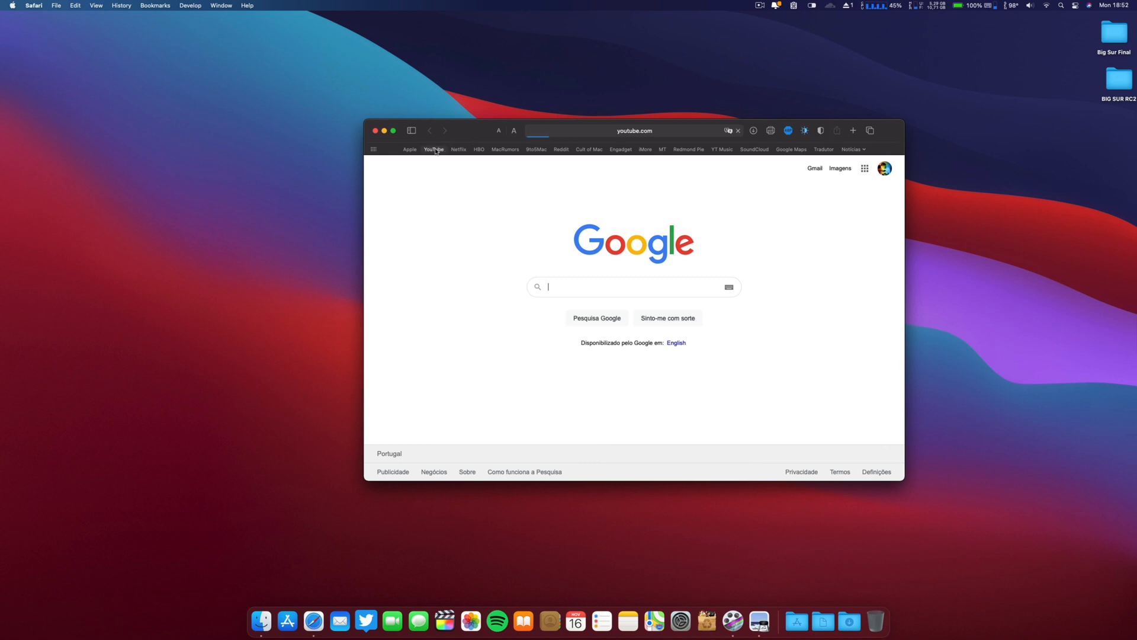
{"action": "left_click", "coordinate": [433, 149]}
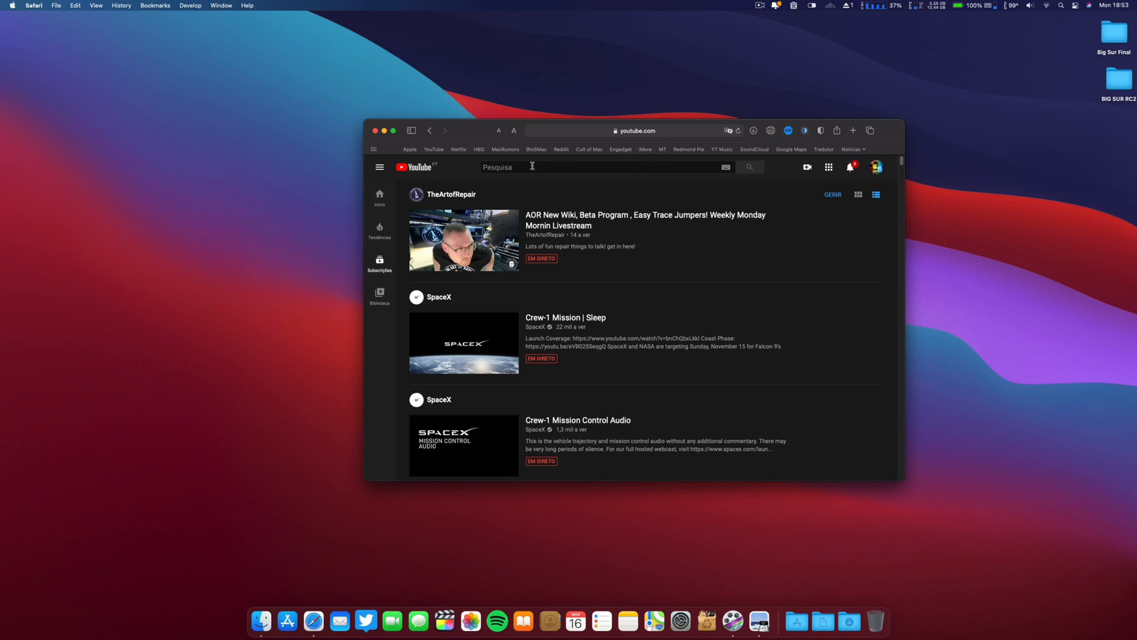
{"action": "type", "text": "nuno v"}
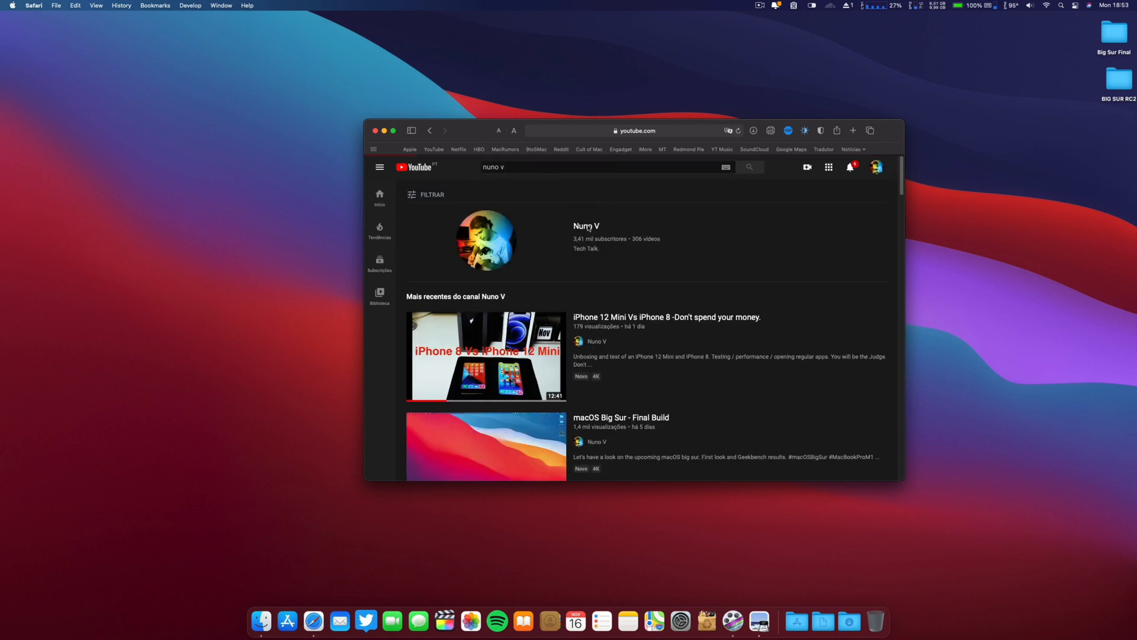
{"action": "left_click", "coordinate": [586, 226]}
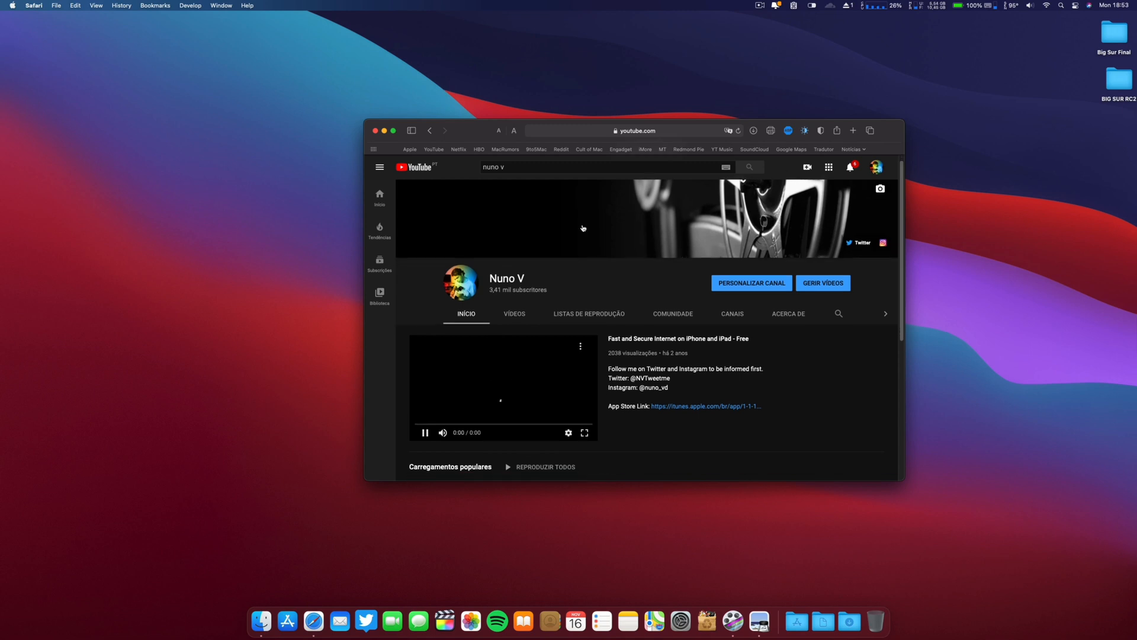
- Play the uploaded iPhone 12 Mini Vs iPhone 8 video, skipping the ad
{"action": "scroll", "scroll_direction": "down", "scroll_amount": 3}
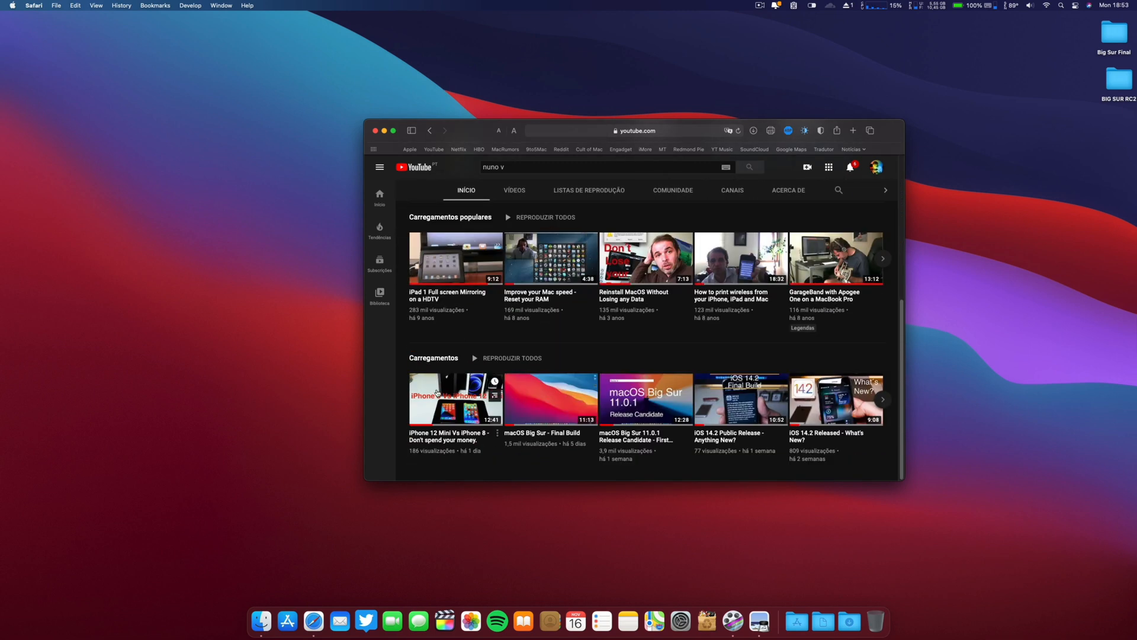
{"action": "left_click", "coordinate": [454, 398]}
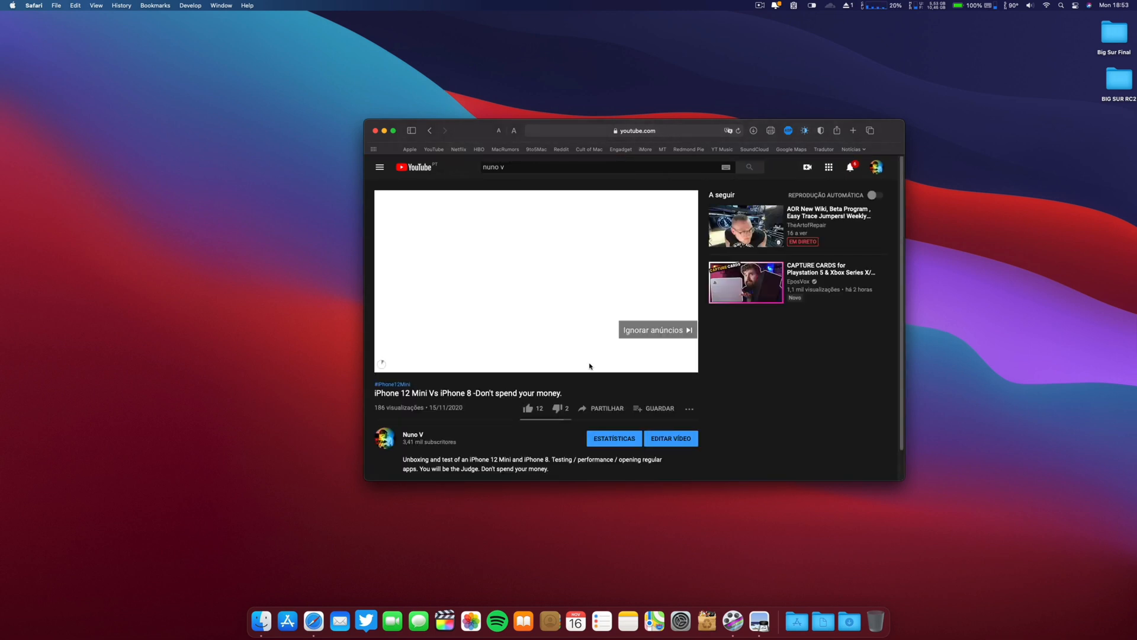
{"action": "left_click", "coordinate": [657, 330]}
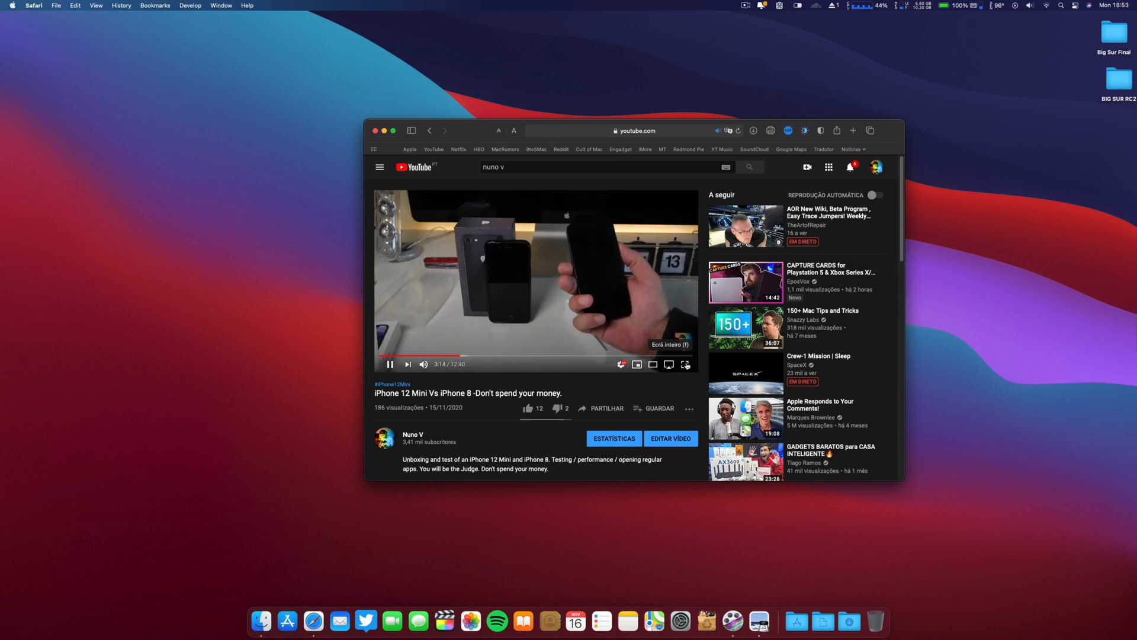
- Play the comparison video full screen muted, then list qualities up to 2160p in the window
{"action": "left_click", "coordinate": [684, 364]}
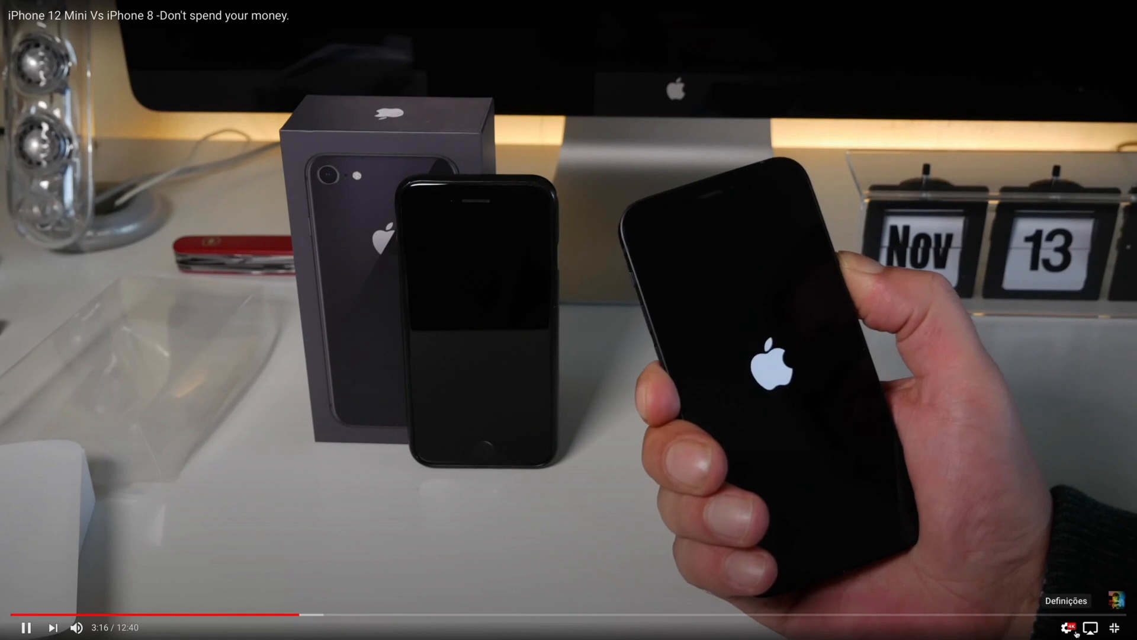
{"action": "key", "text": "m"}
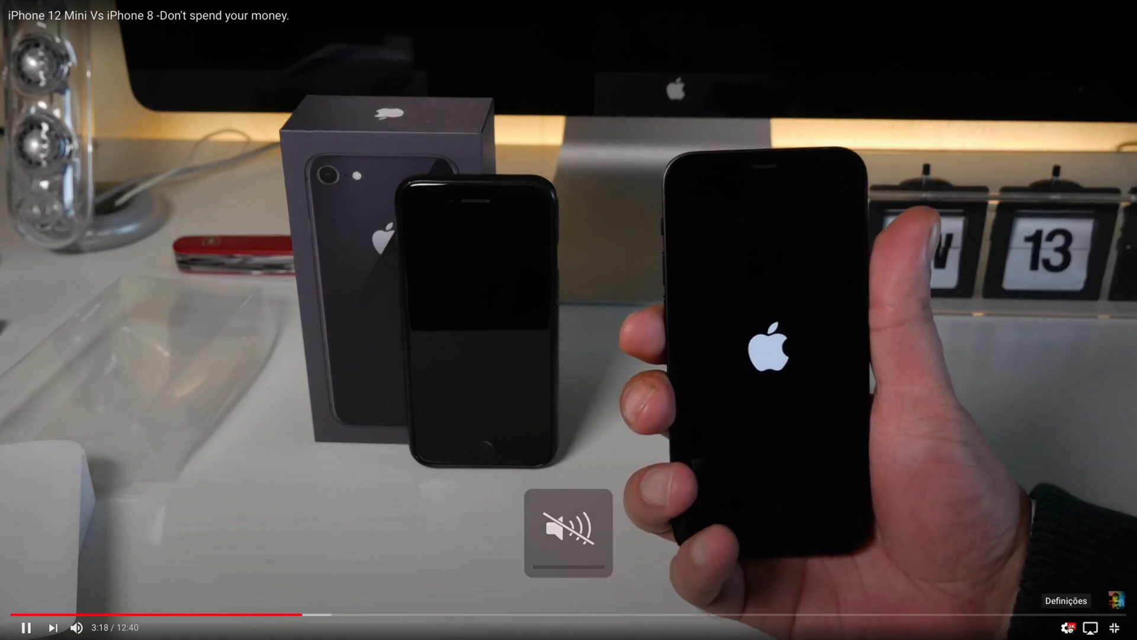
{"action": "left_click", "coordinate": [1068, 627]}
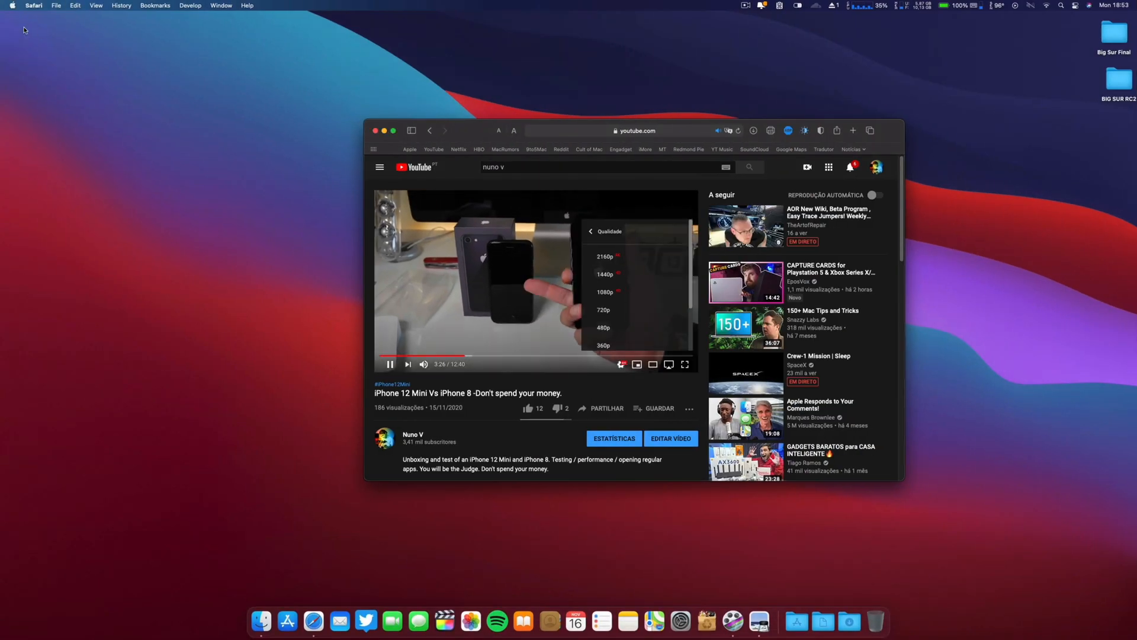
- Enable Safari's Develop menu in Advanced preferences and open Develop > Experimental Features
{"action": "left_click", "coordinate": [33, 5]}
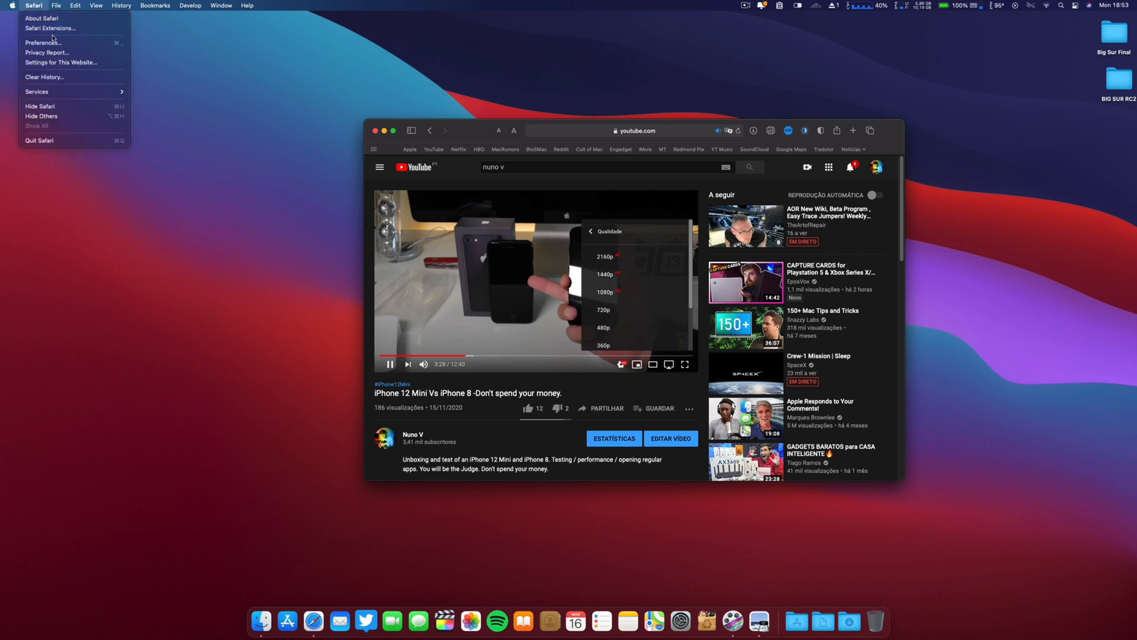
{"action": "left_click", "coordinate": [35, 42]}
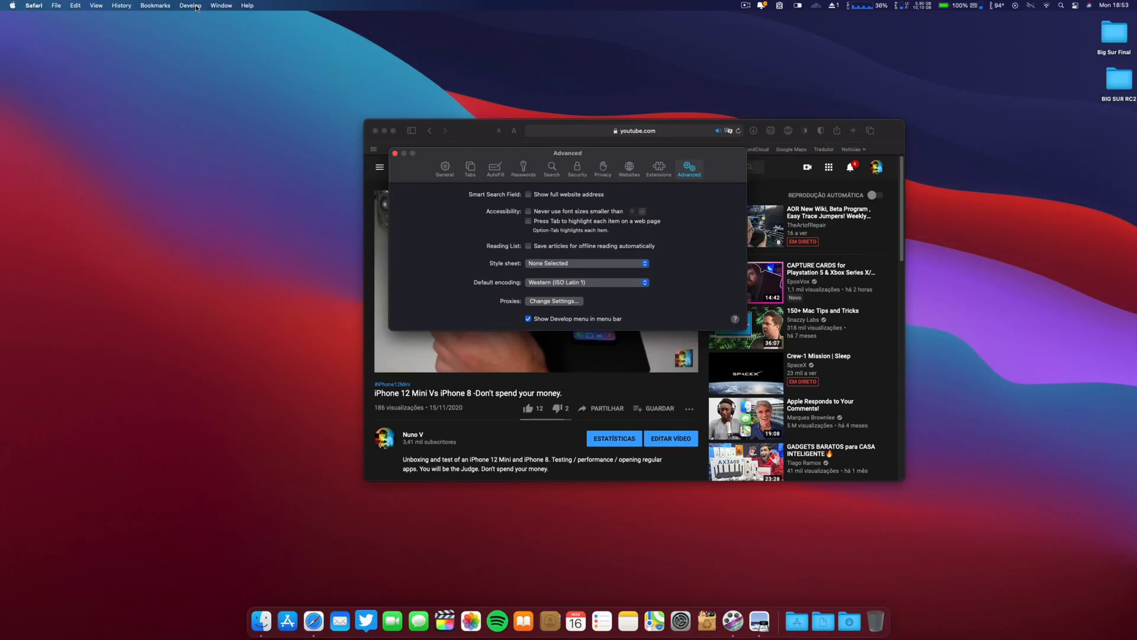
{"action": "left_click", "coordinate": [189, 5]}
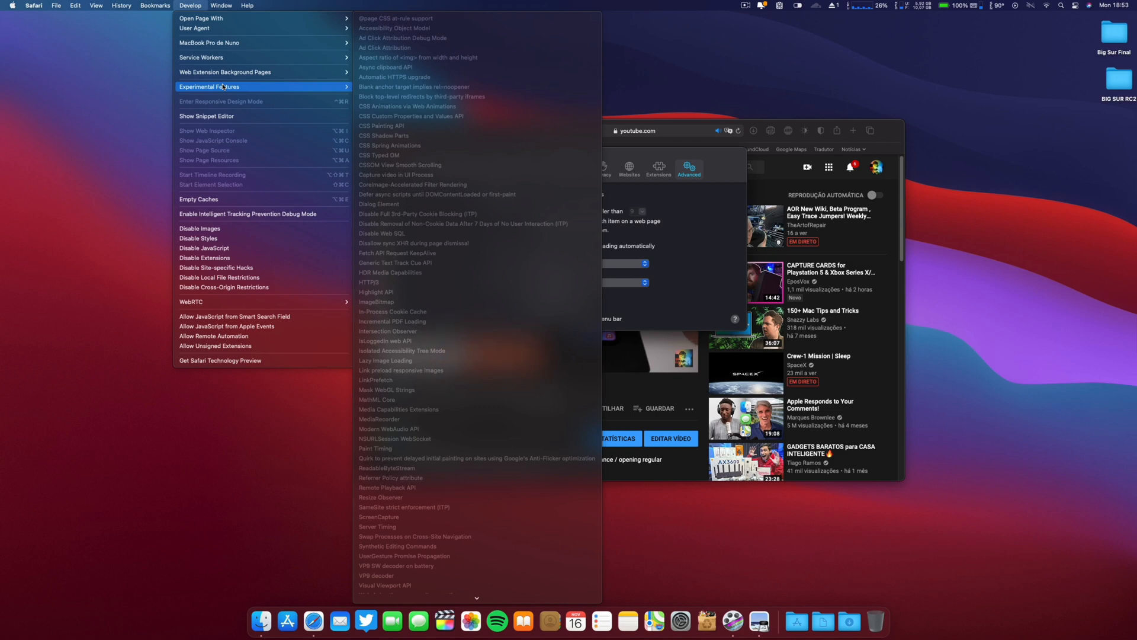
- Scroll Safari's Experimental Features list to the VP9 decoder and VP9 SW decoder on battery entries
{"action": "scroll", "scroll_direction": "down", "scroll_amount": 3}
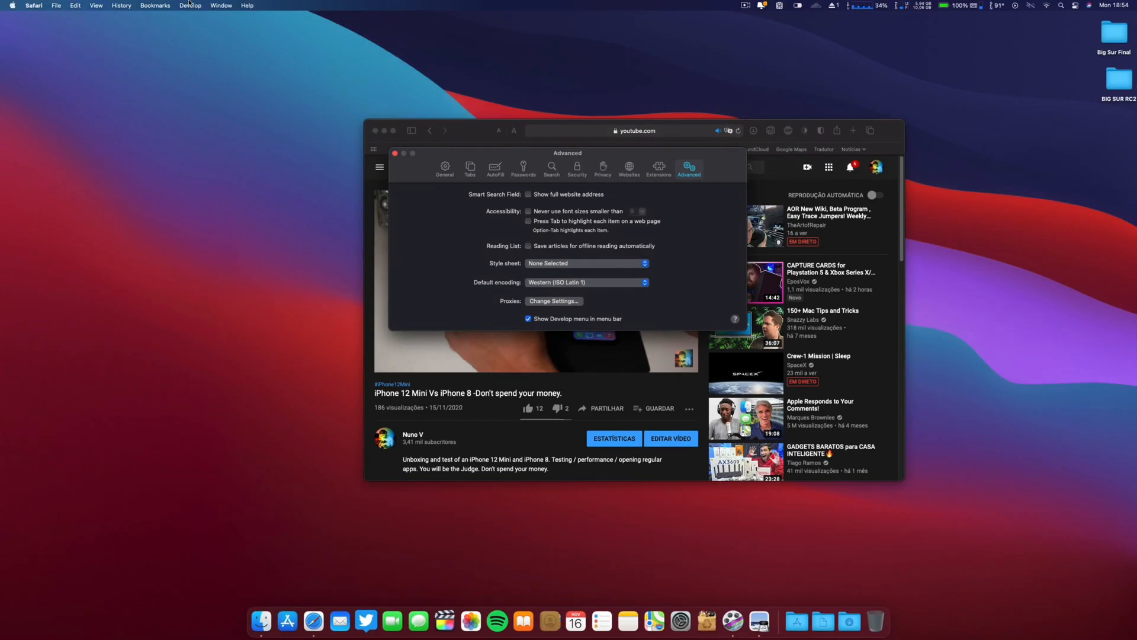
{"action": "left_click", "coordinate": [191, 5]}
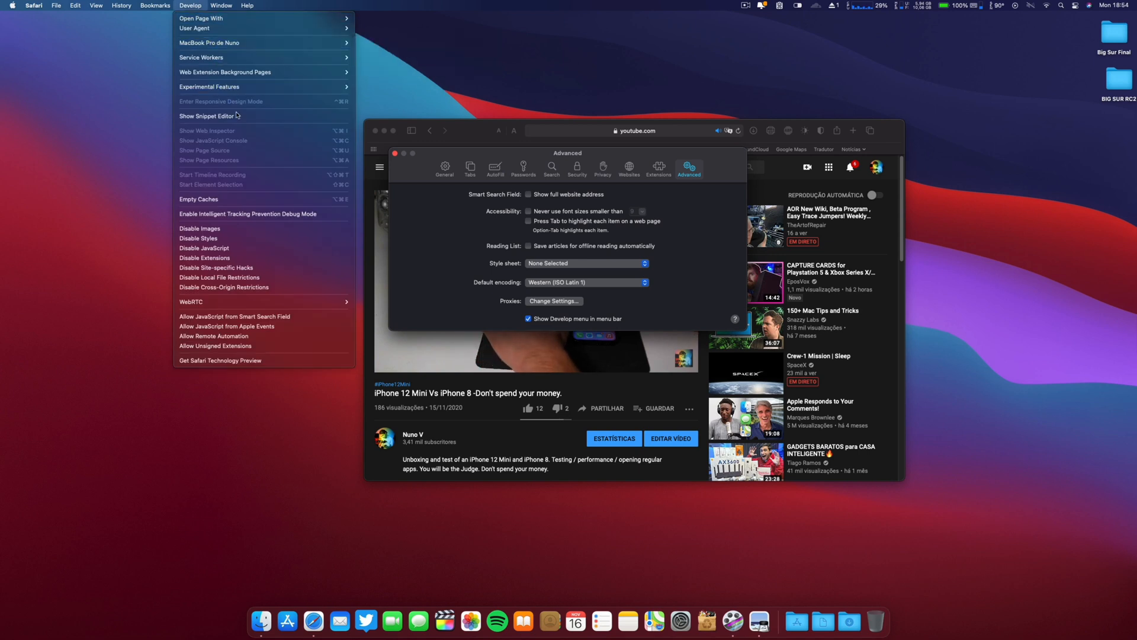
{"action": "left_click", "coordinate": [207, 86]}
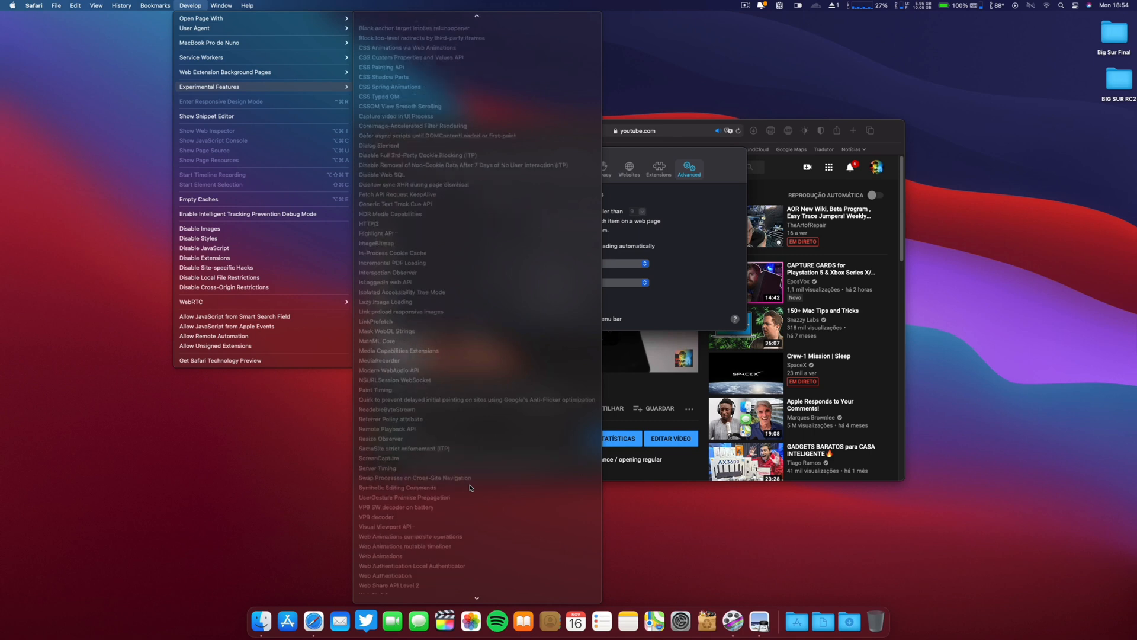
{"action": "scroll", "scroll_direction": "down", "scroll_amount": 3}
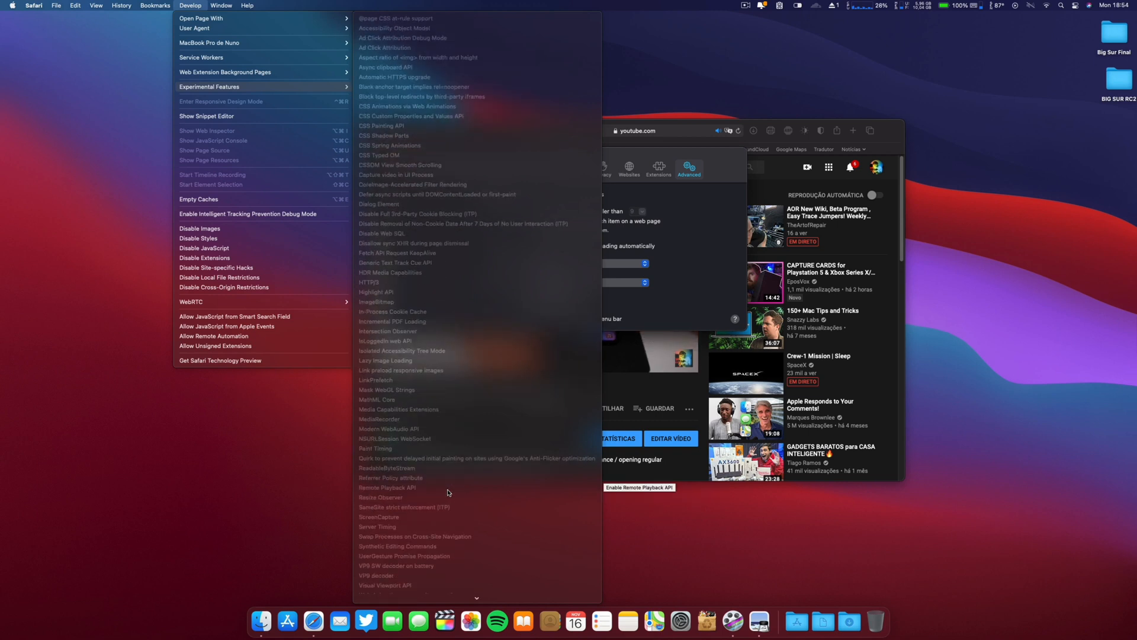
{"action": "scroll", "scroll_direction": "down", "scroll_amount": 3}
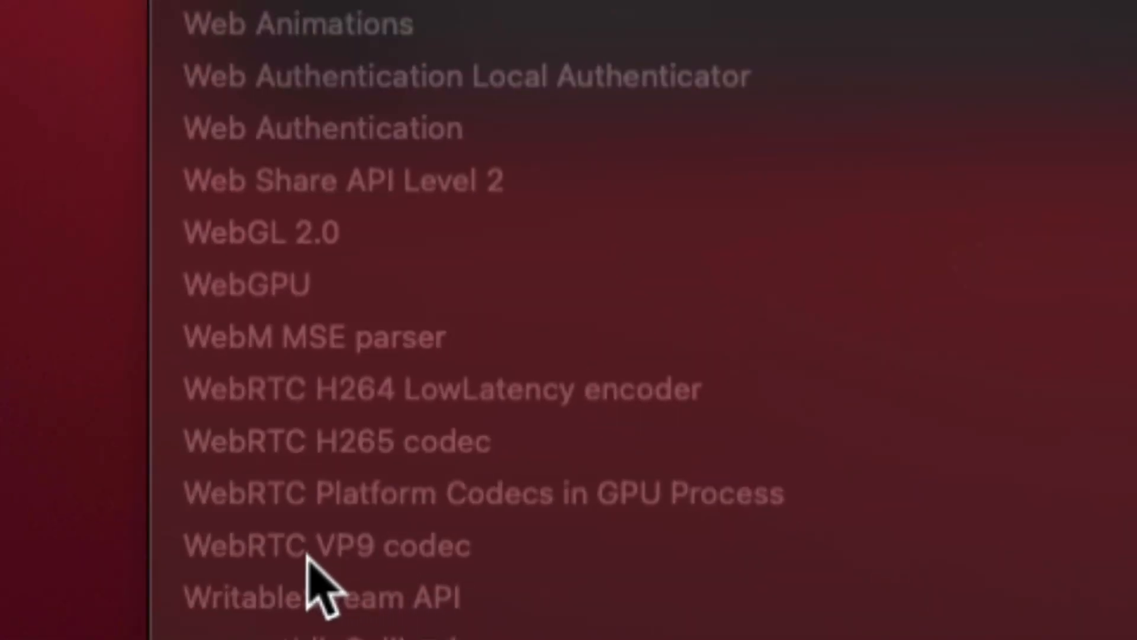
{"action": "mouse_move", "coordinate": [468, 587]}
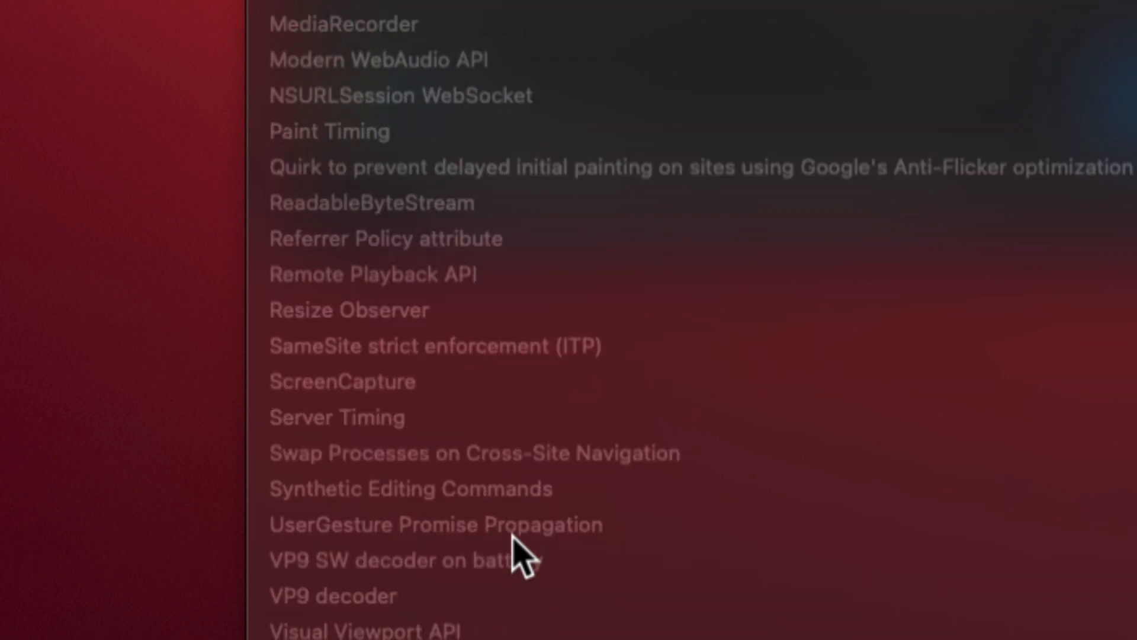
{"action": "scroll", "scroll_direction": "down", "scroll_amount": 3}
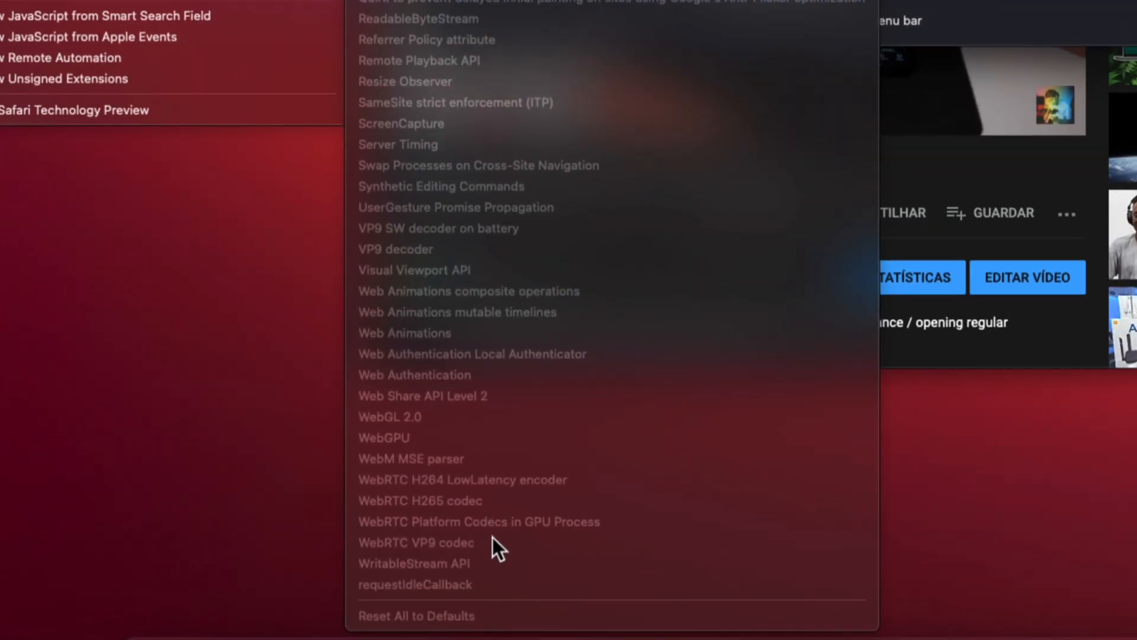
{"action": "mouse_move", "coordinate": [521, 569]}
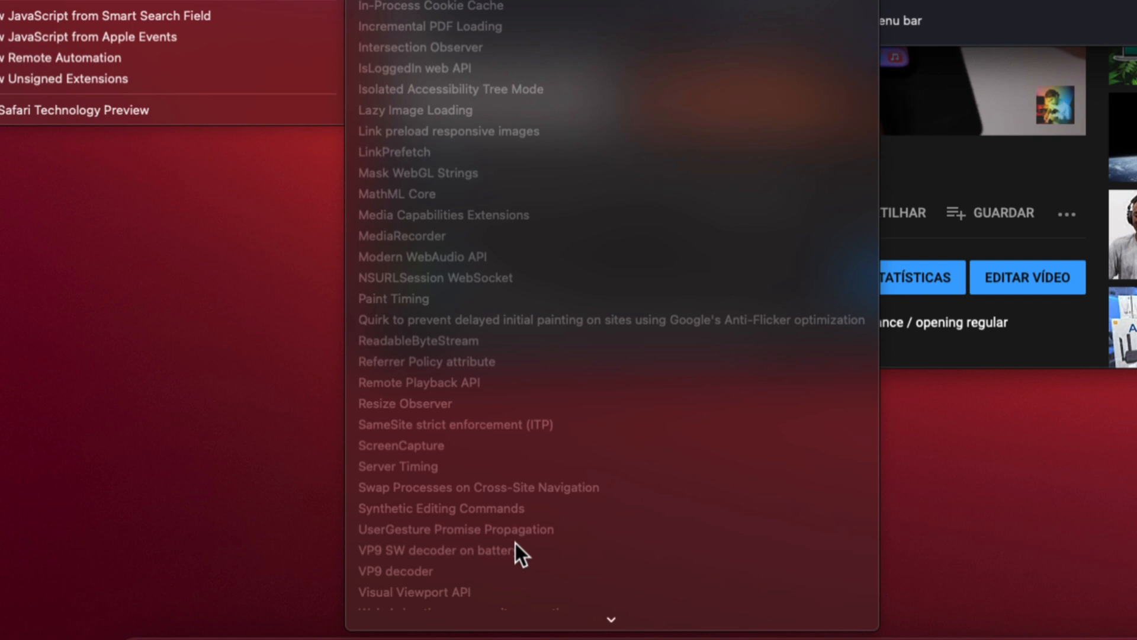
{"action": "mouse_move", "coordinate": [404, 595]}
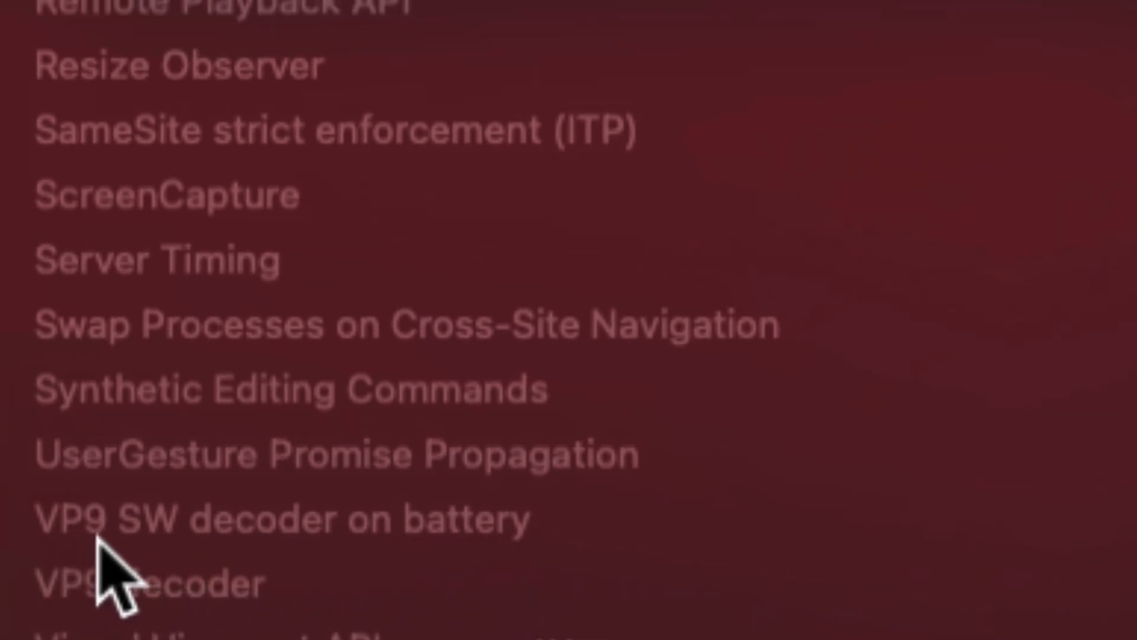
{"action": "mouse_move", "coordinate": [536, 568]}
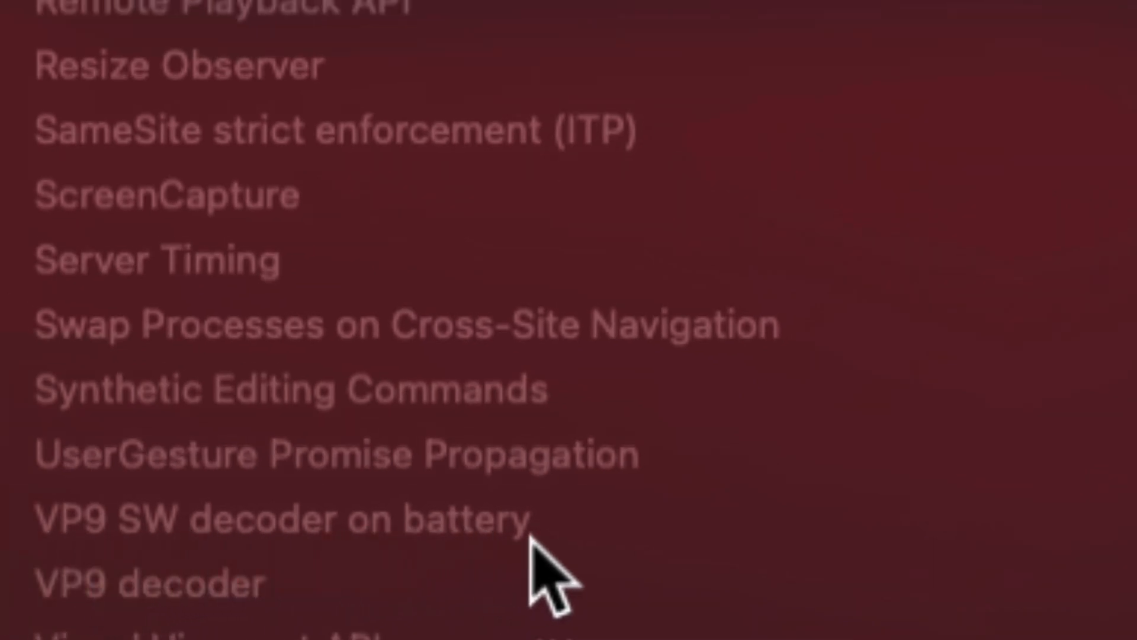
{"action": "scroll", "scroll_direction": "down", "scroll_amount": 3}
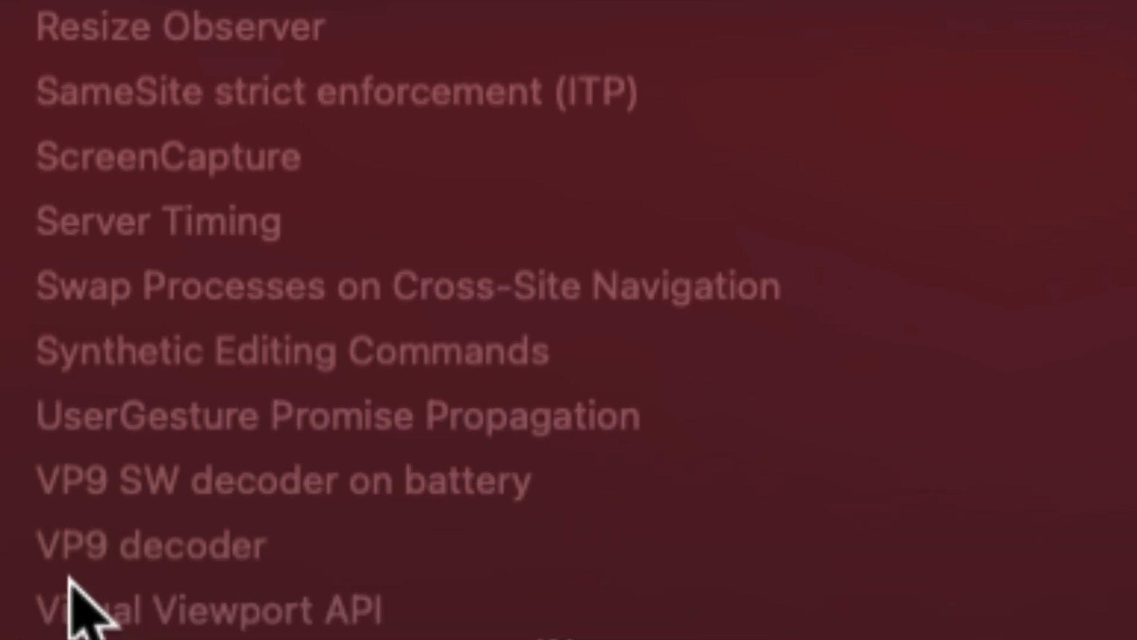
{"action": "mouse_move", "coordinate": [287, 583]}
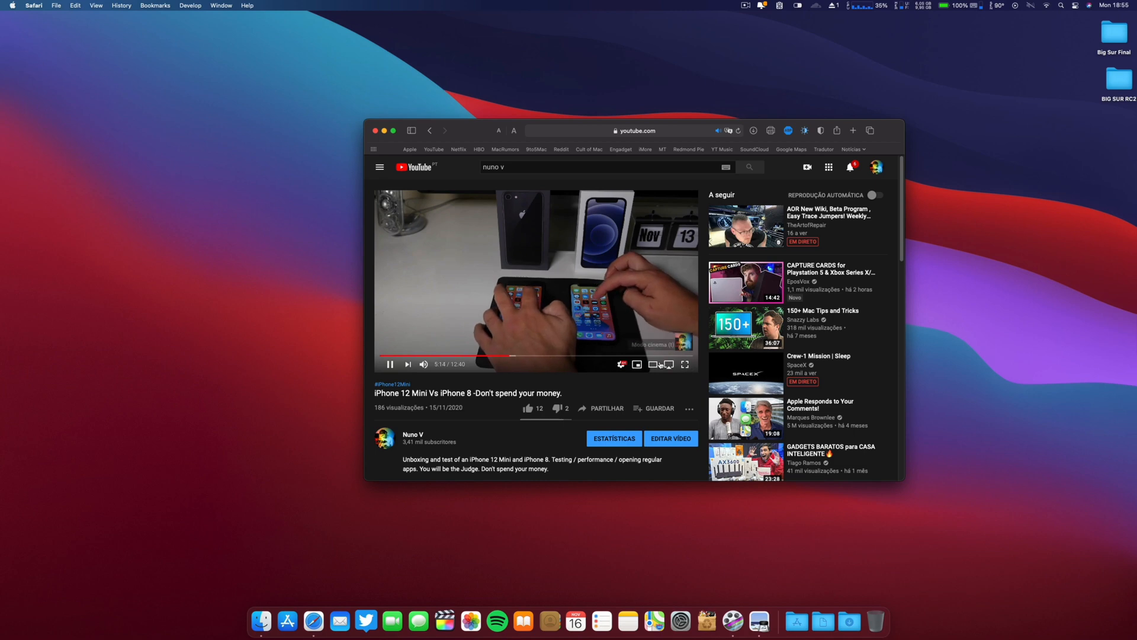
- Watch the iPhone comparison video full screen, then exit full screen
{"action": "left_click", "coordinate": [684, 364]}
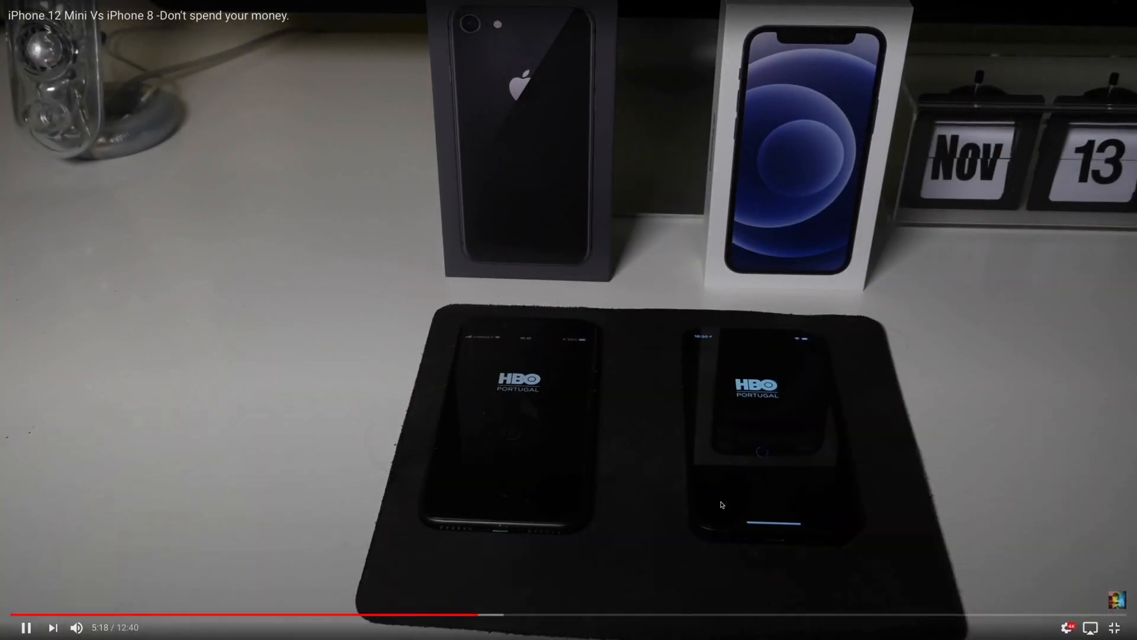
{"action": "left_click", "coordinate": [1068, 629]}
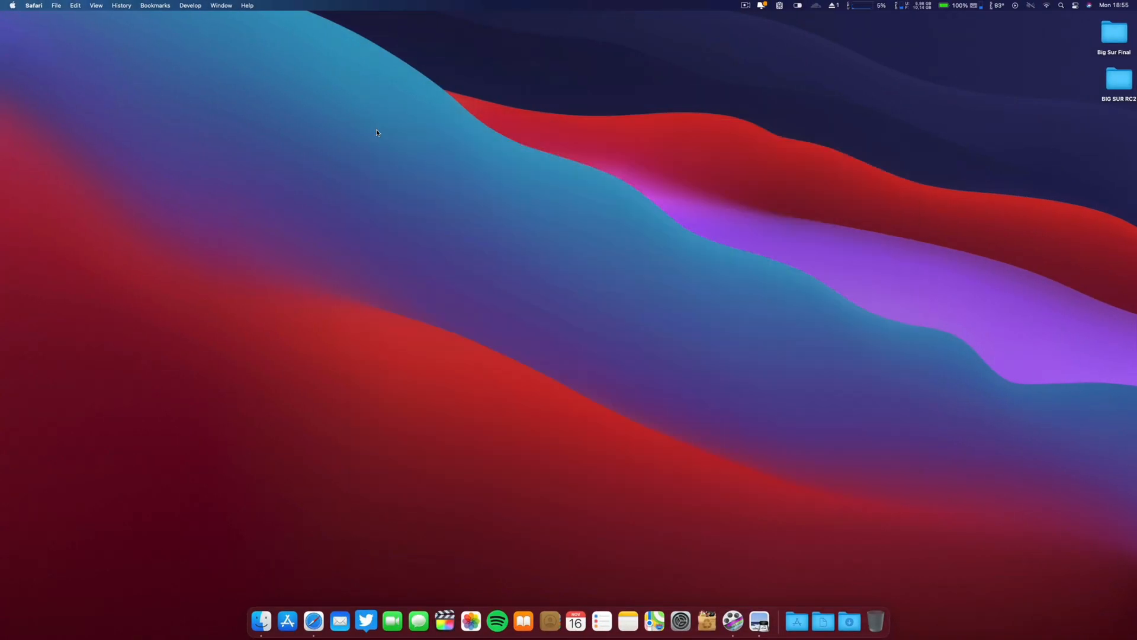
{"action": "mouse_move", "coordinate": [429, 607]}
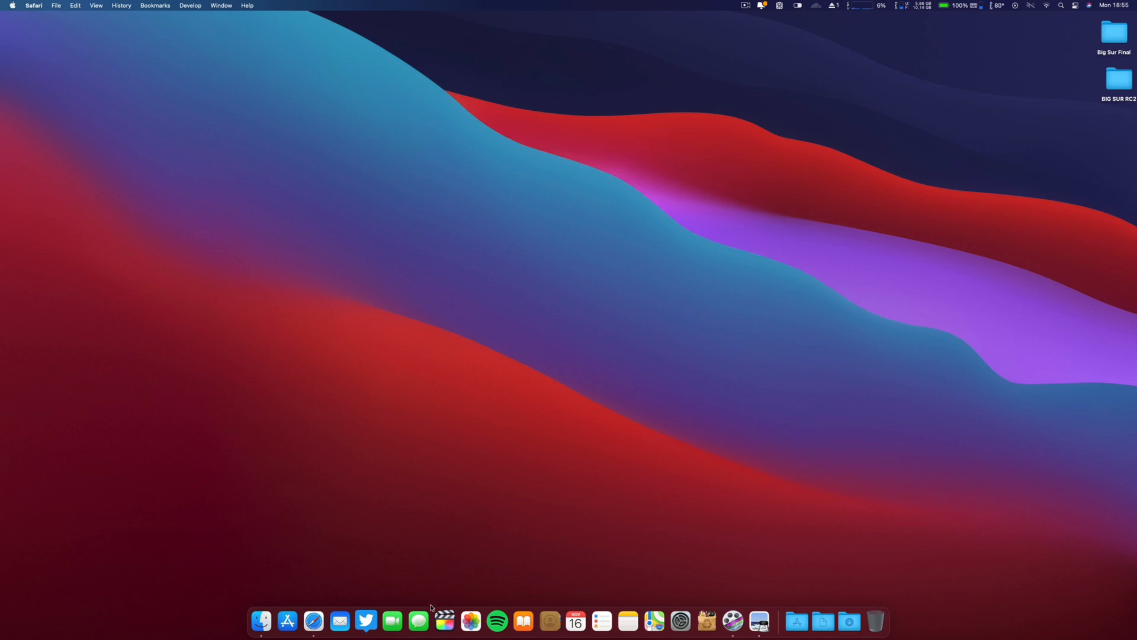
{"action": "mouse_move", "coordinate": [448, 619]}
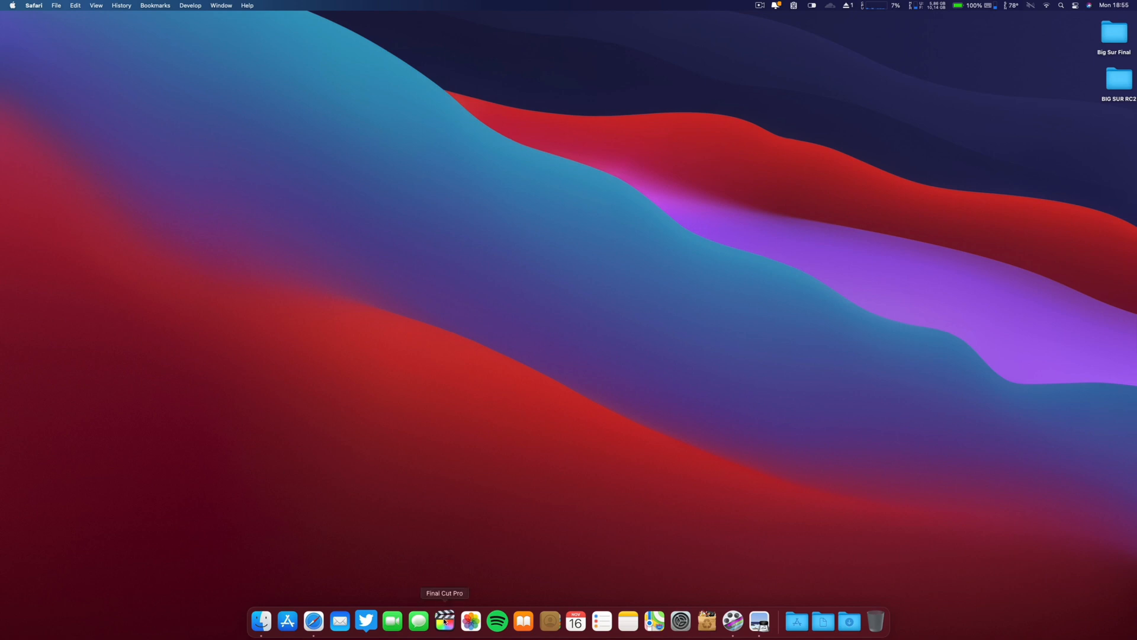